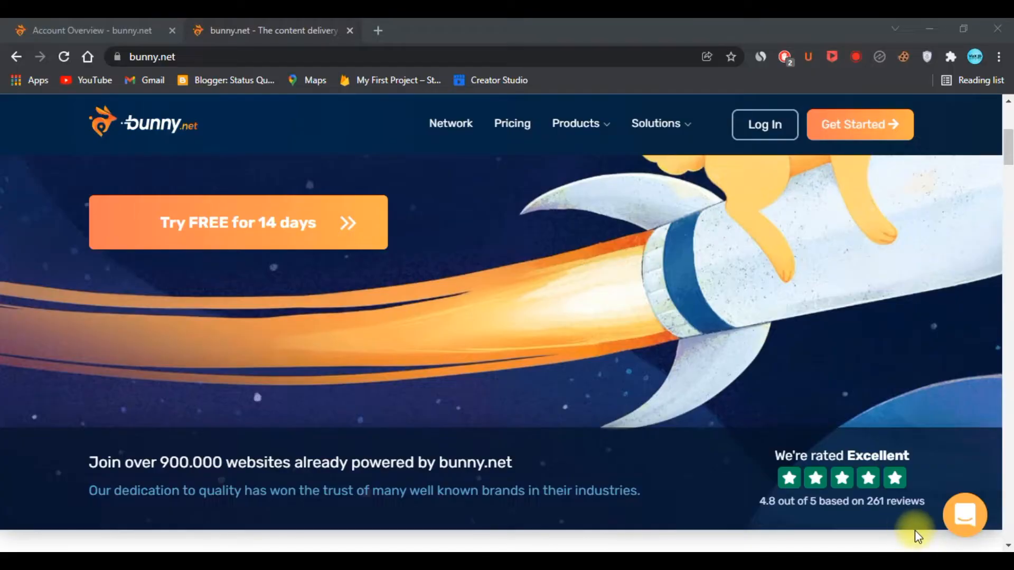
Scroll down the bunny.net homepage to its footer links.
scroll("down", 3)
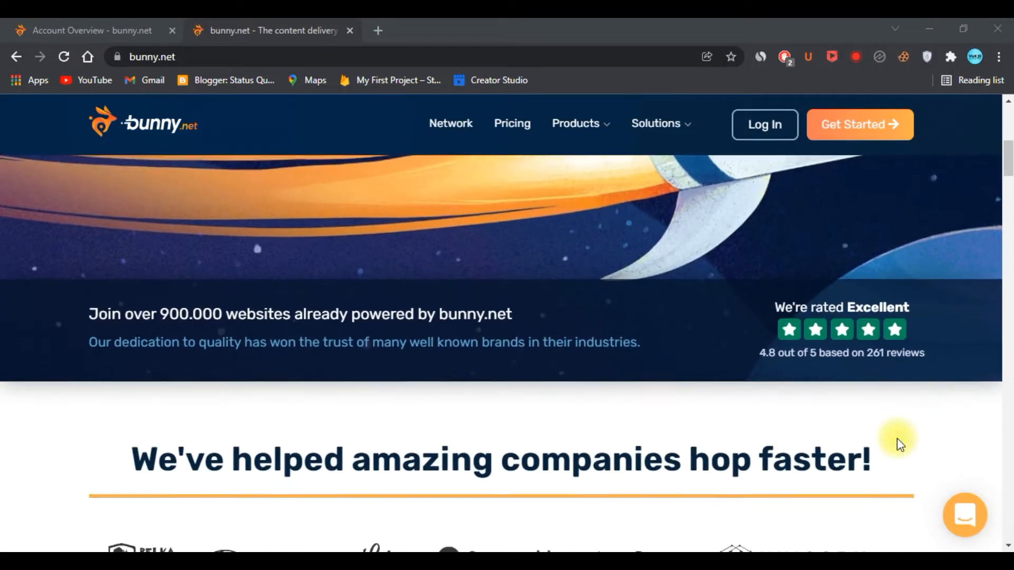
scroll("down", 3)
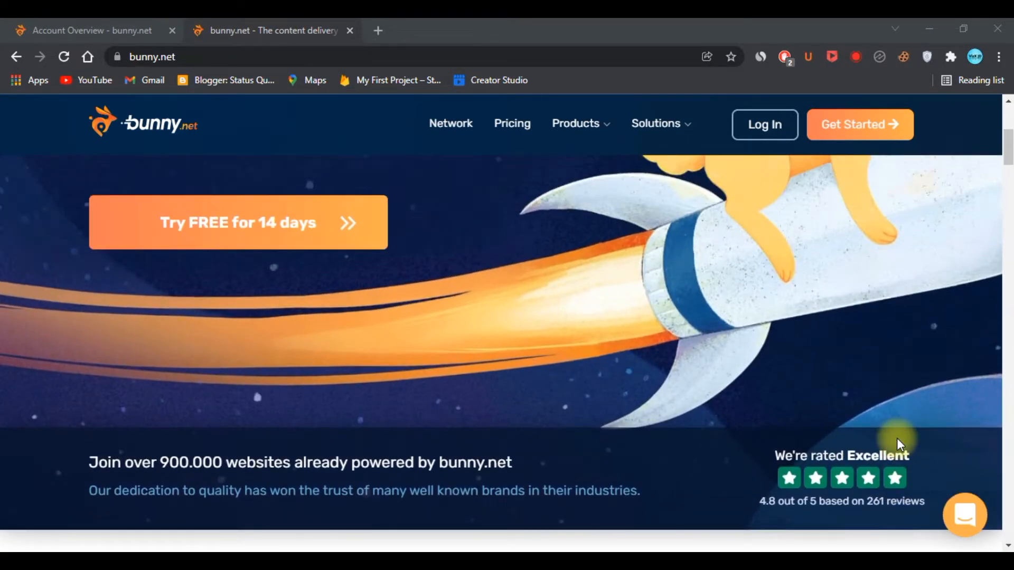
scroll("down", 3)
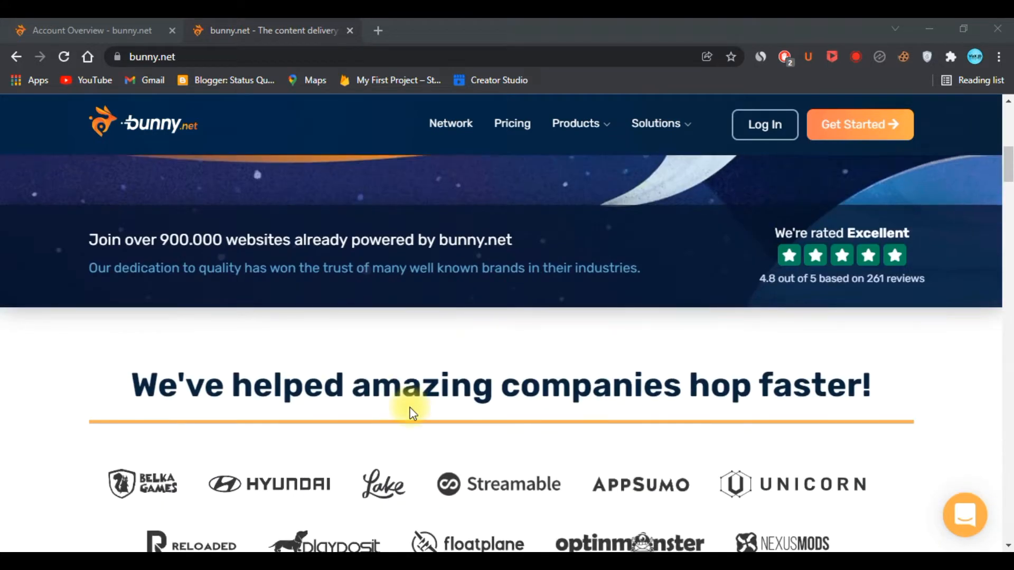
scroll("down", 3)
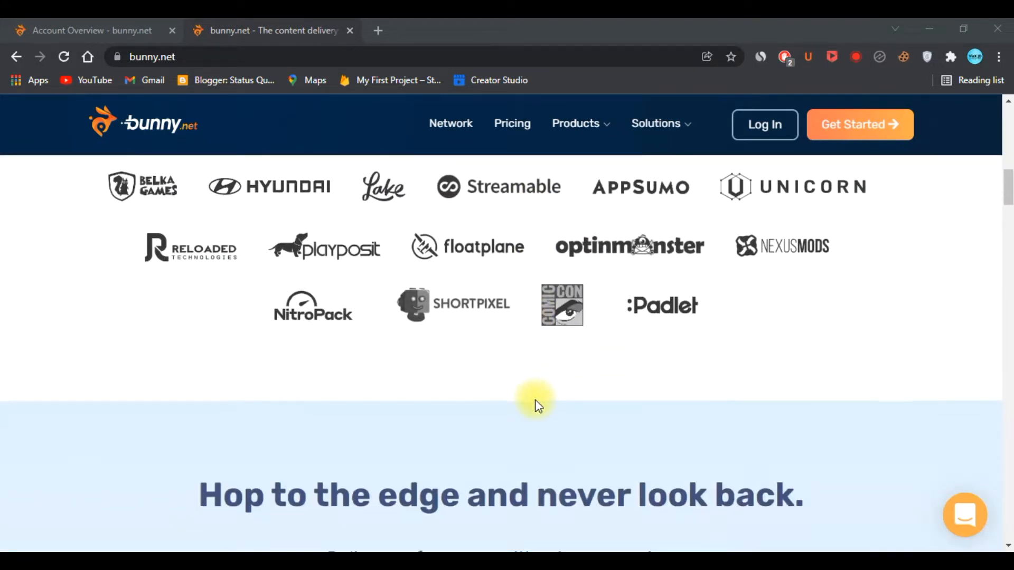
scroll("down", 3)
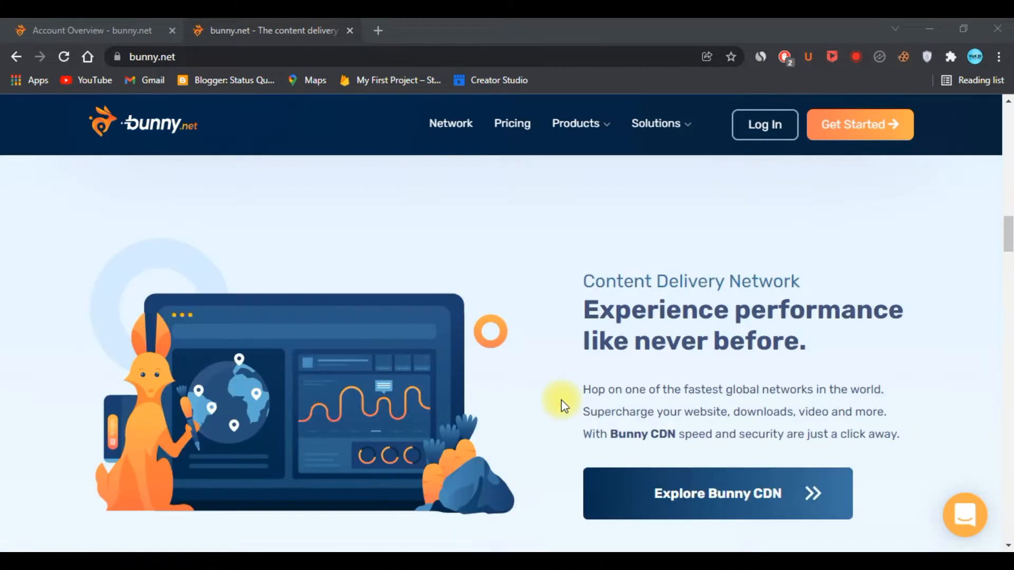
scroll("down", 3)
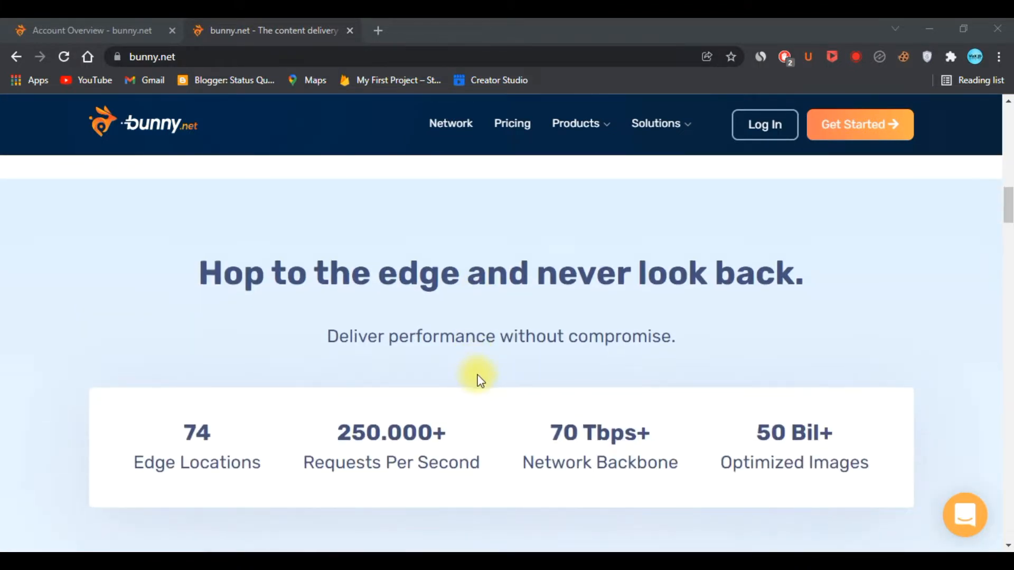
scroll("down", 3)
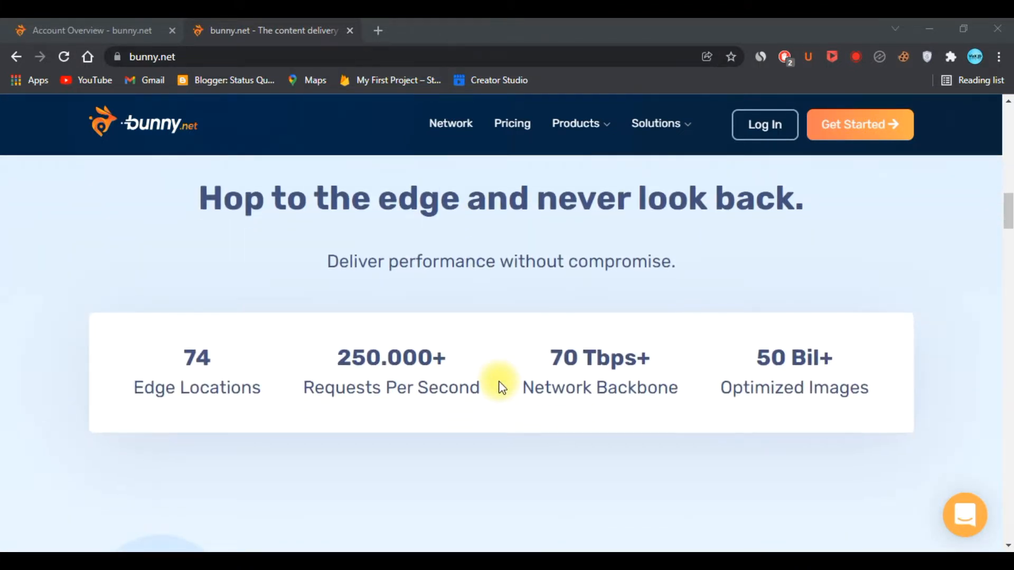
scroll("down", 3)
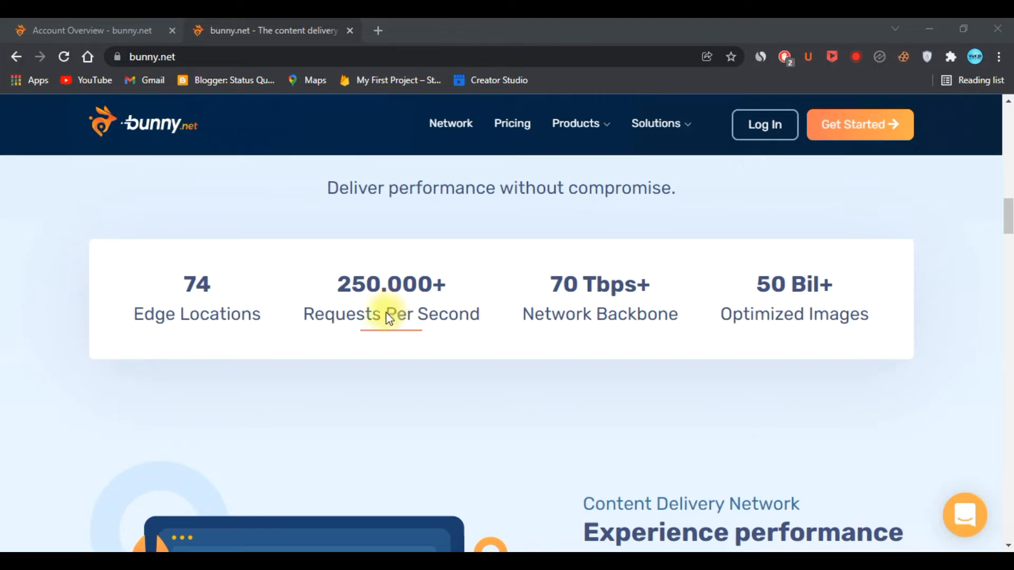
scroll("down", 3)
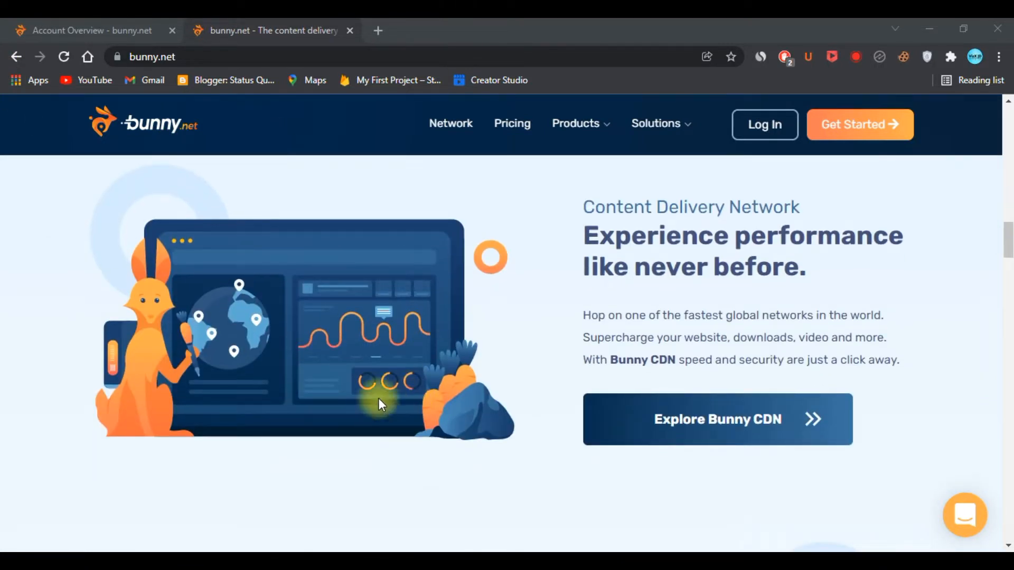
scroll("down", 3)
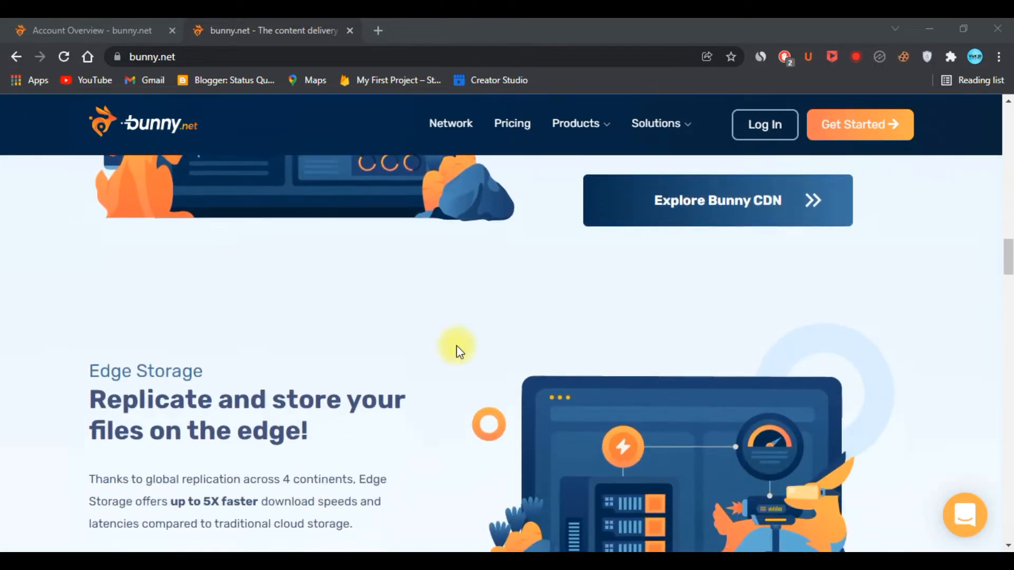
scroll("down", 3)
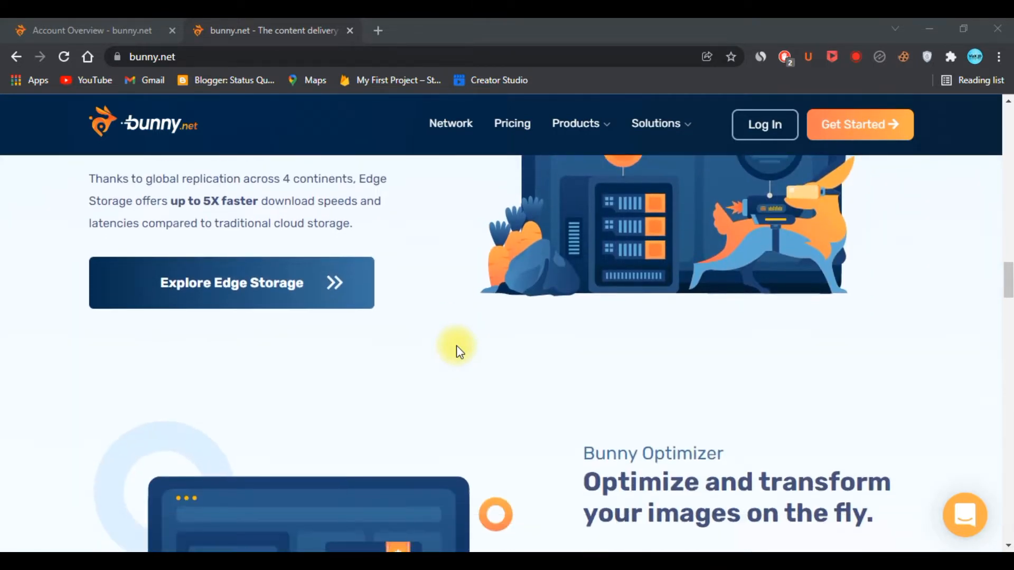
scroll("down", 3)
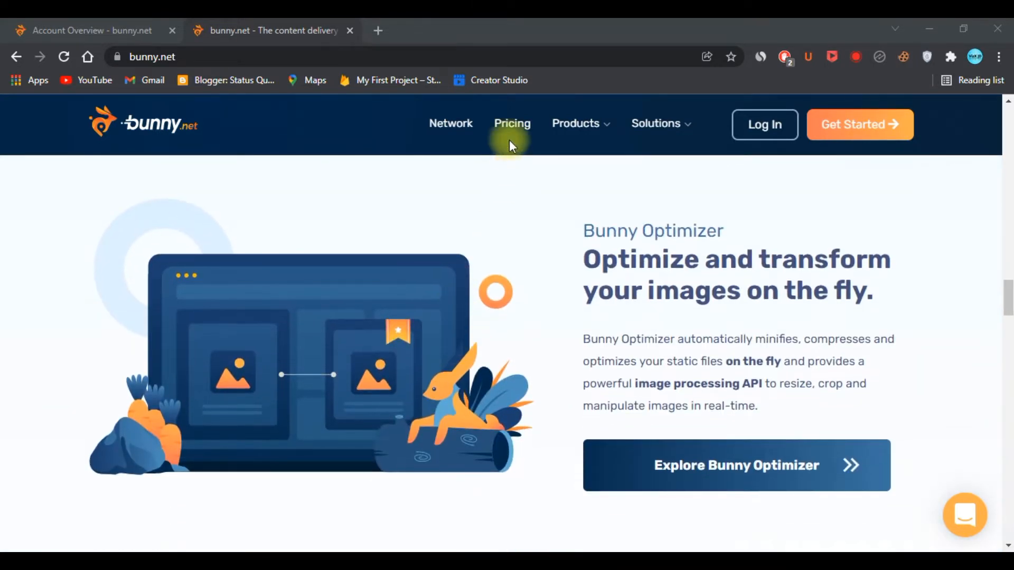
View the Video Delivery and Software Distribution solution pages, then return to the homepage tab.
left_click(511, 124)
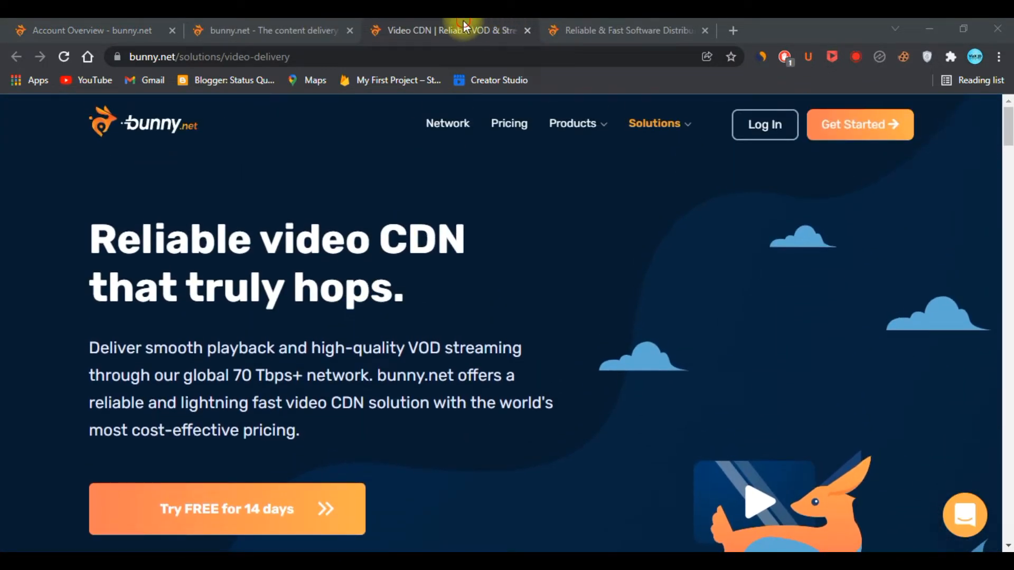
left_click(628, 31)
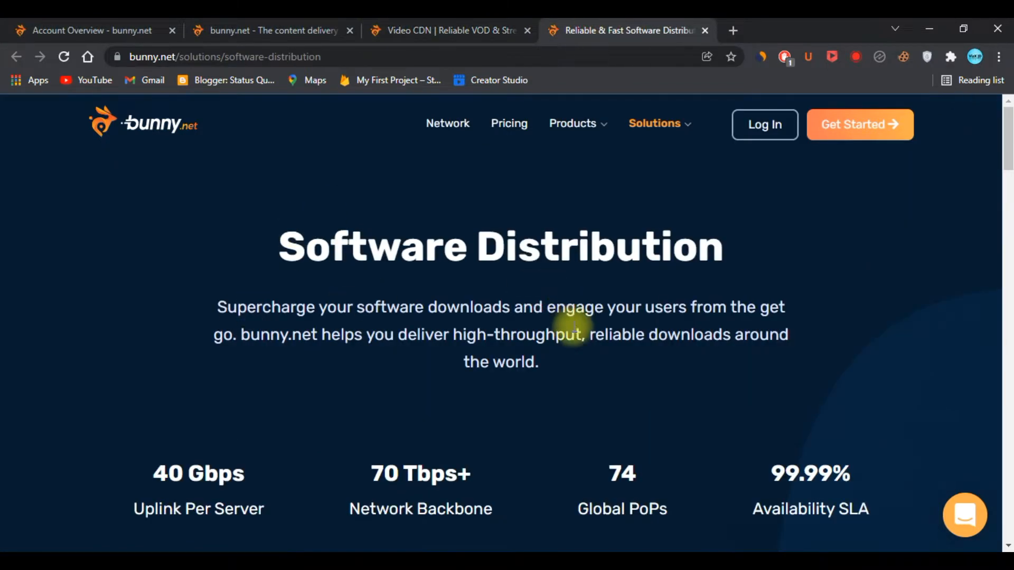
scroll("down", 3)
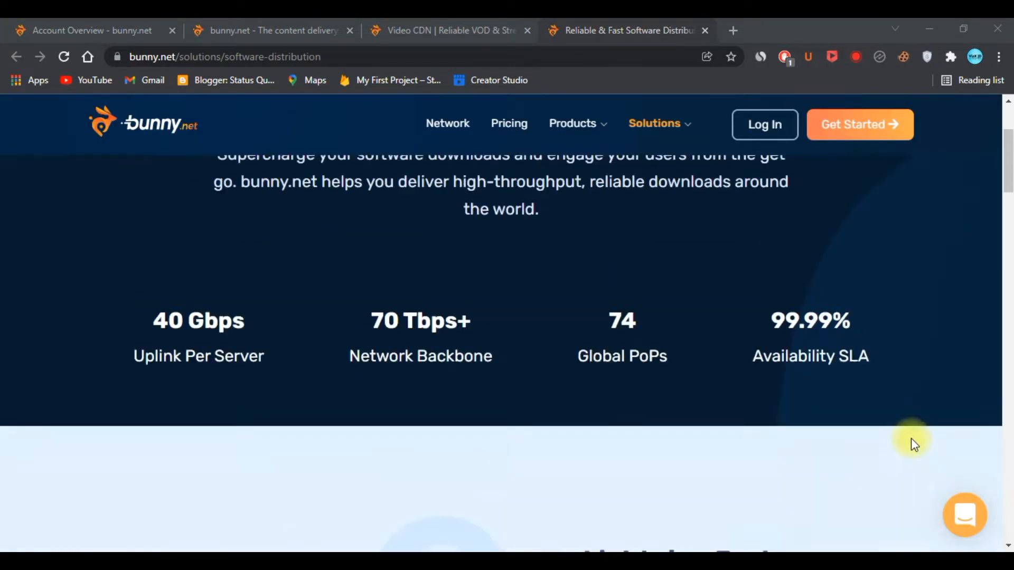
left_click(272, 31)
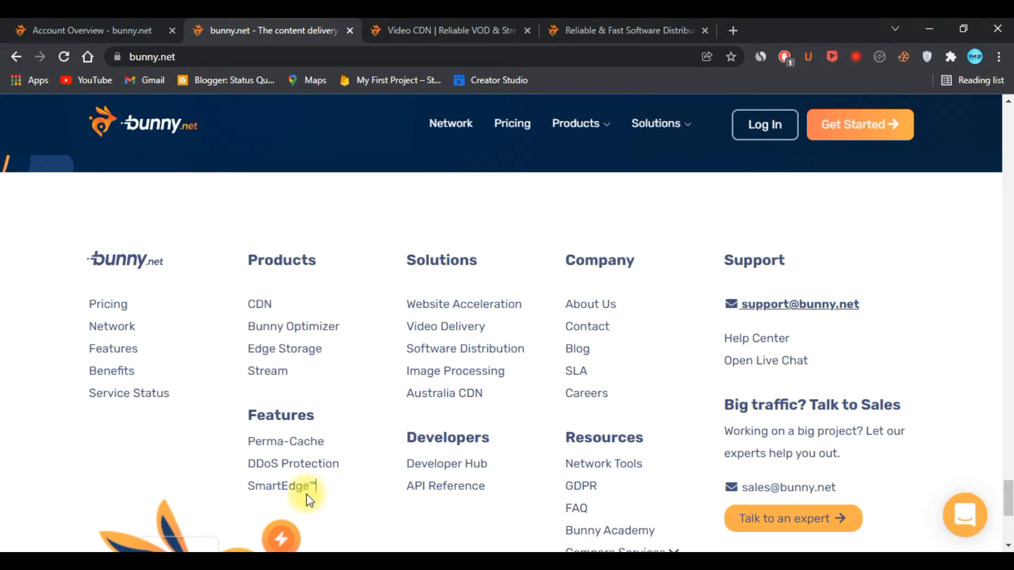
mouse_move(443, 393)
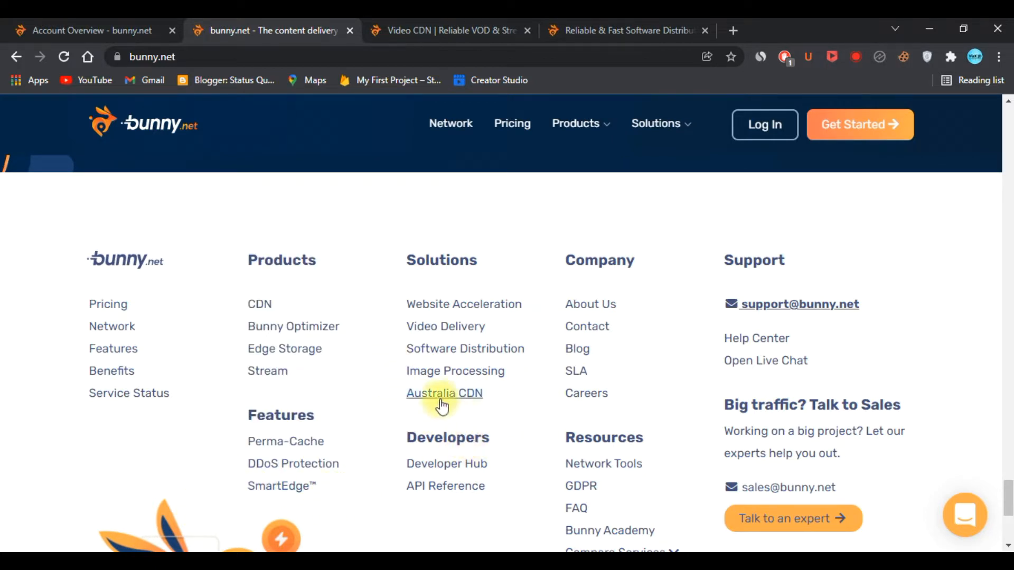
scroll("down", 3)
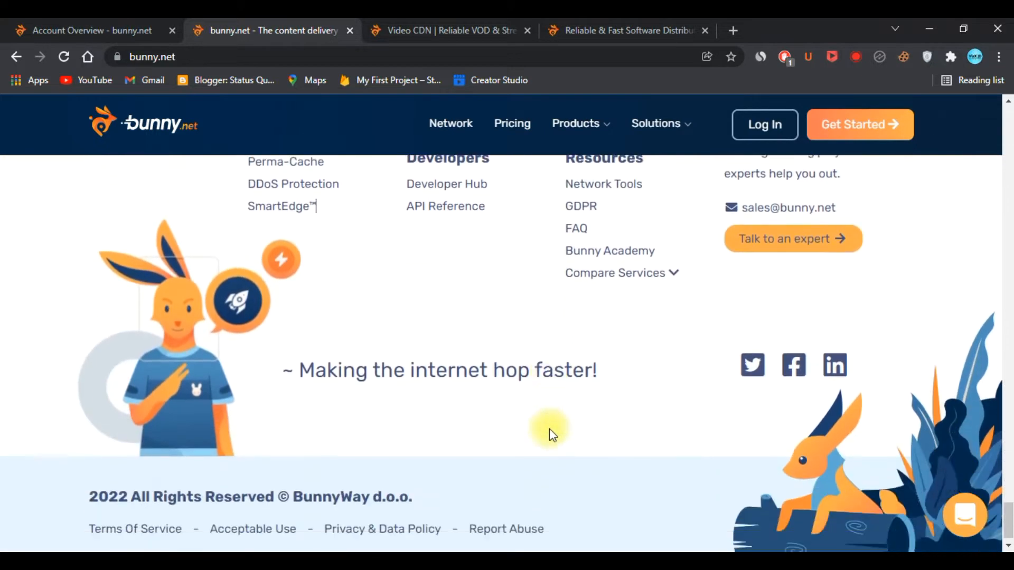
scroll("down", 3)
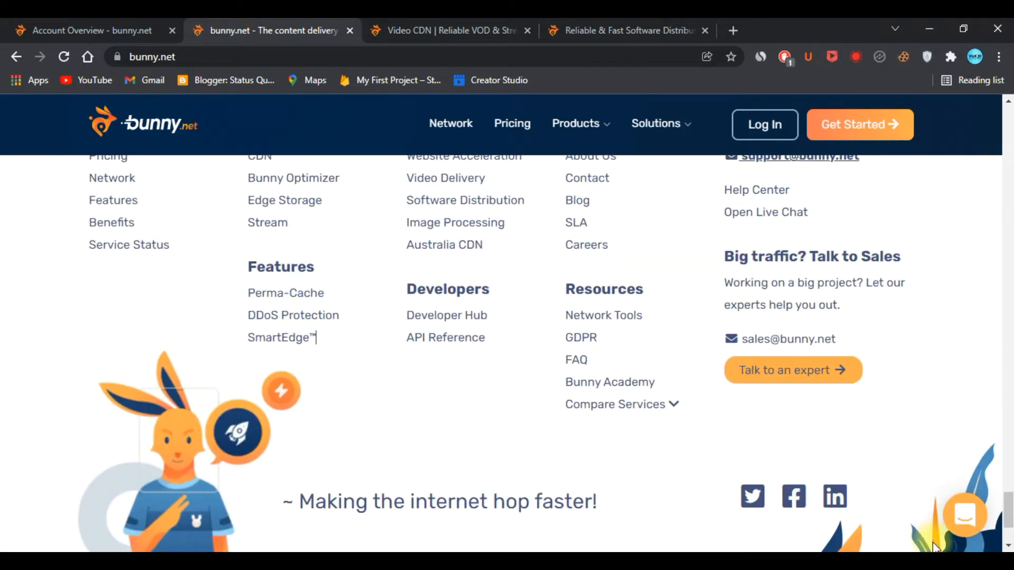
scroll("up", 3)
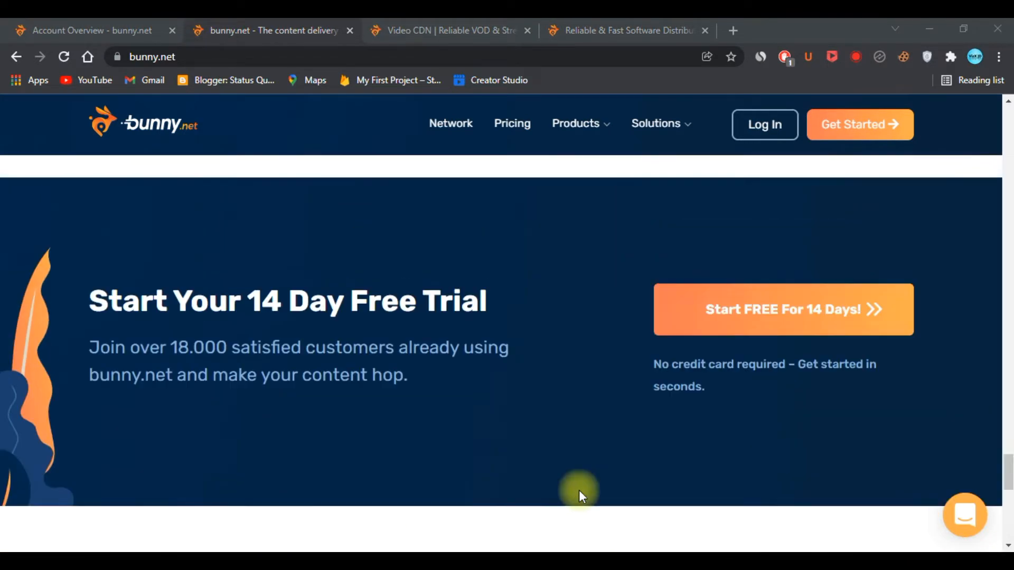
scroll("down", 3)
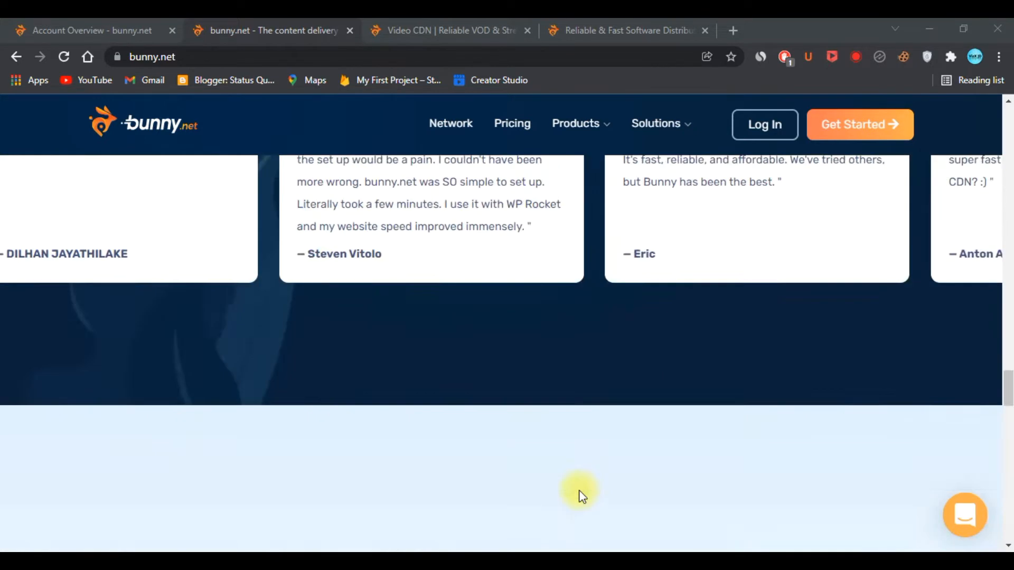
scroll("down", 3)
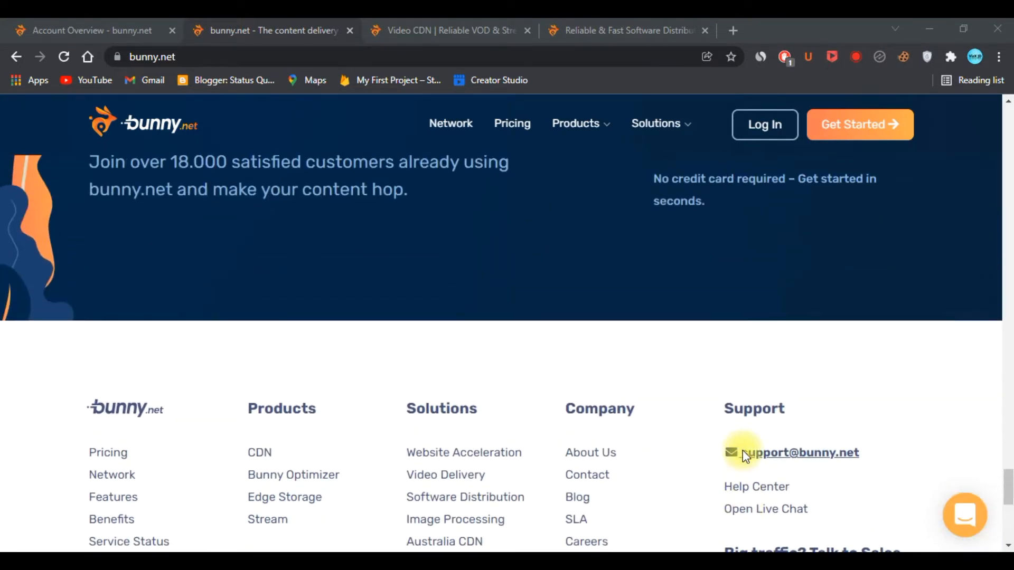
scroll("up", 3)
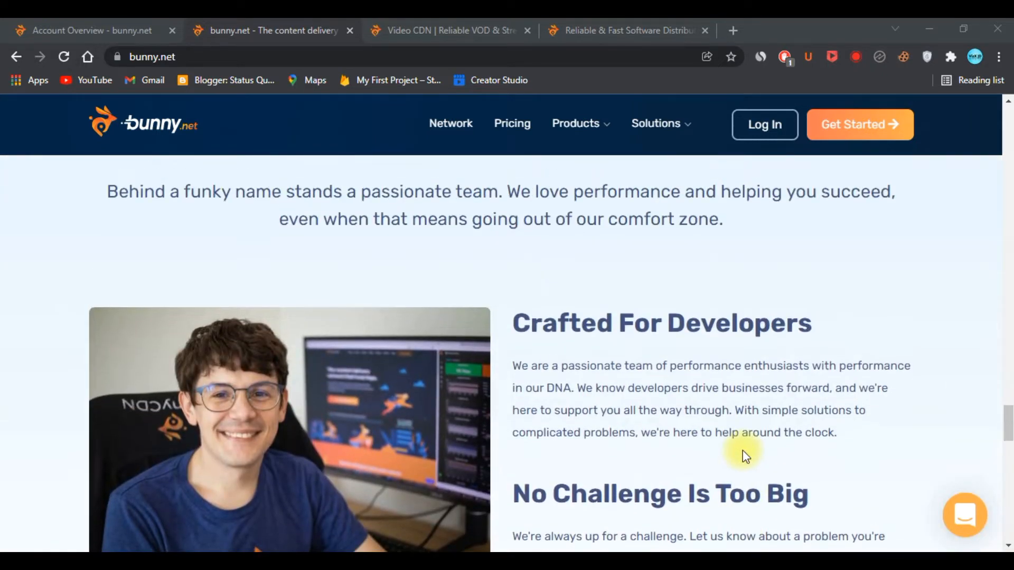
scroll("down", 3)
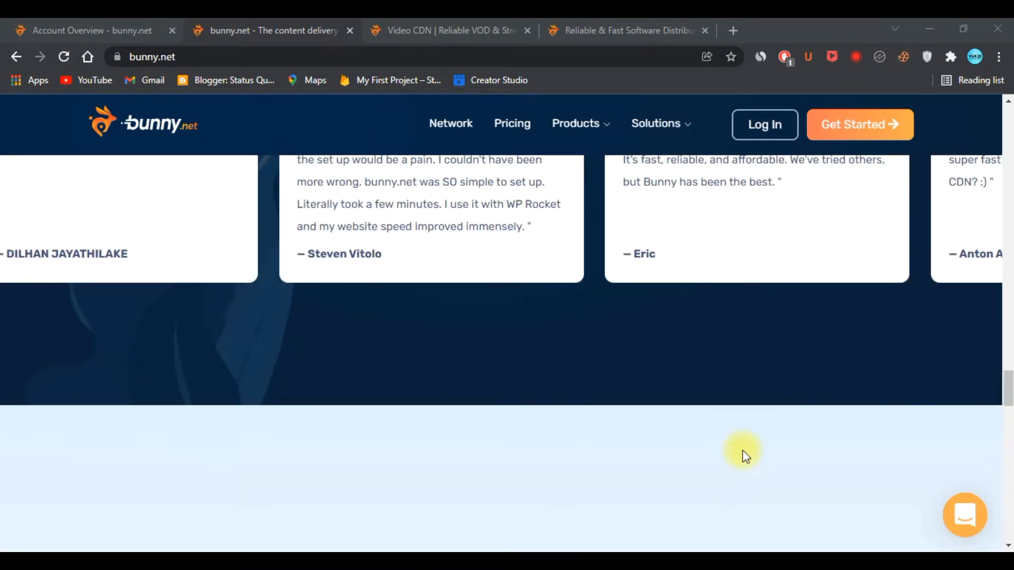
scroll("down", 3)
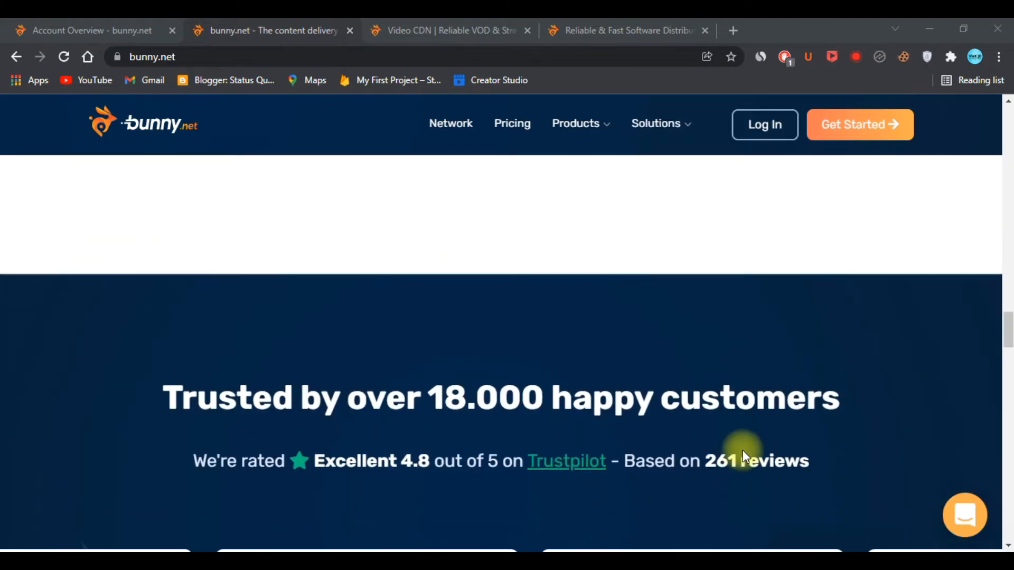
scroll("down", 3)
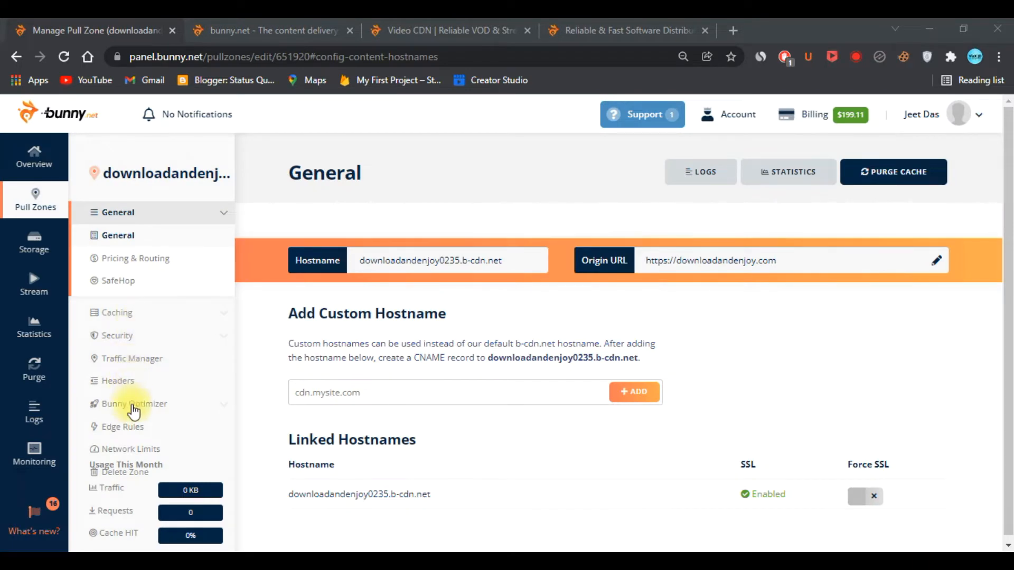
Enable Watermark Images in the pull zone's Bunny Optimizer settings.
left_click(135, 404)
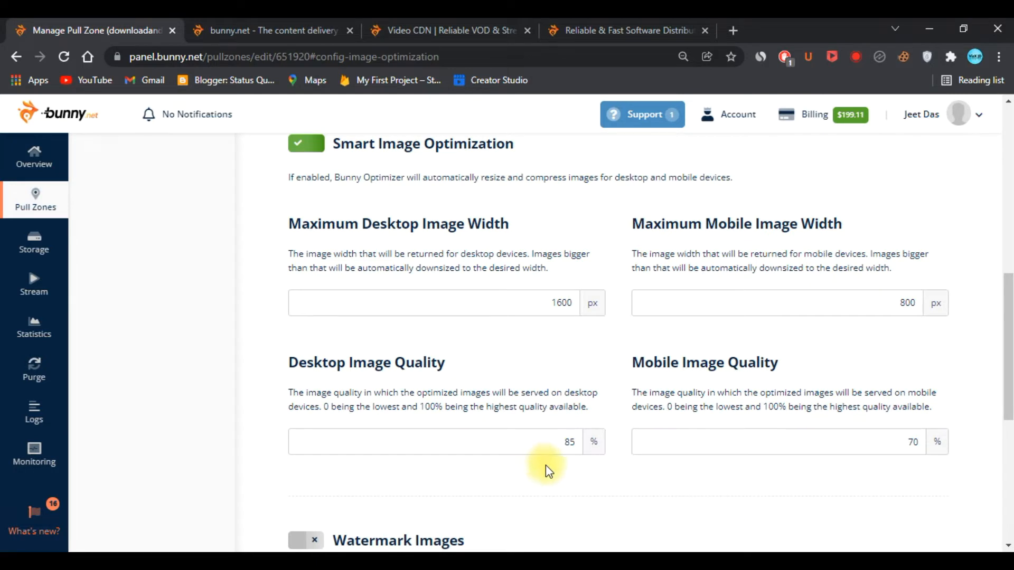
scroll("down", 3)
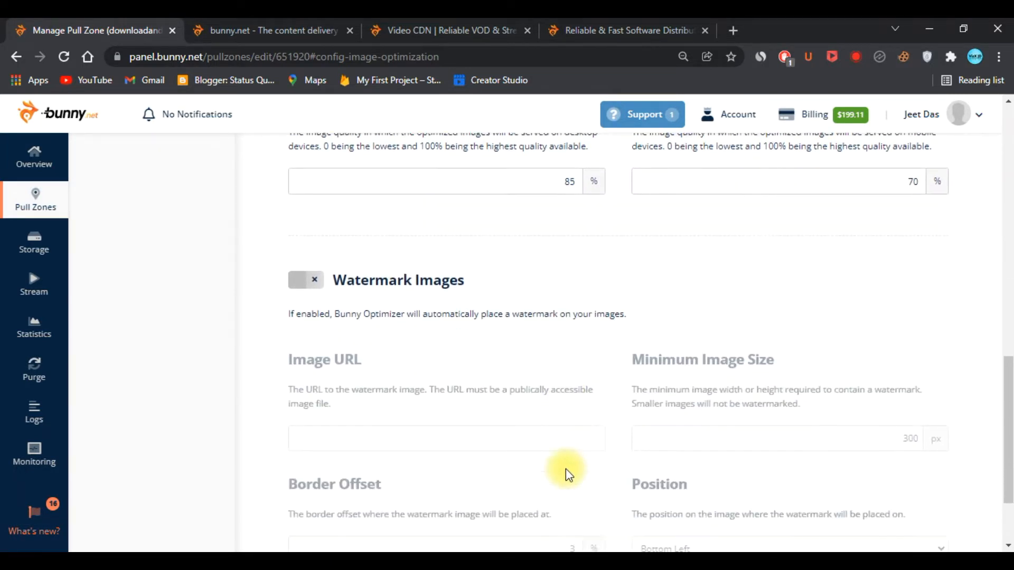
scroll("down", 3)
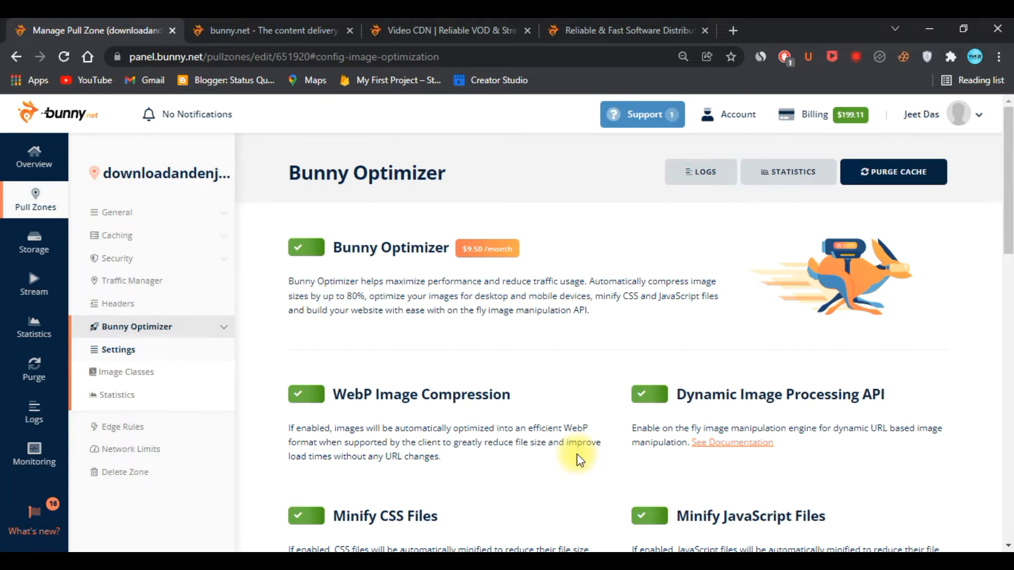
scroll("down", 3)
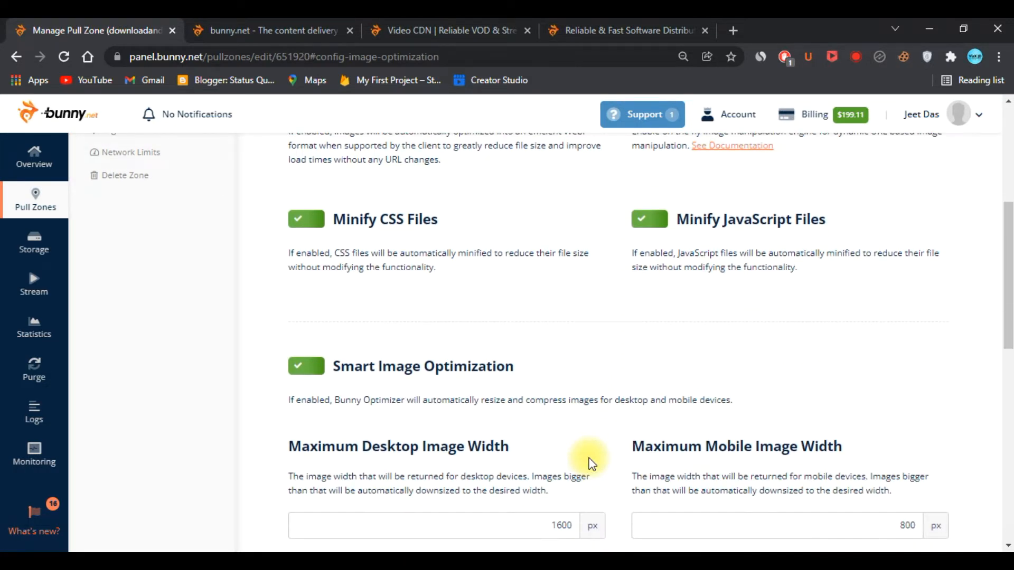
scroll("down", 3)
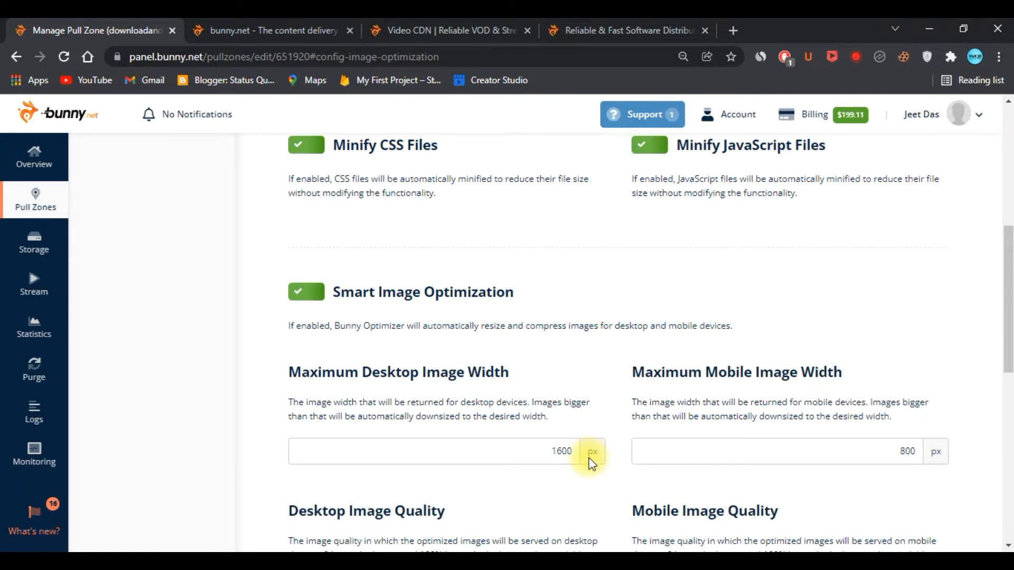
scroll("down", 3)
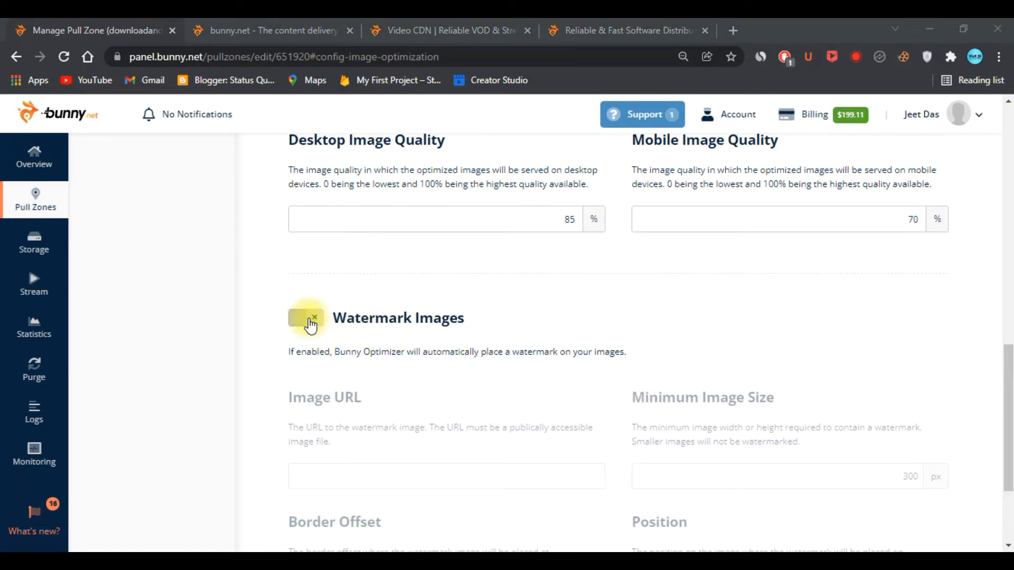
left_click(306, 317)
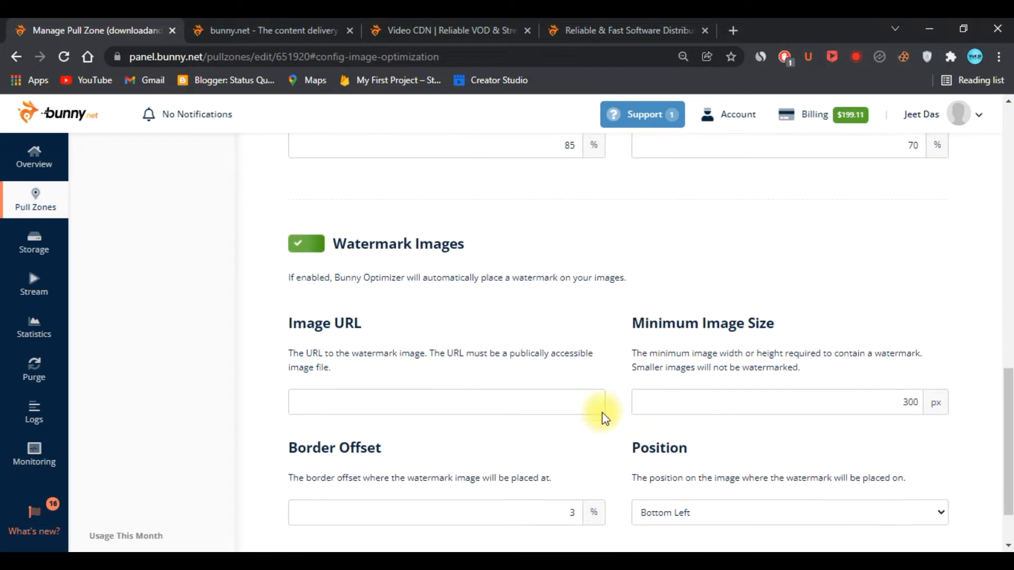
scroll("down", 3)
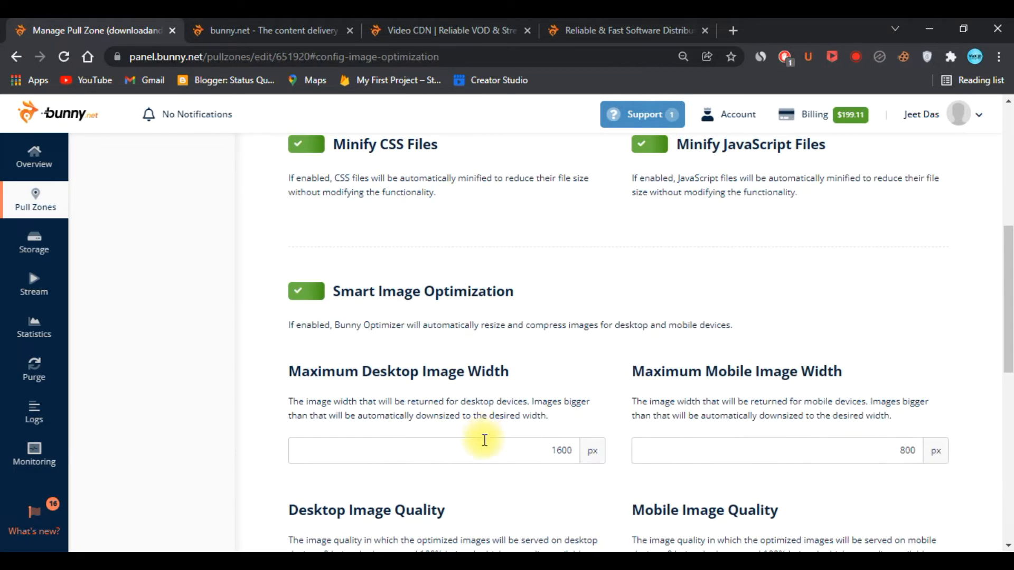
mouse_move(923, 537)
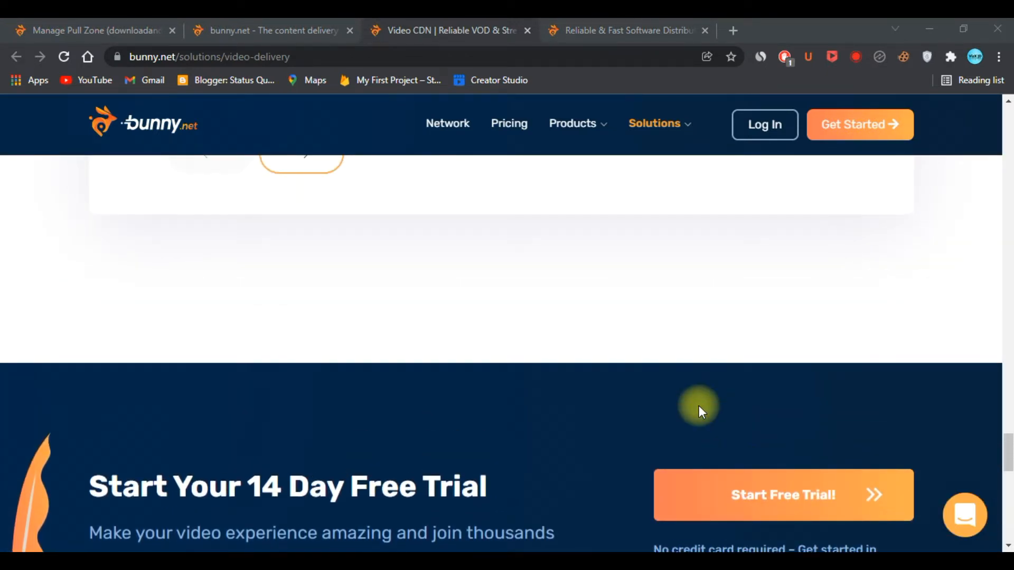
Open the Perma-Cache feature page and highlight its 100% cache HIT ratio claim.
scroll("up", 3)
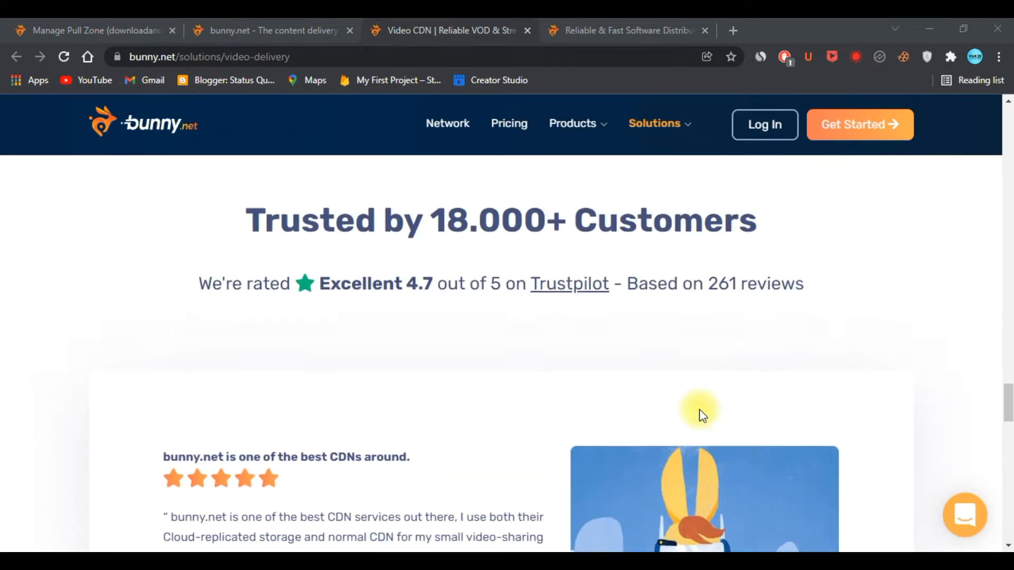
scroll("down", 3)
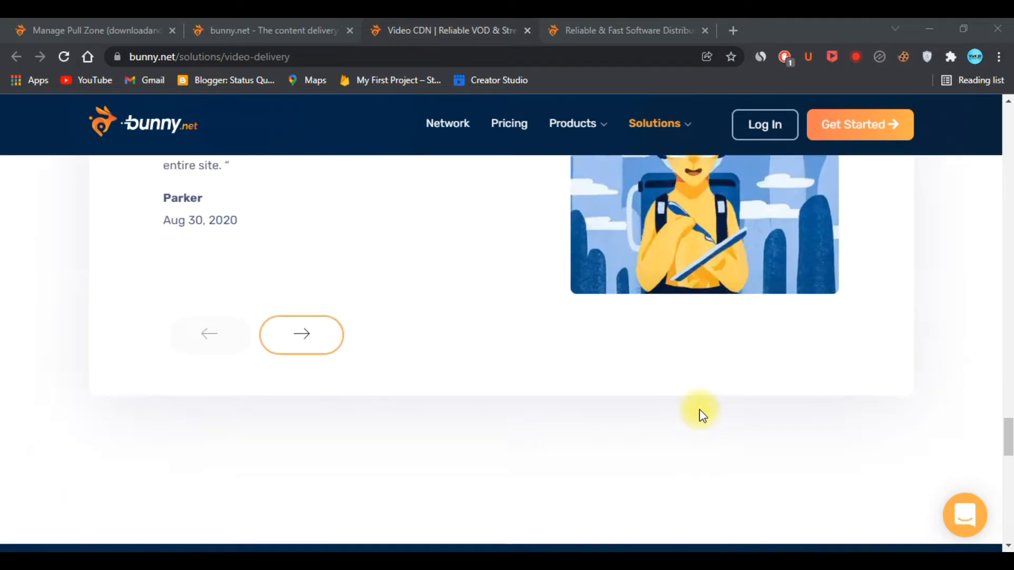
scroll("down", 3)
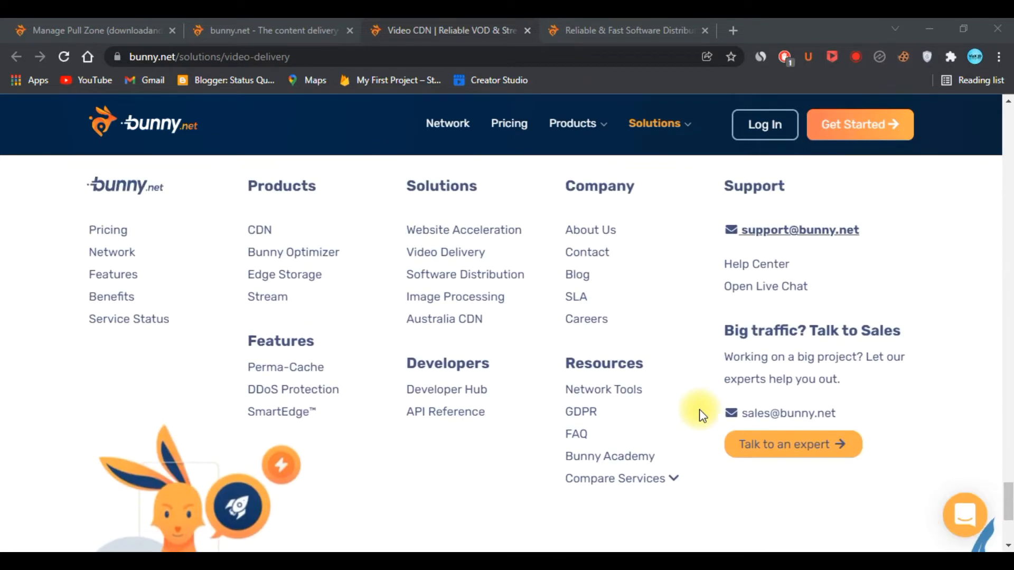
left_click(285, 366)
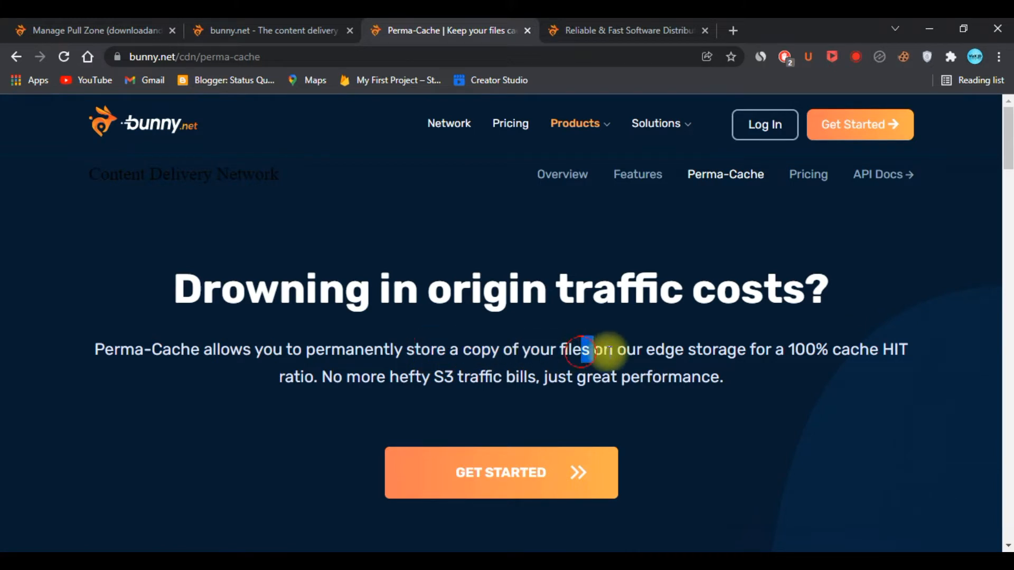
left_click_drag(585, 349, 776, 349)
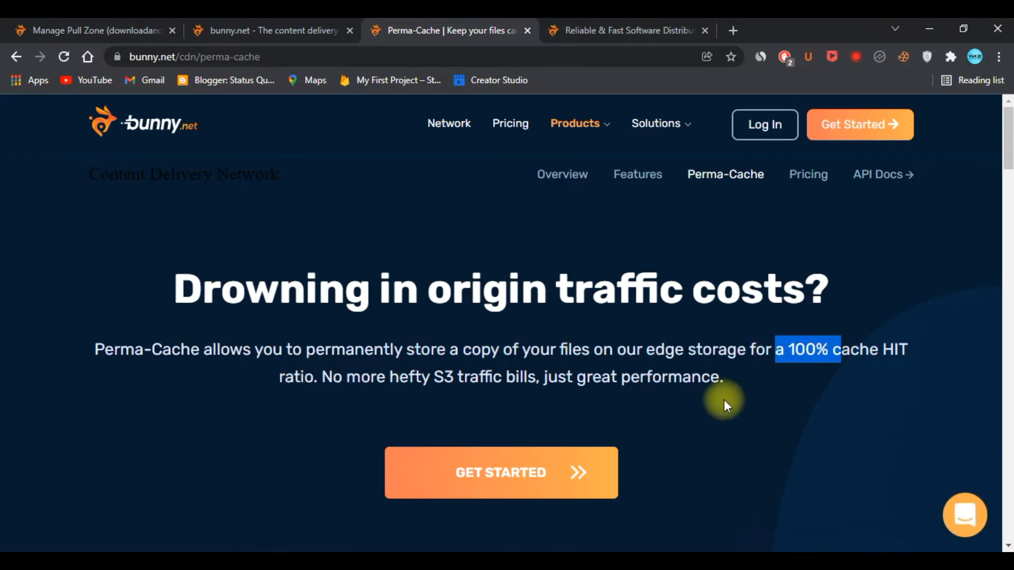
Scroll through the Perma-Cache page's feature sections.
scroll("down", 3)
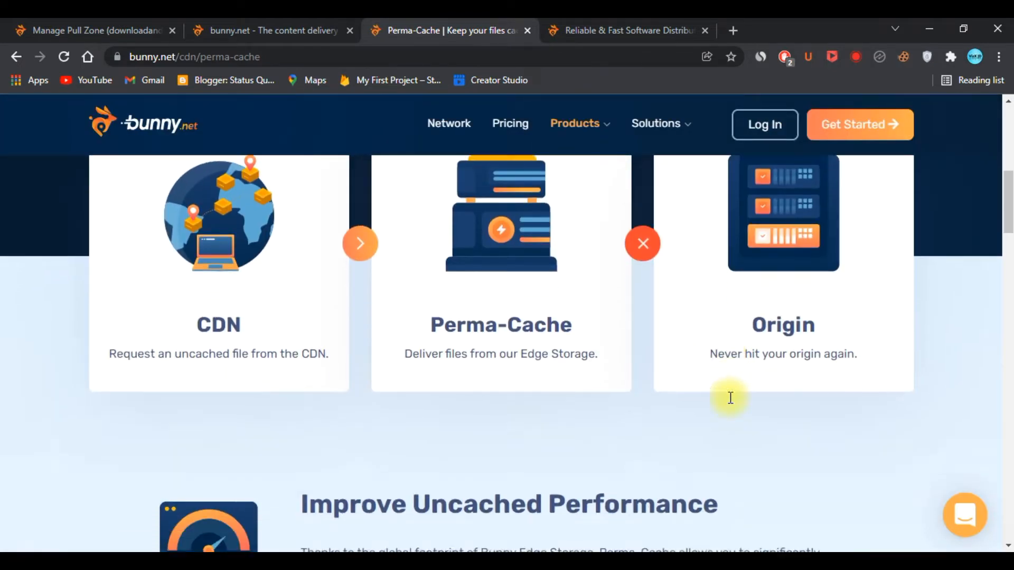
scroll("down", 3)
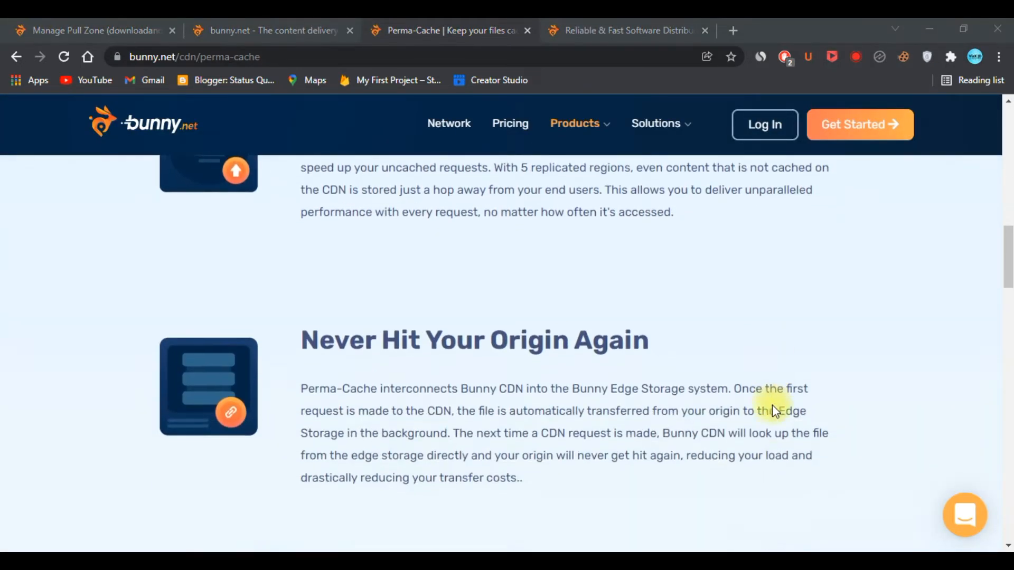
scroll("down", 3)
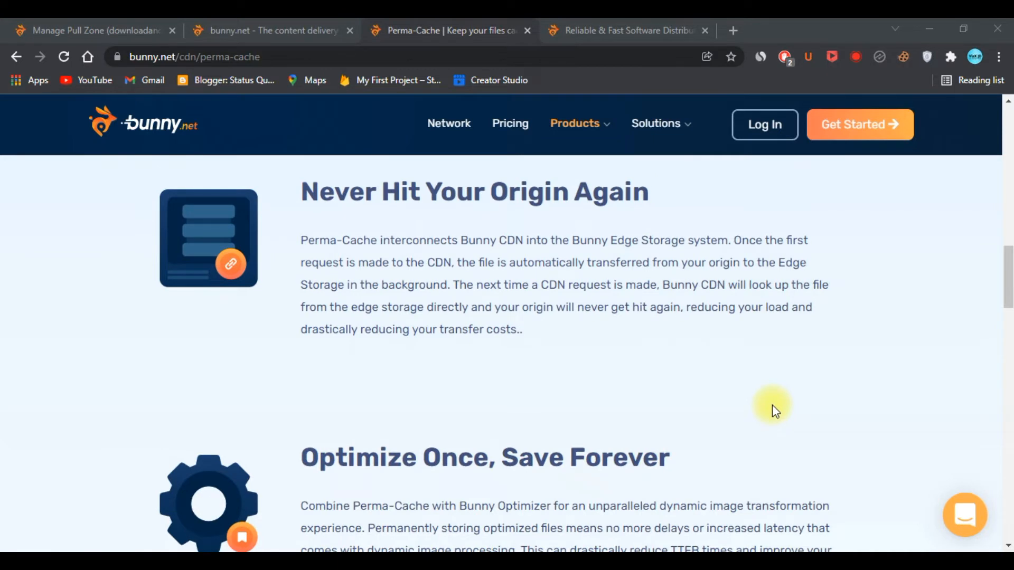
scroll("down", 3)
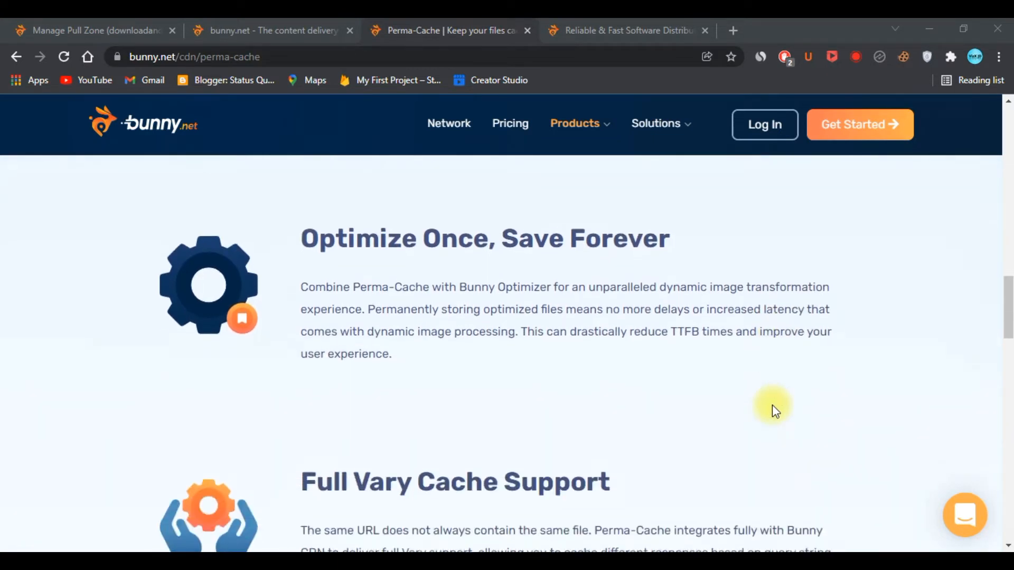
scroll("down", 3)
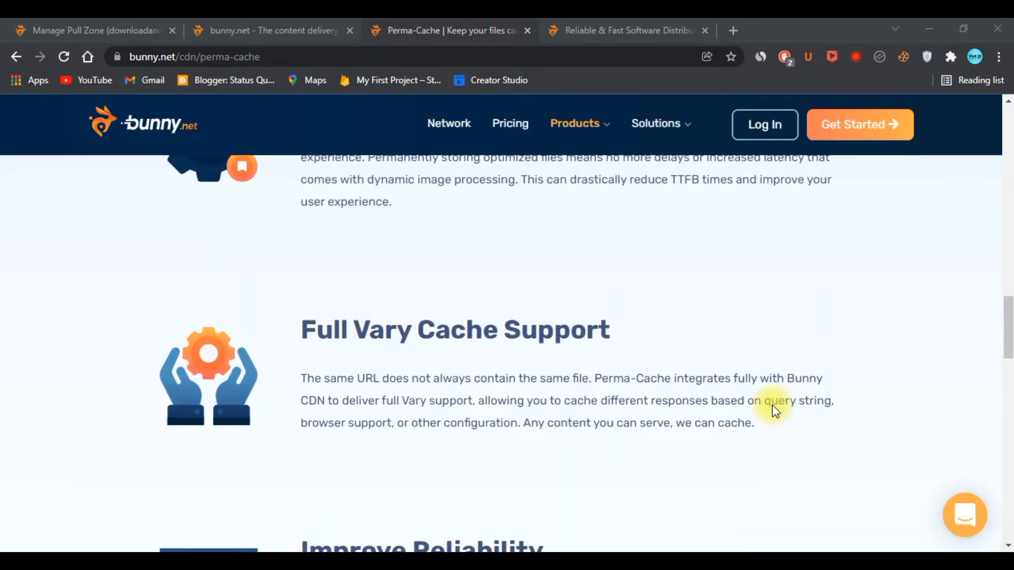
scroll("down", 3)
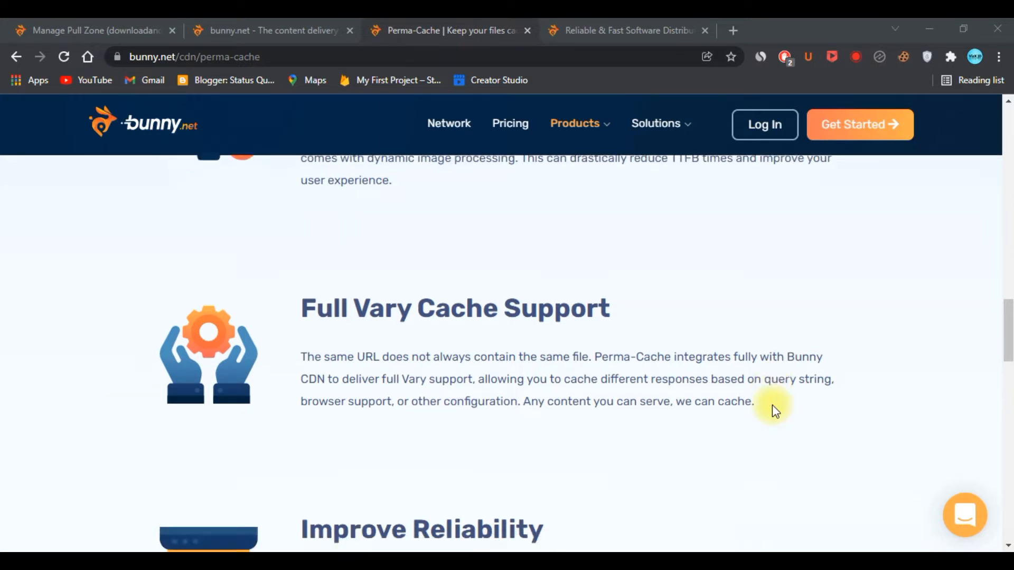
scroll("down", 3)
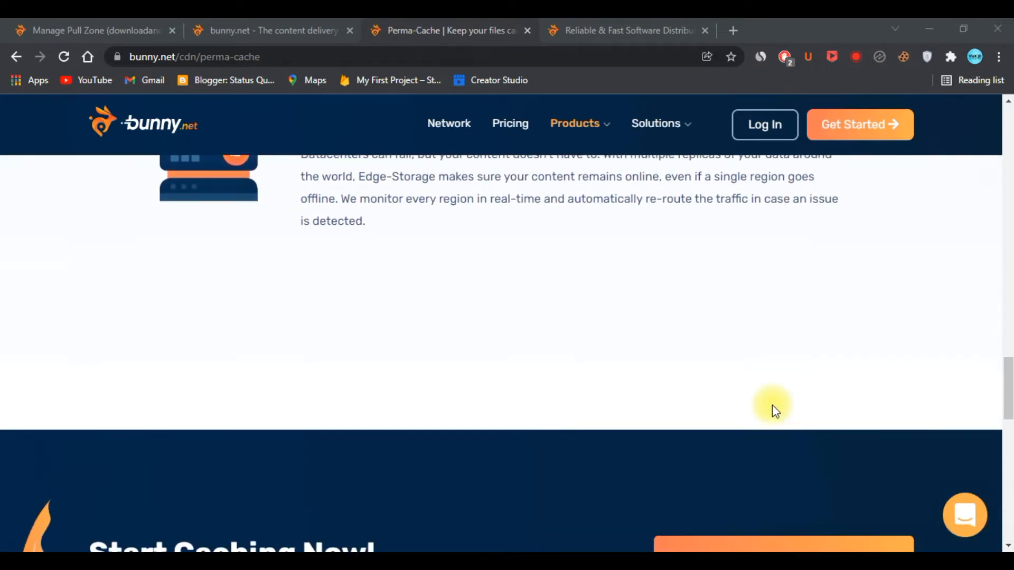
scroll("down", 3)
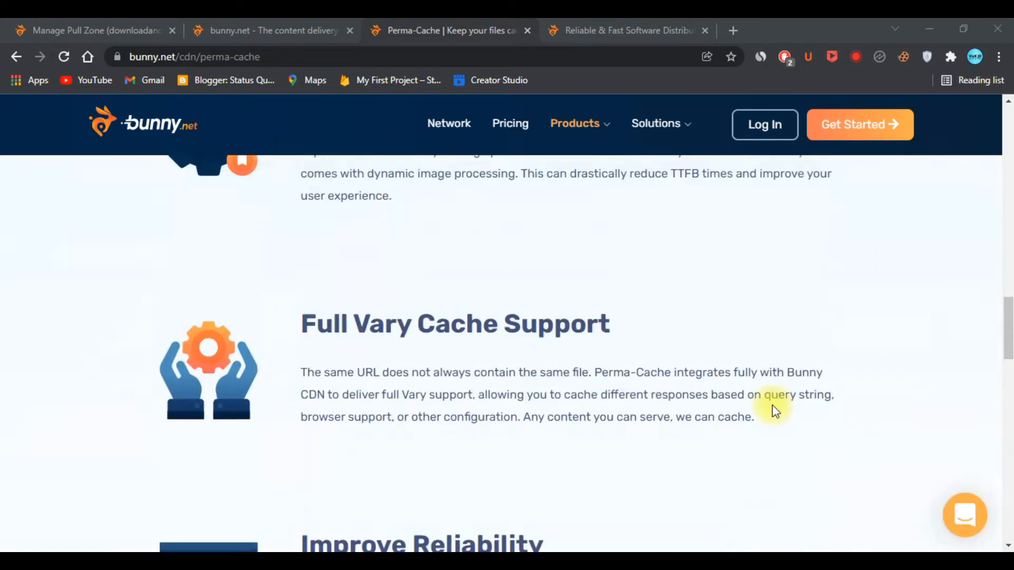
scroll("down", 3)
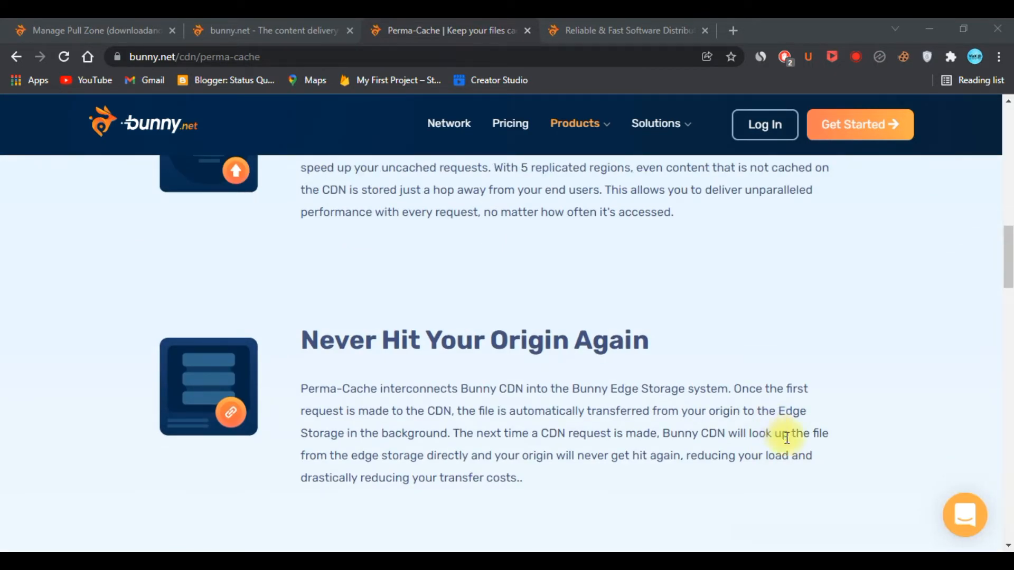
scroll("up", 3)
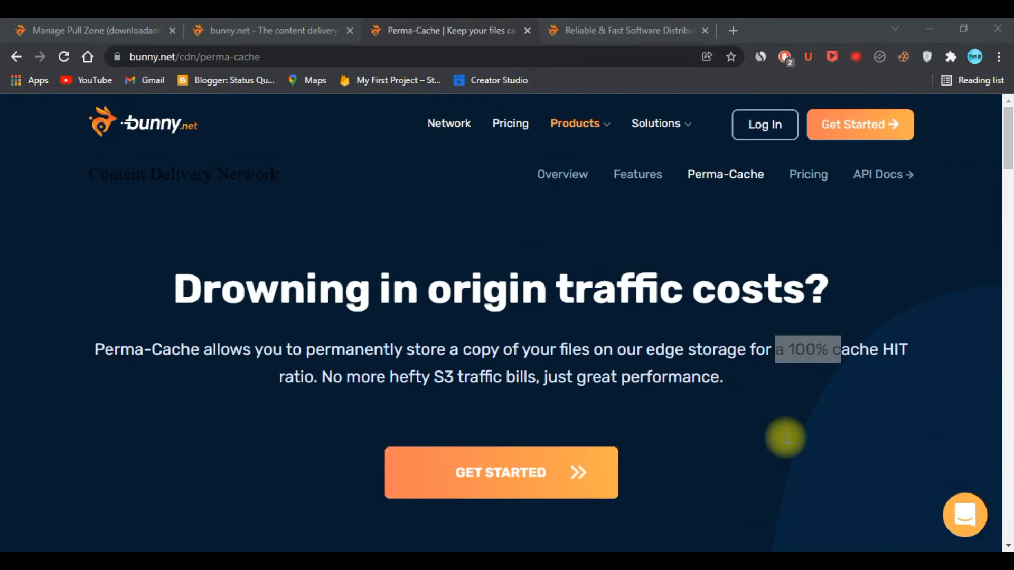
scroll("down", 3)
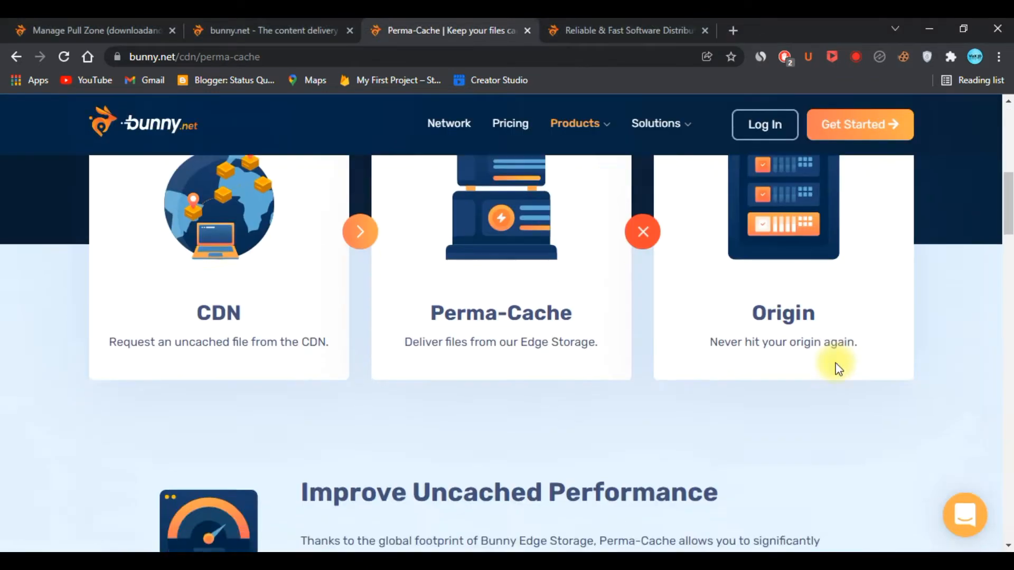
scroll("down", 3)
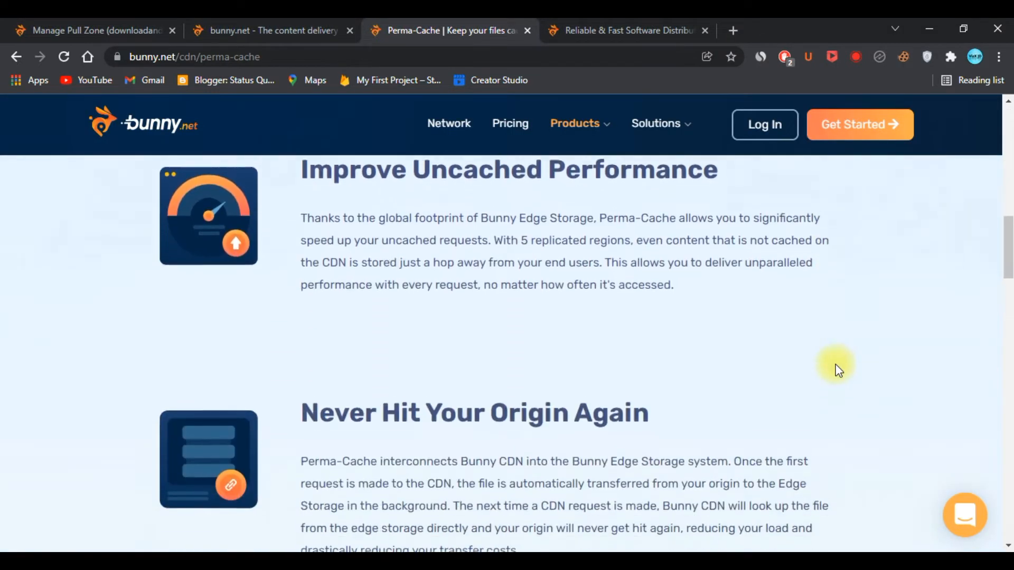
scroll("down", 3)
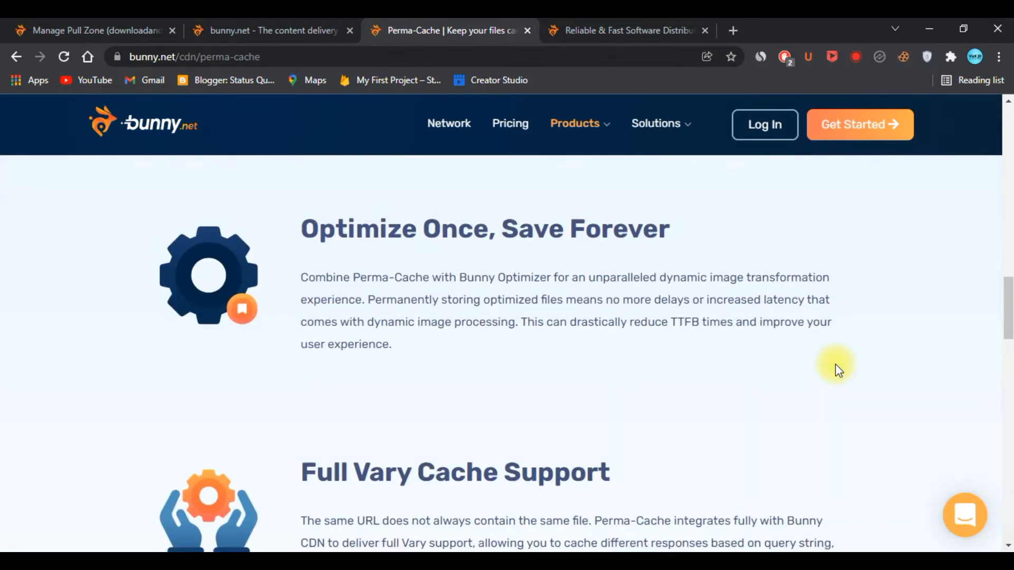
scroll("down", 3)
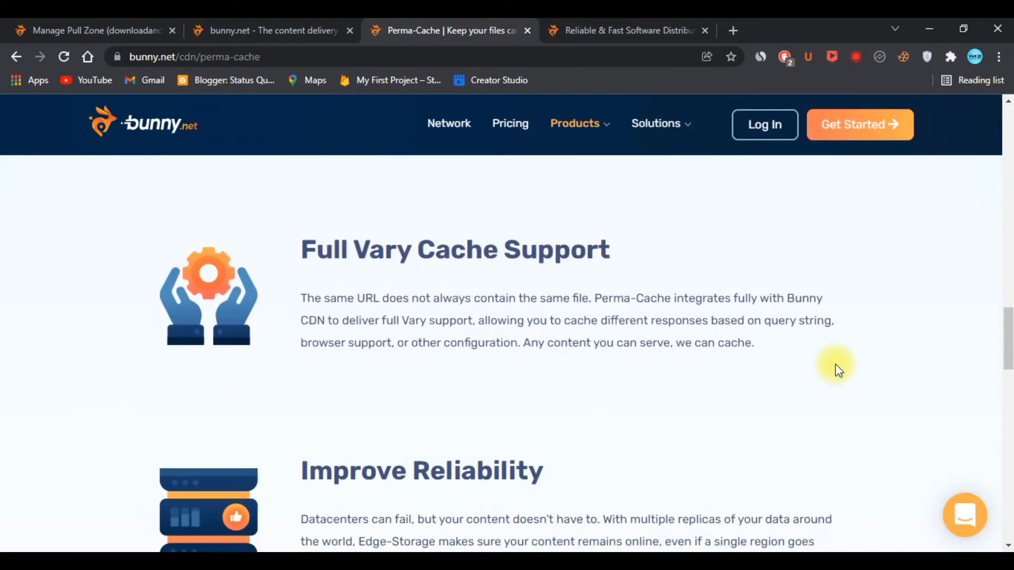
scroll("down", 3)
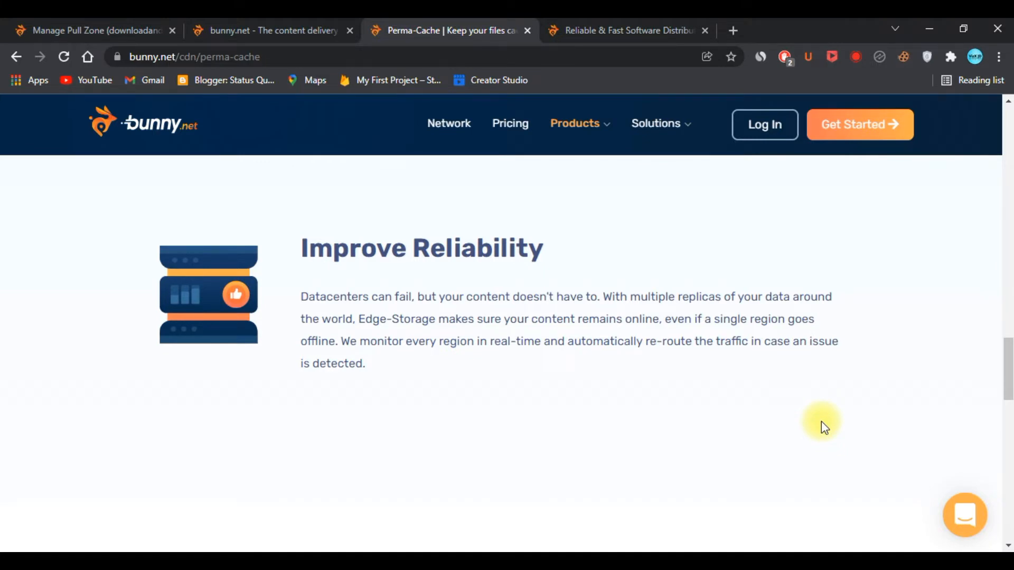
scroll("down", 3)
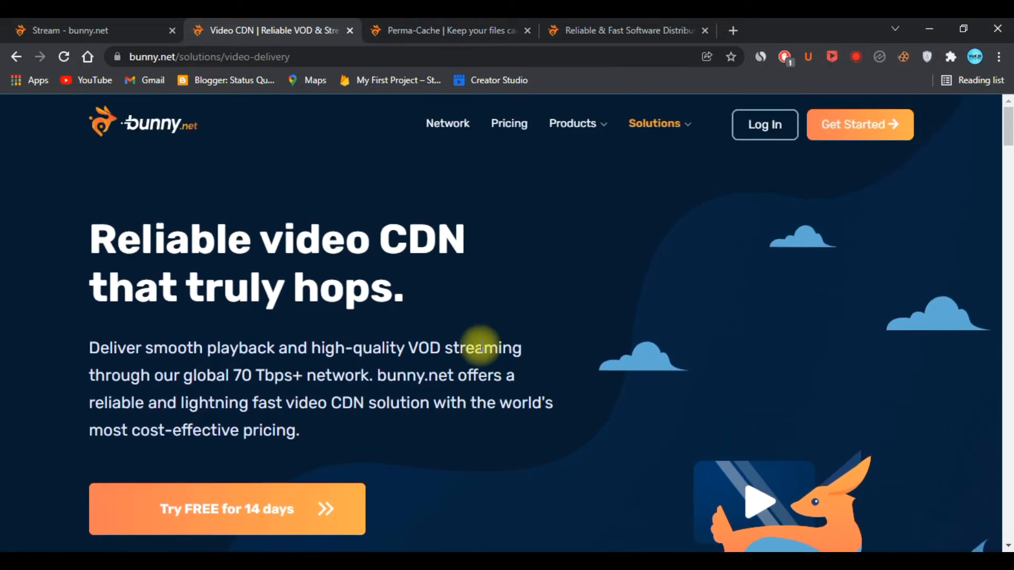
scroll("down", 3)
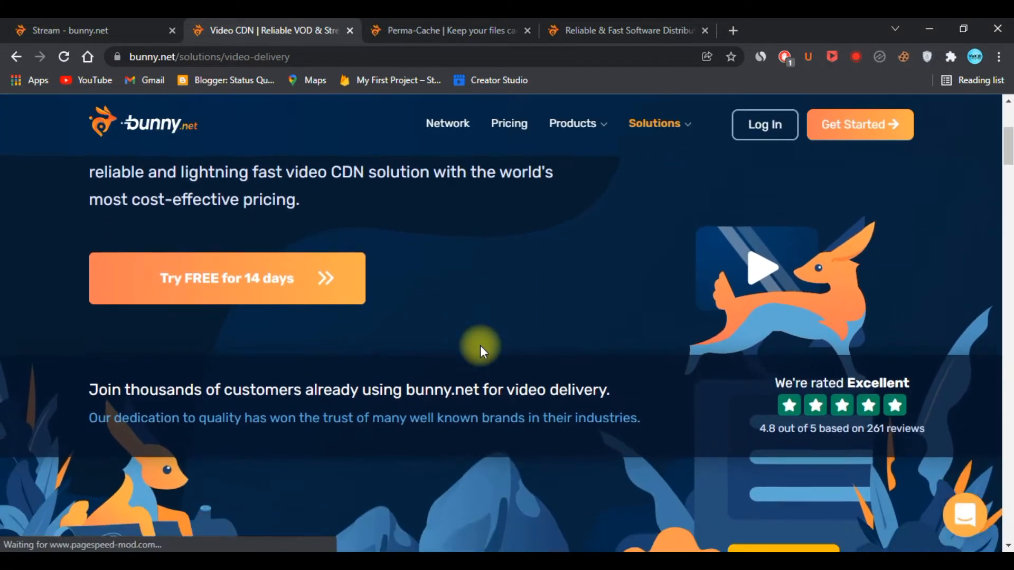
scroll("down", 3)
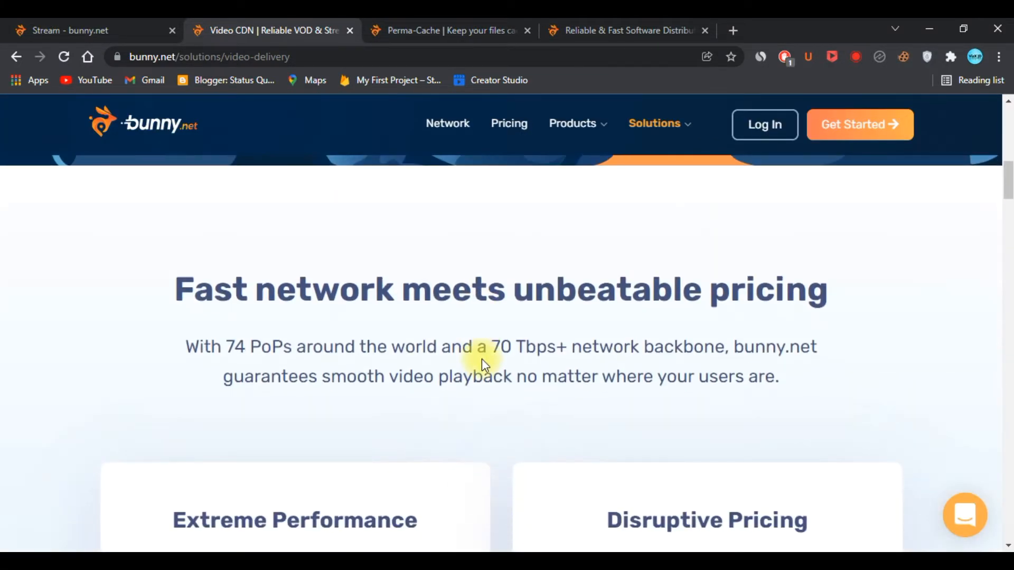
scroll("down", 3)
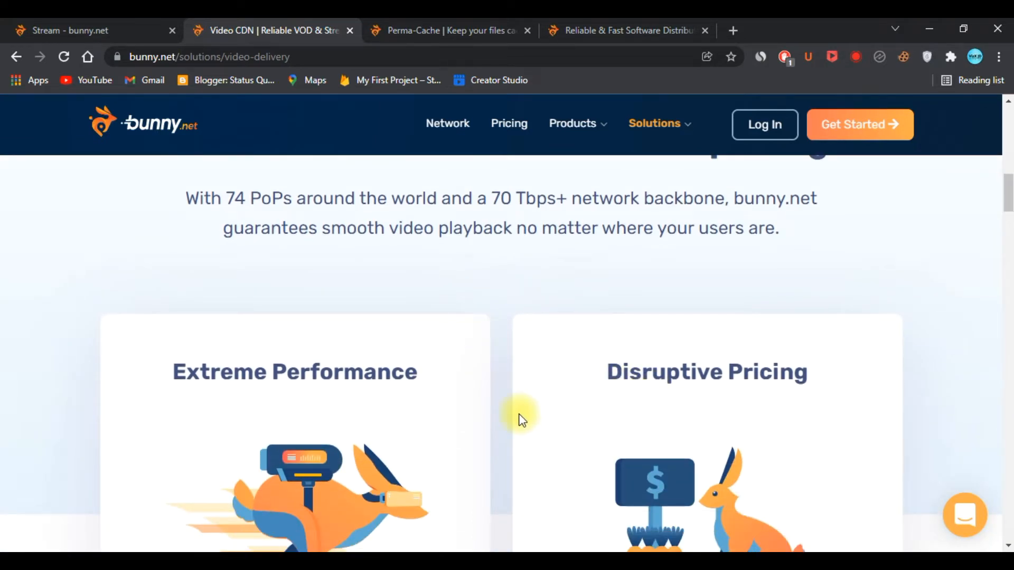
scroll("down", 3)
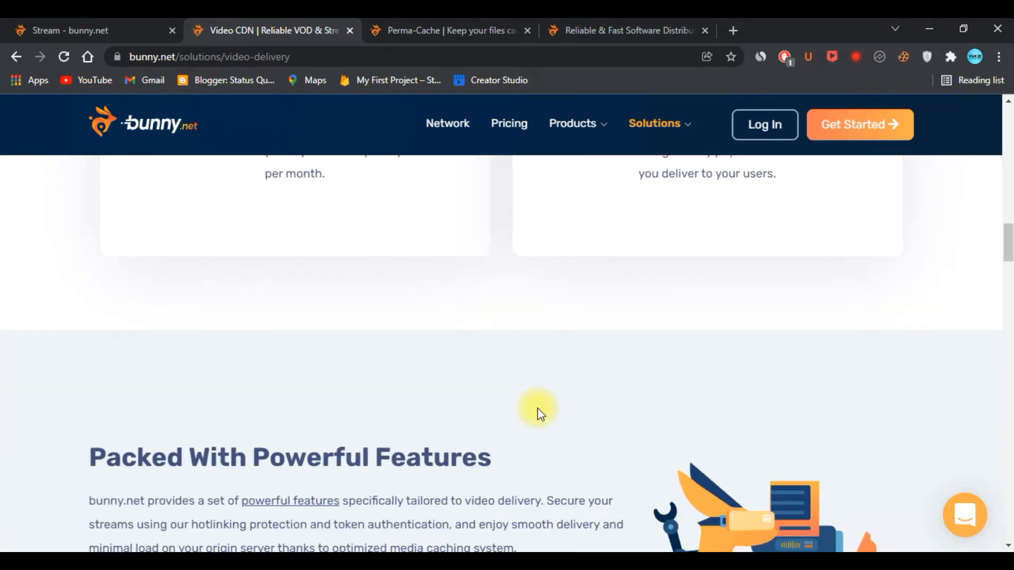
scroll("down", 3)
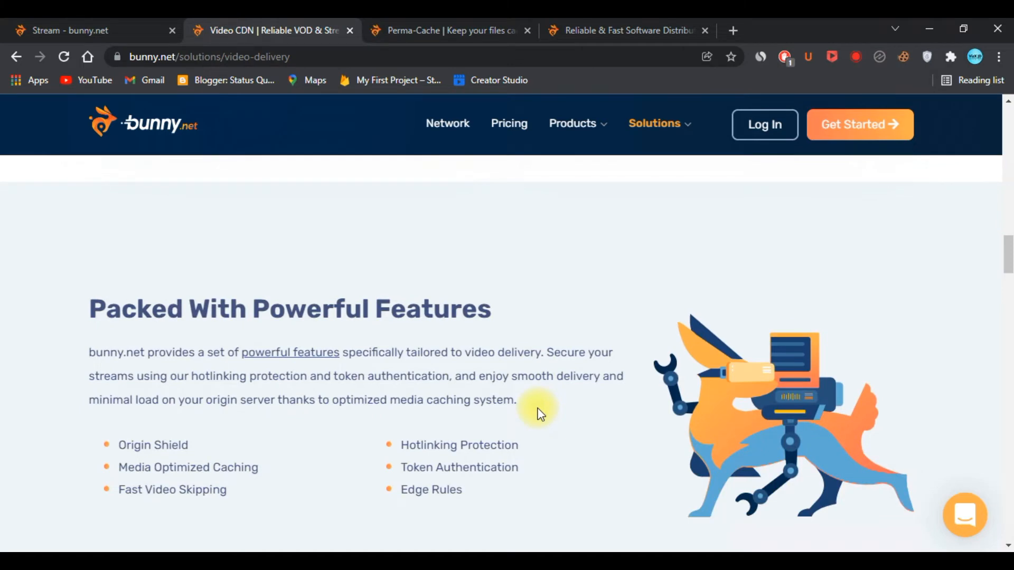
scroll("down", 3)
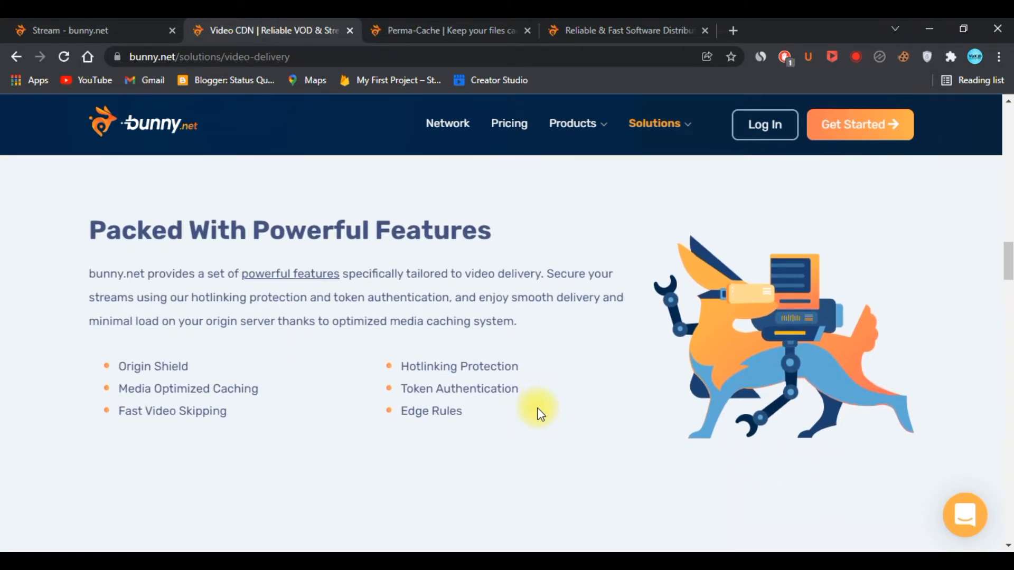
scroll("down", 3)
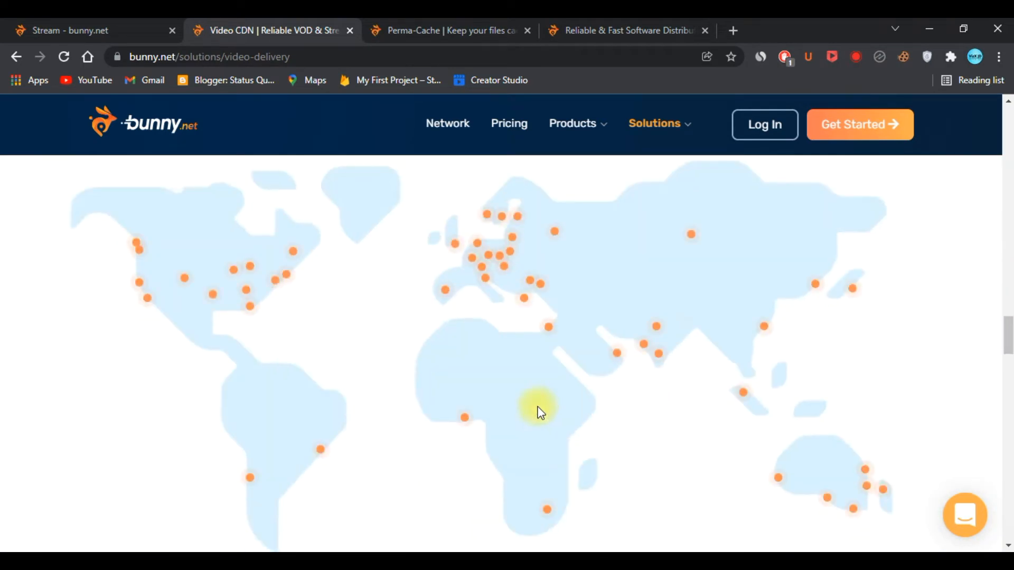
scroll("down", 3)
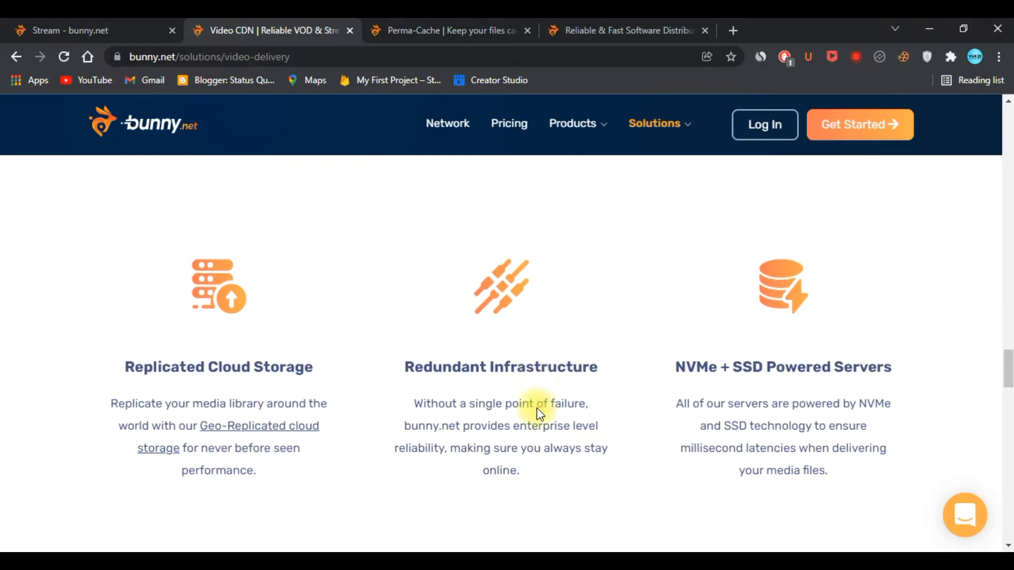
scroll("down", 3)
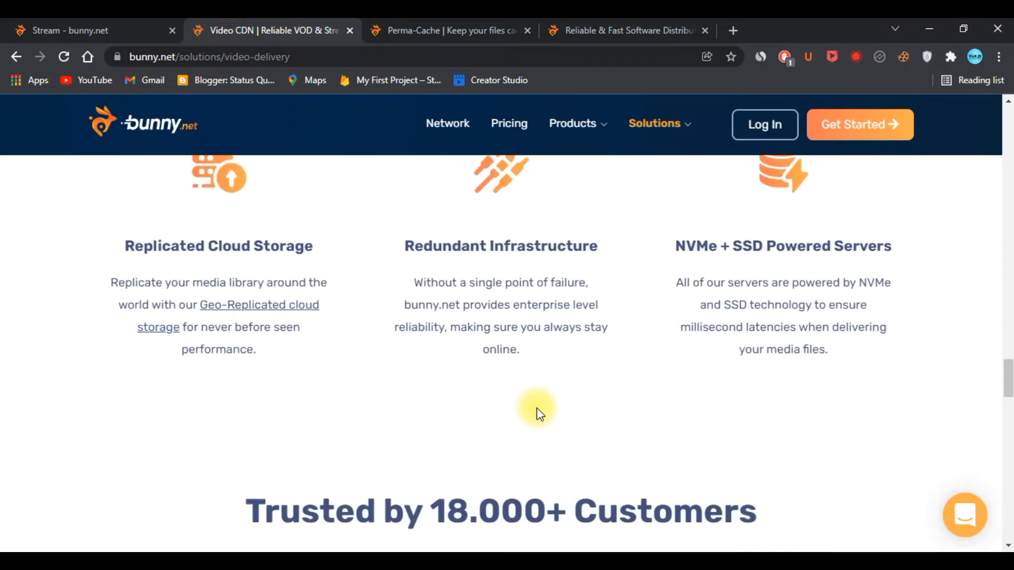
scroll("down", 3)
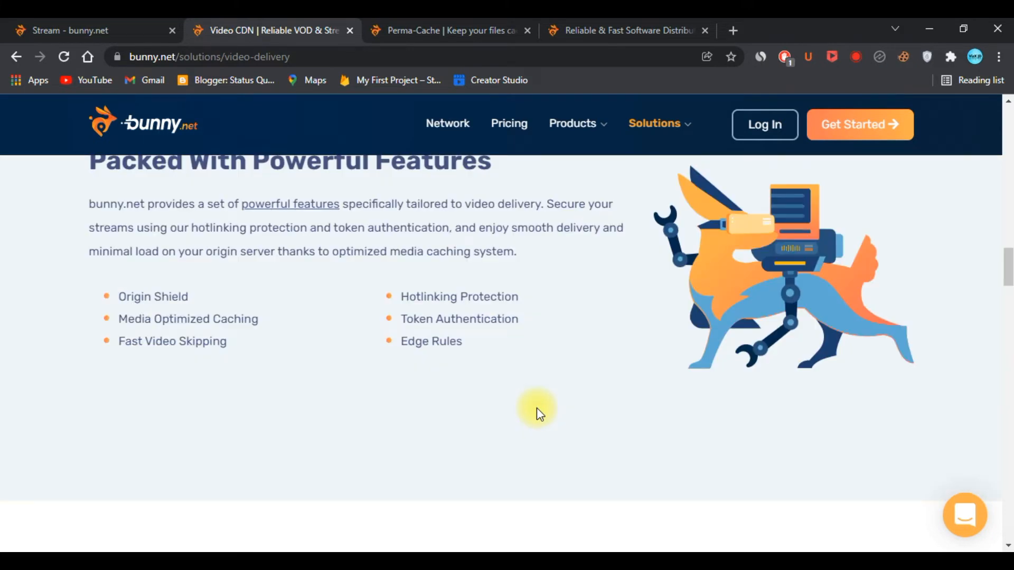
scroll("up", 3)
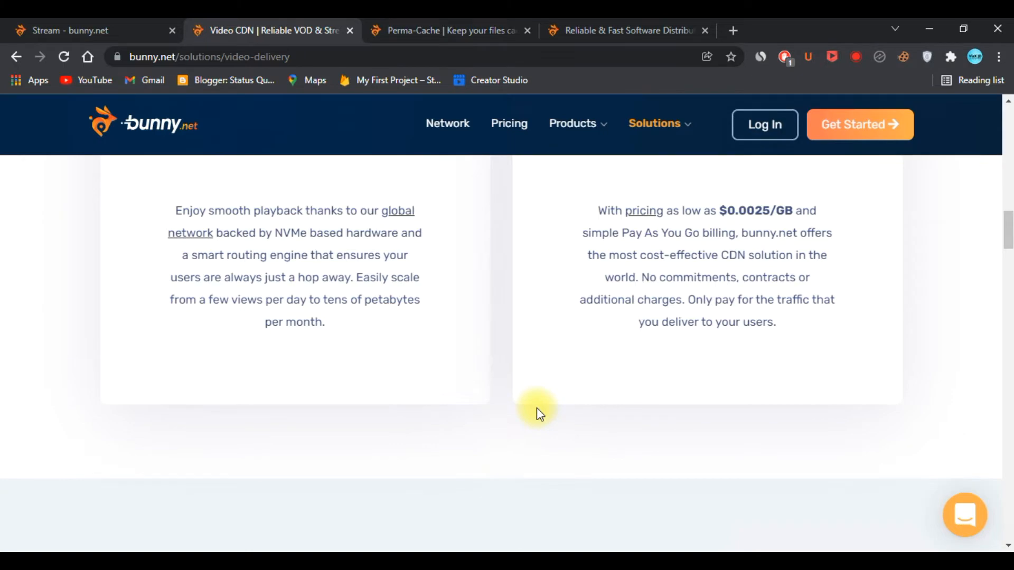
scroll("up", 3)
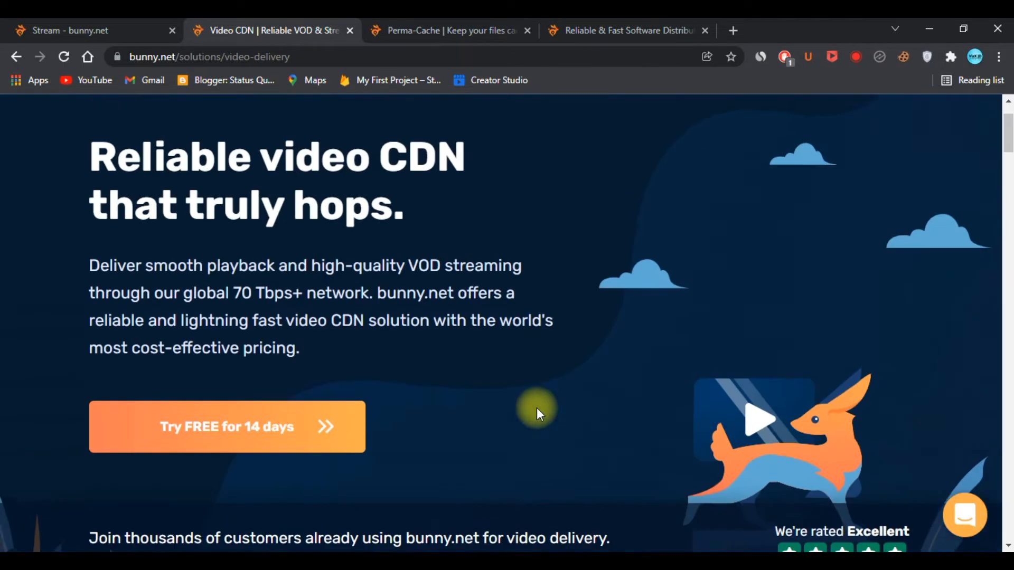
scroll("down", 3)
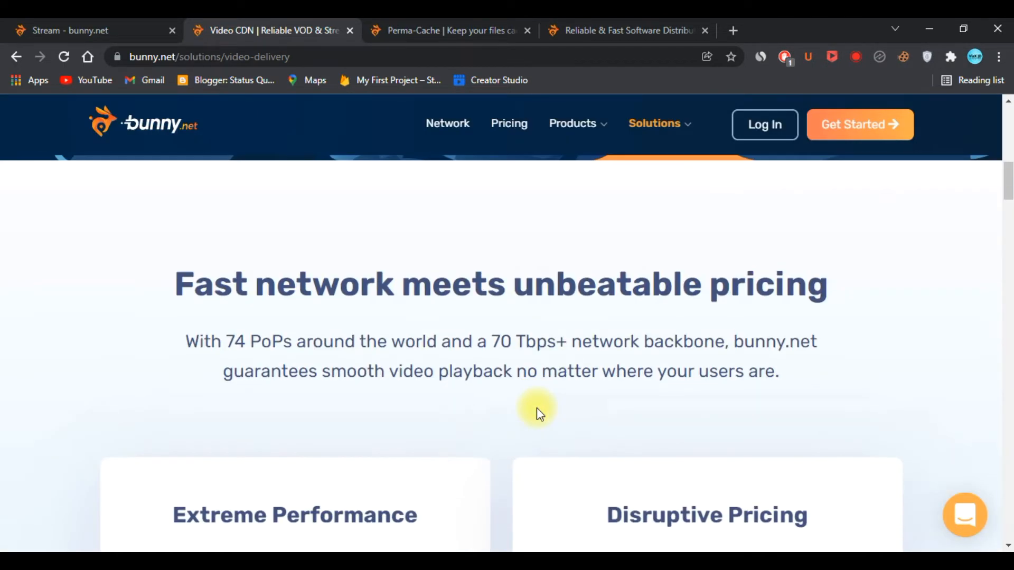
scroll("down", 3)
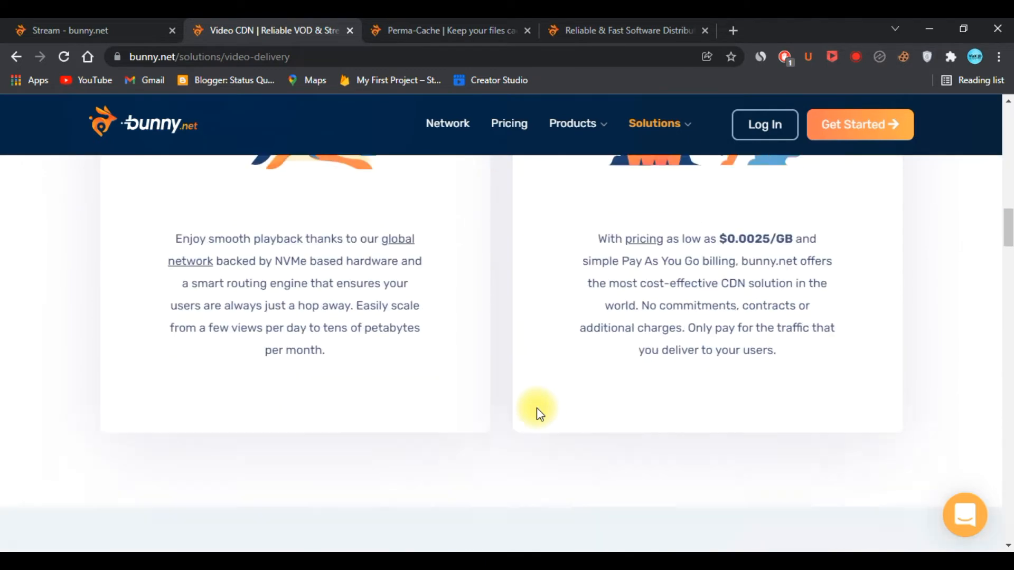
scroll("down", 3)
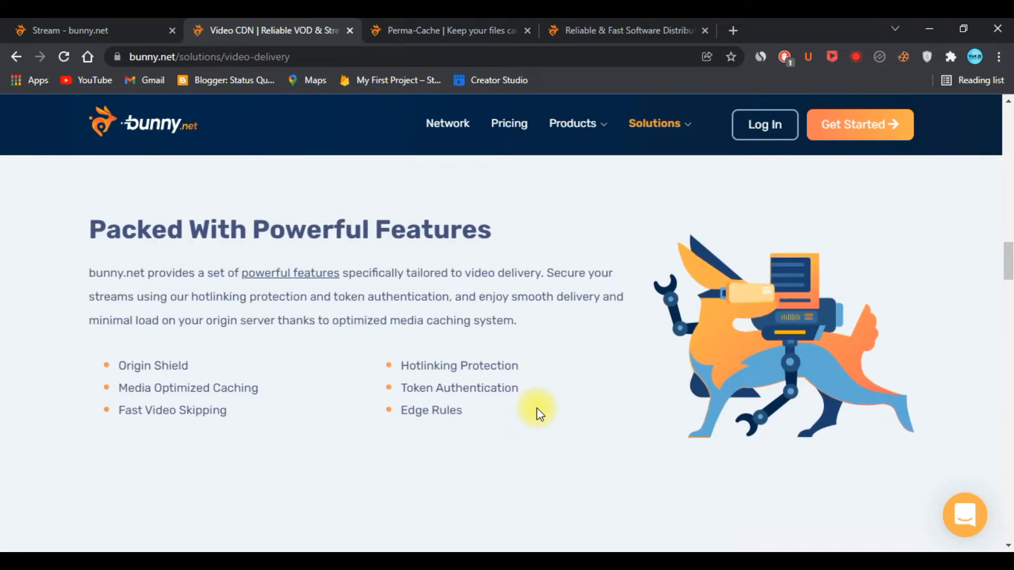
scroll("down", 3)
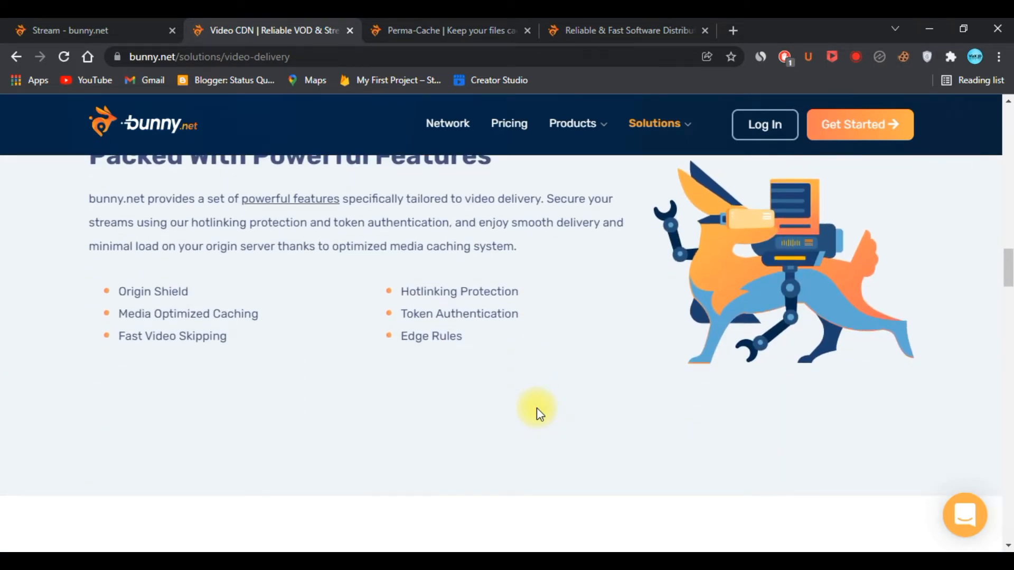
scroll("down", 3)
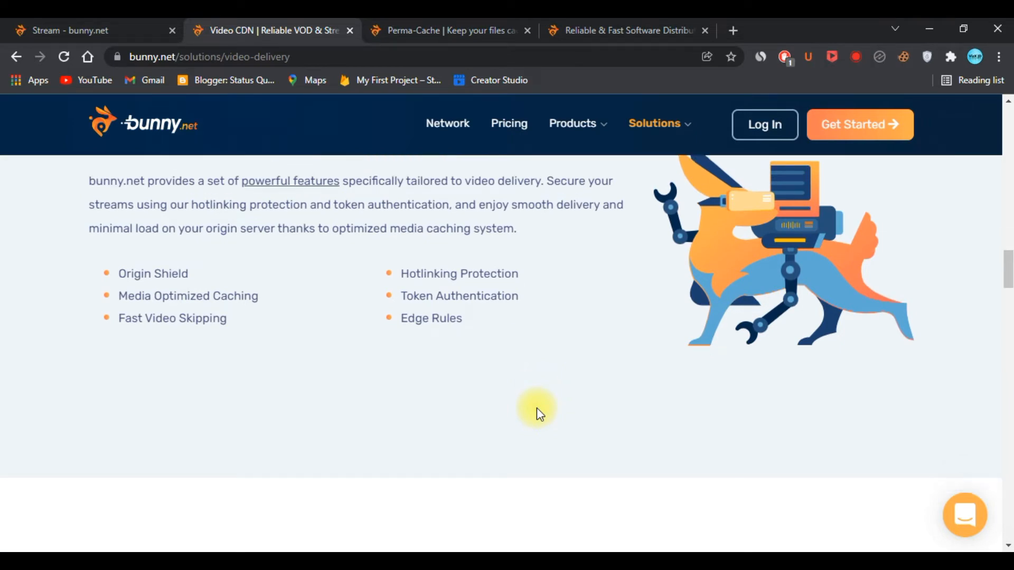
scroll("down", 3)
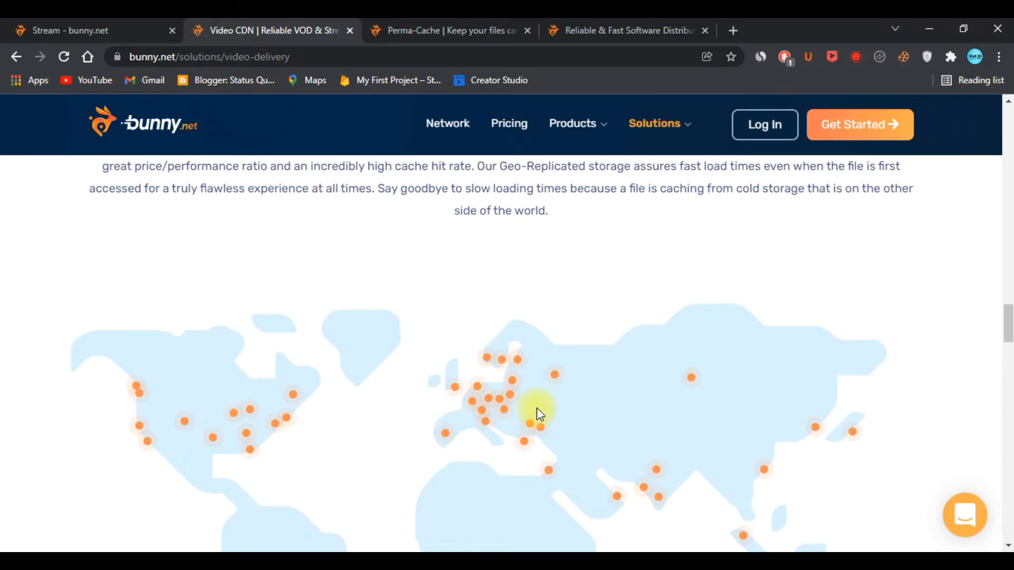
scroll("down", 3)
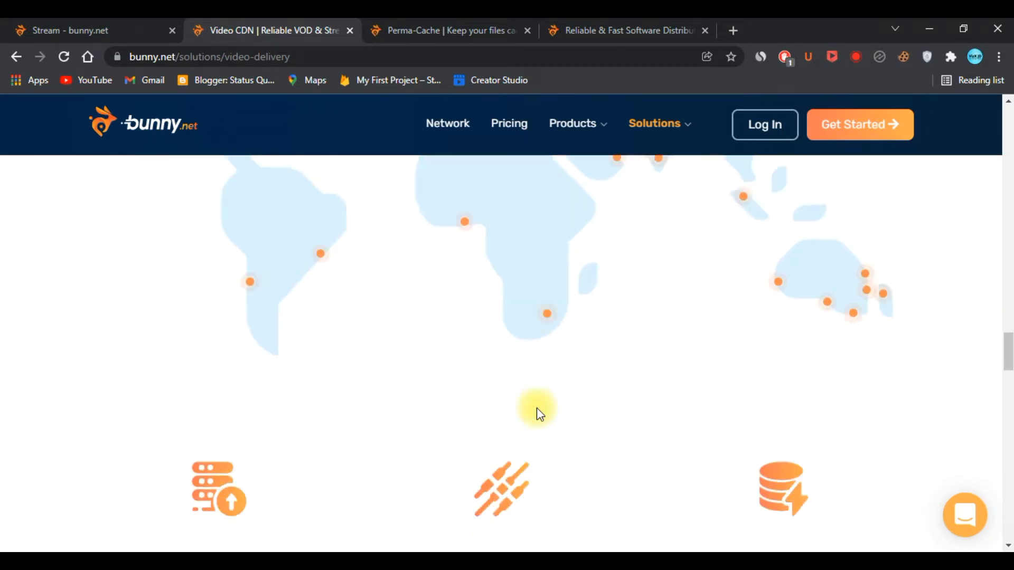
scroll("down", 3)
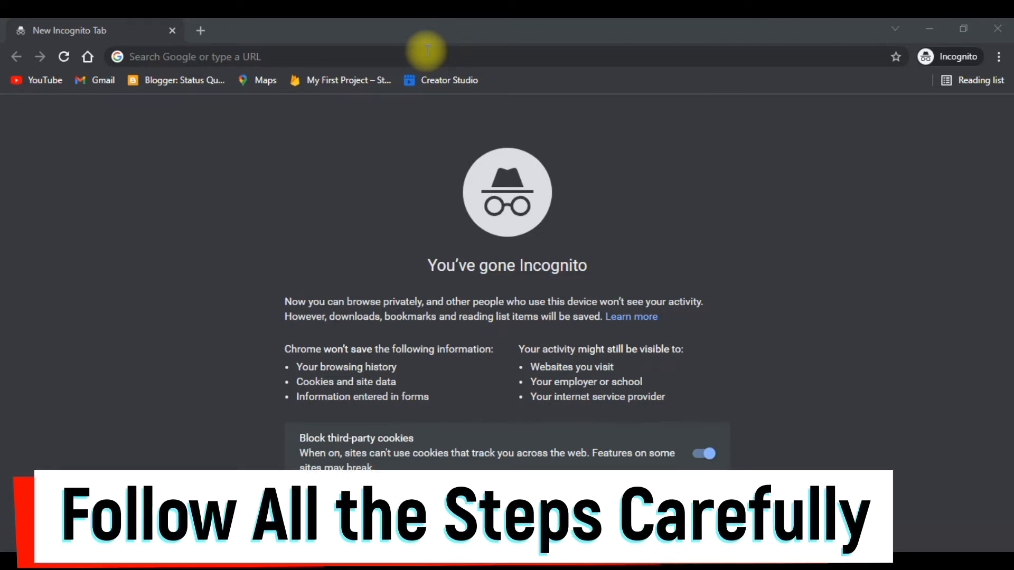
Enter the promo site address gplking.com in the incognito address bar.
left_click(452, 57)
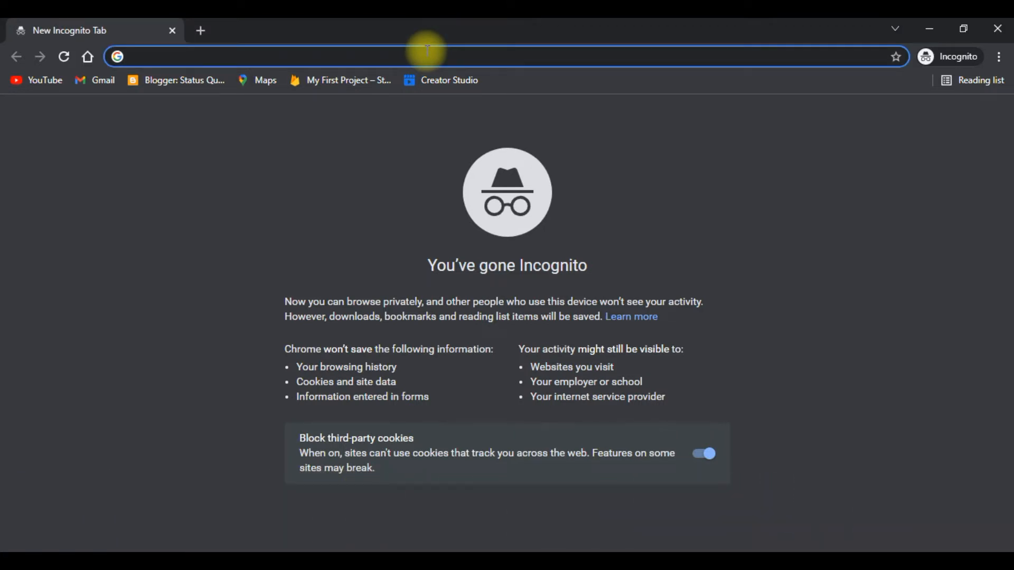
type("gplking.com")
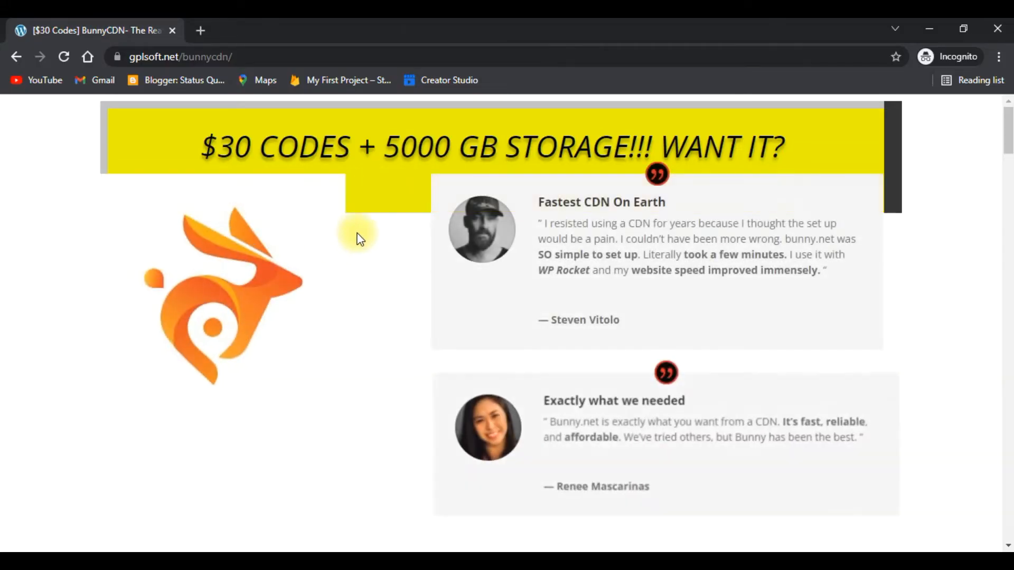
scroll("down", 3)
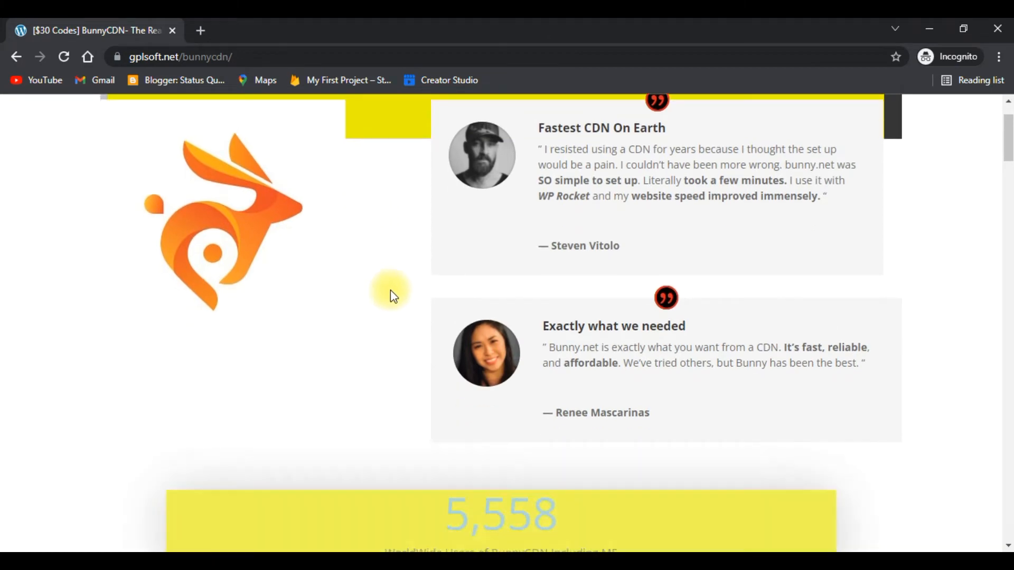
scroll("down", 3)
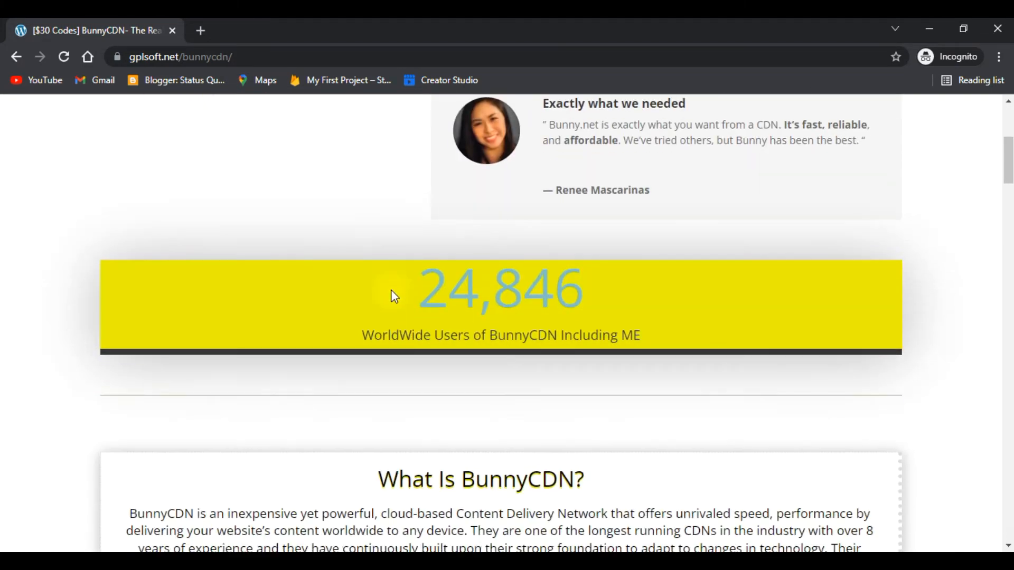
scroll("down", 3)
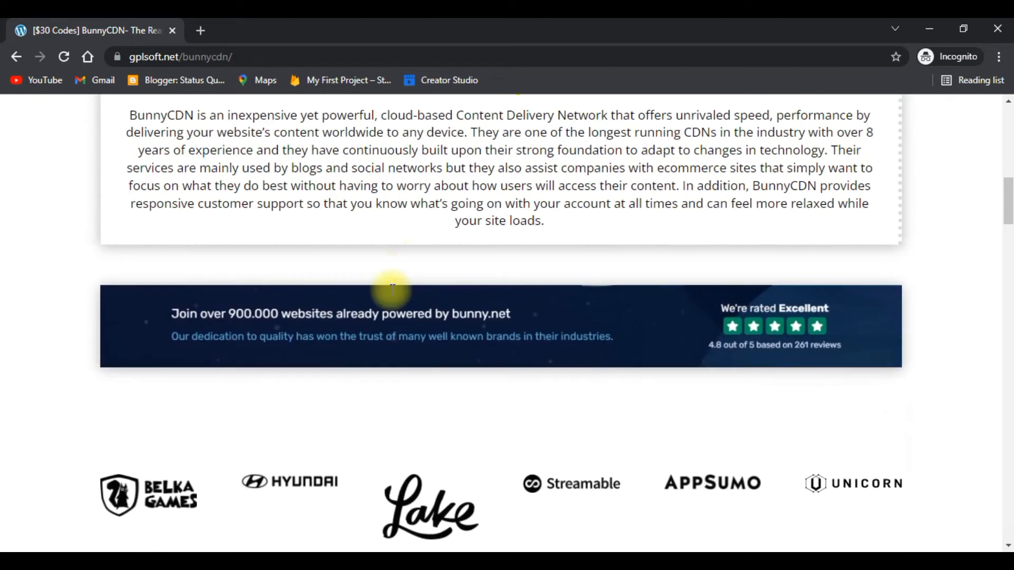
scroll("down", 3)
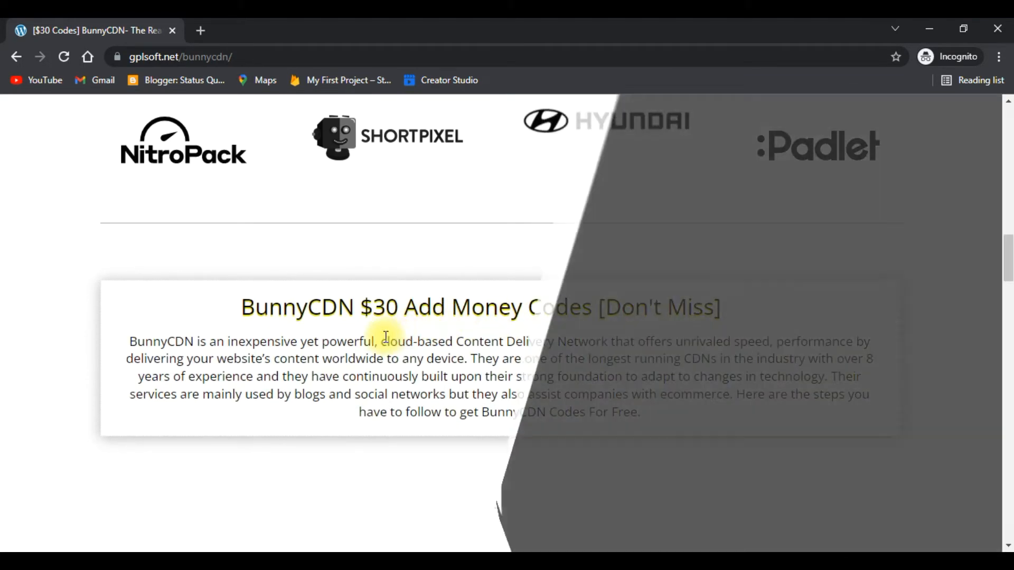
scroll("down", 3)
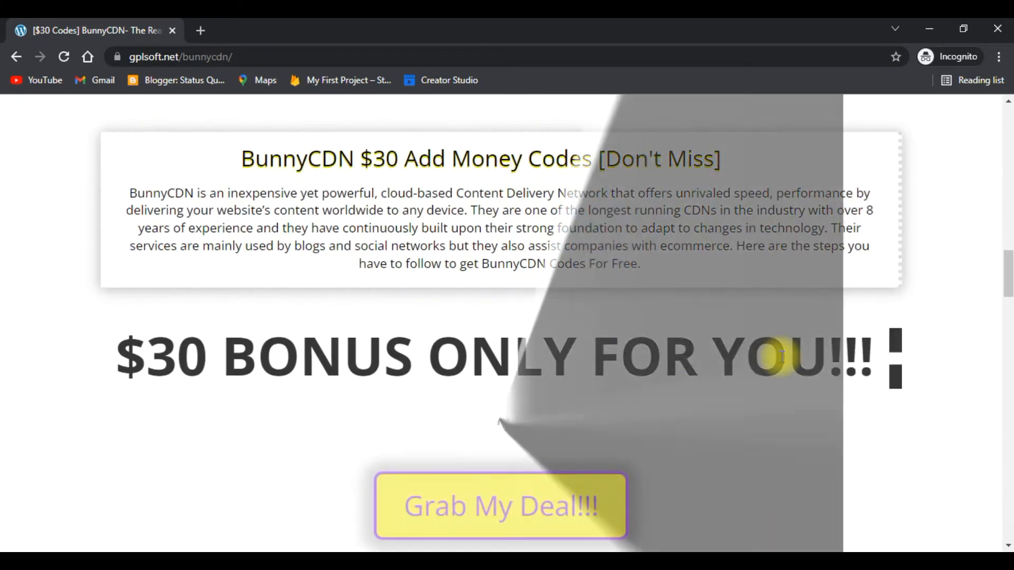
scroll("down", 3)
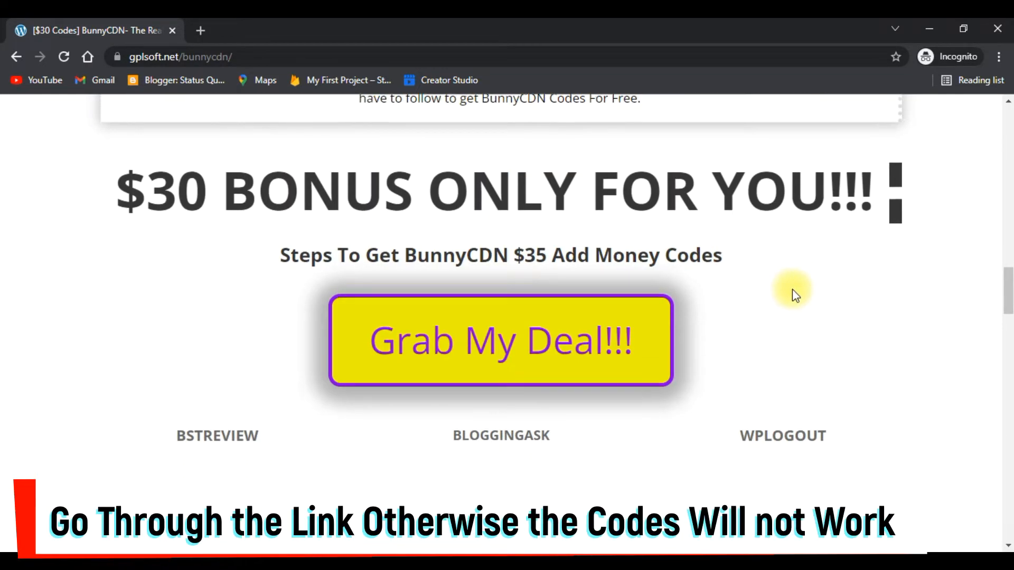
scroll("down", 3)
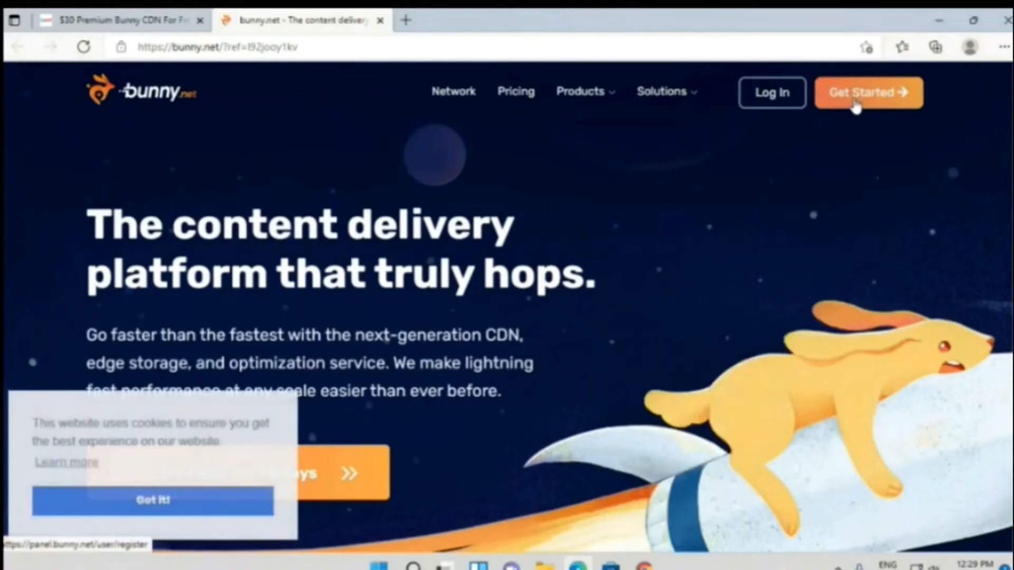
Sign up via Get Started to reach the dashboard with the 14-day, 1000 GB trial.
left_click(868, 92)
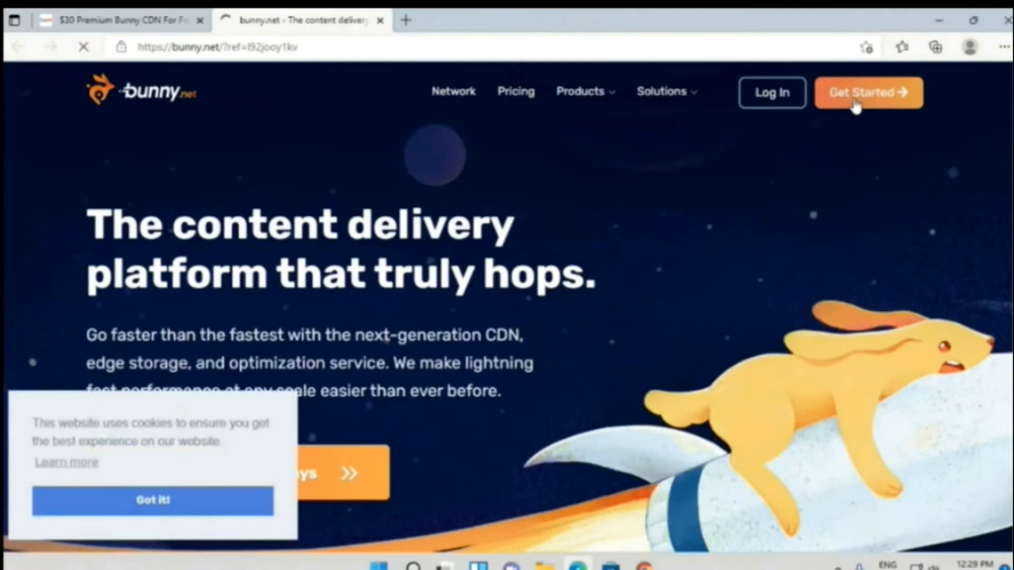
left_click(868, 92)
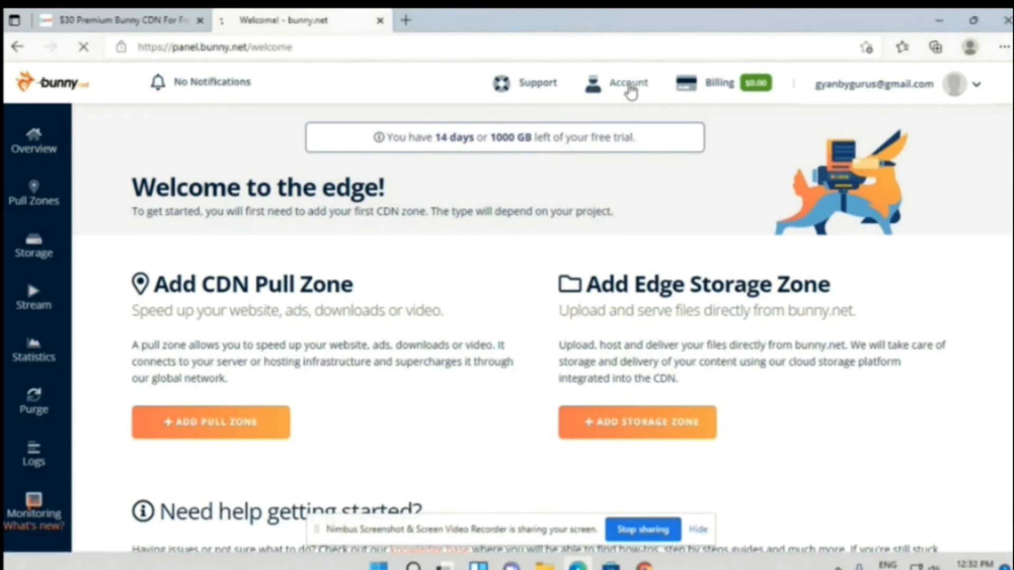
Check email verification and two-factor authentication status in Account Settings.
left_click(625, 83)
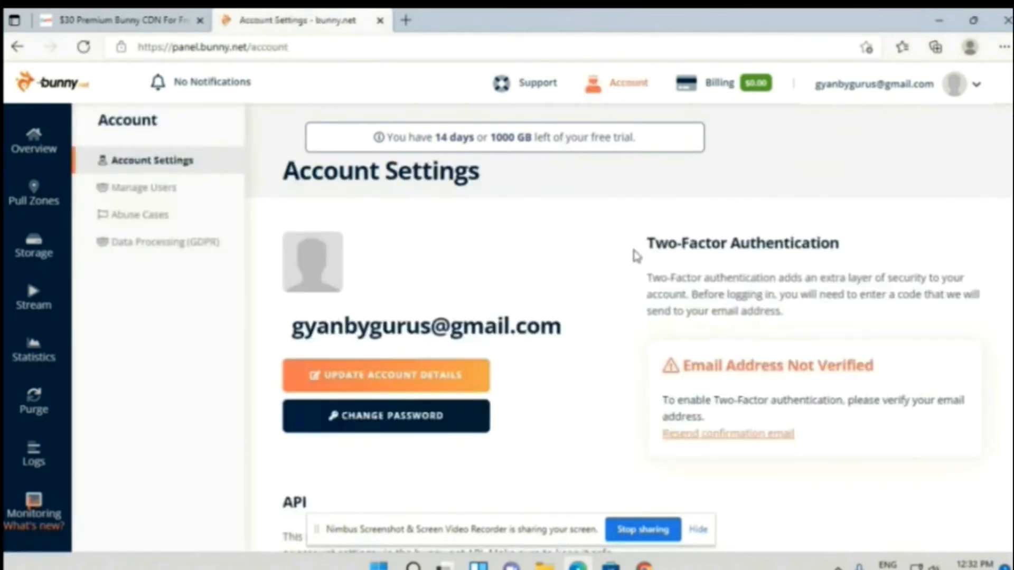
scroll("down", 3)
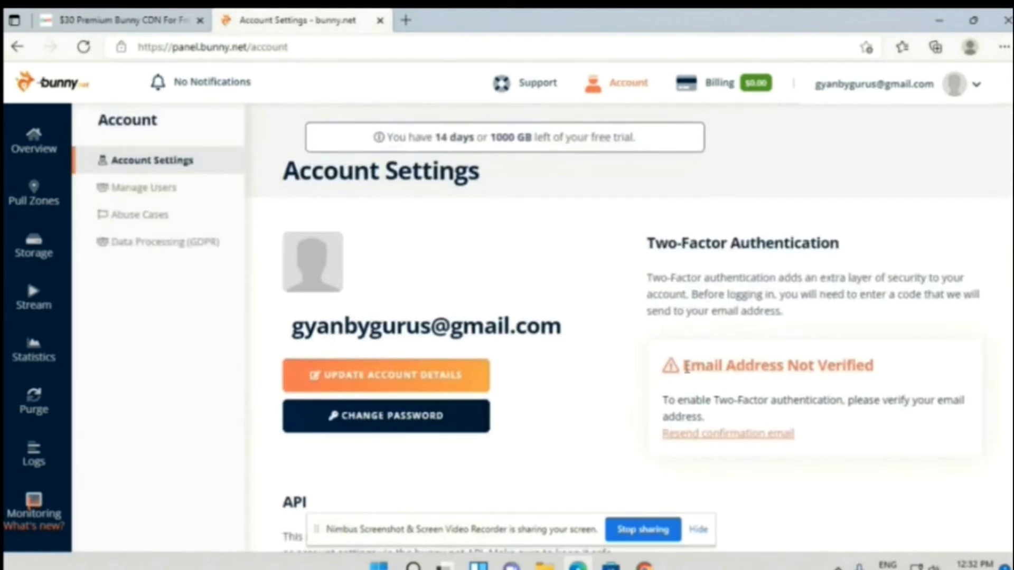
double_click(776, 365)
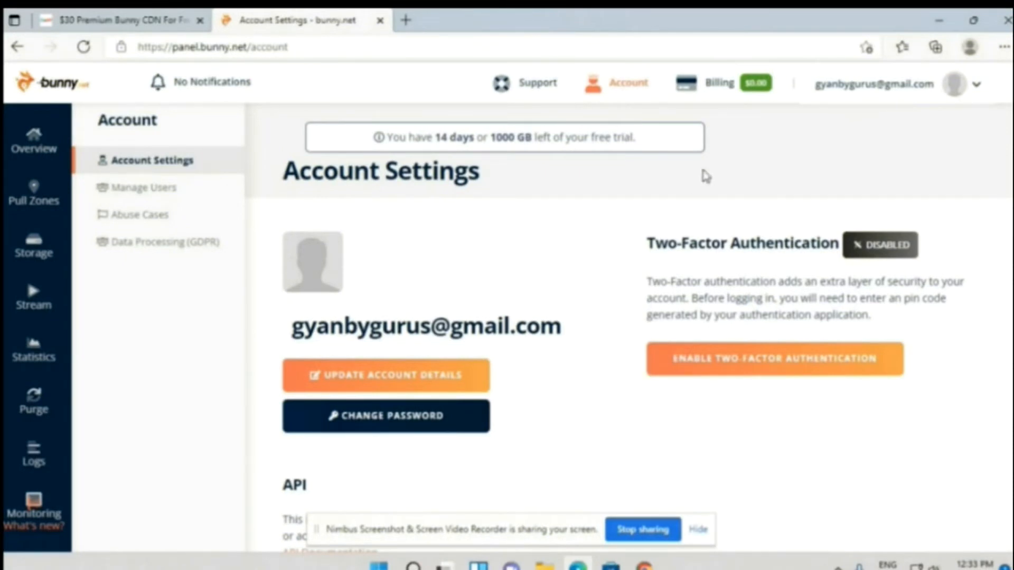
left_click(718, 83)
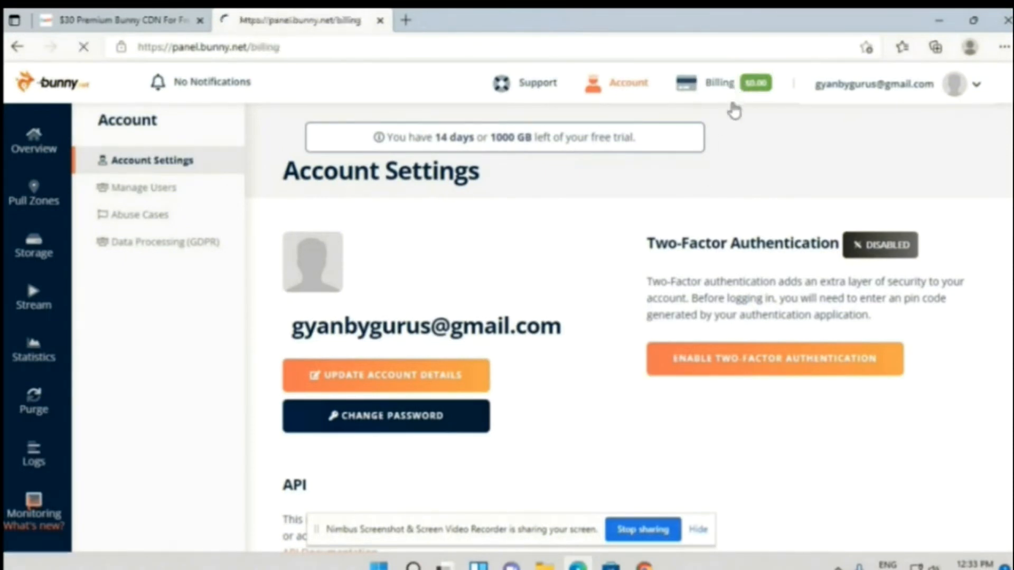
Open the billing overview's form for personal and billing details.
left_click(718, 82)
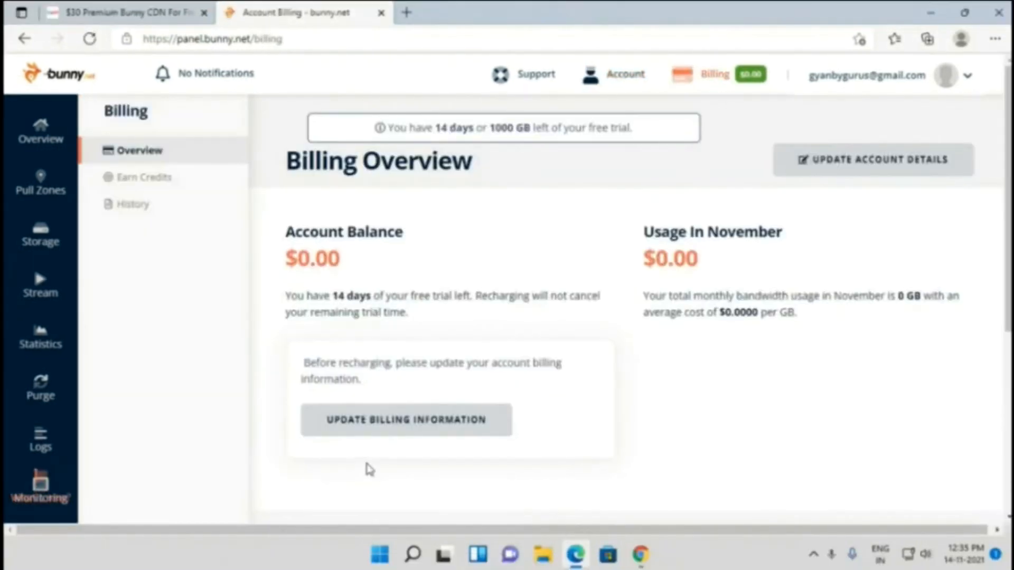
left_click(406, 419)
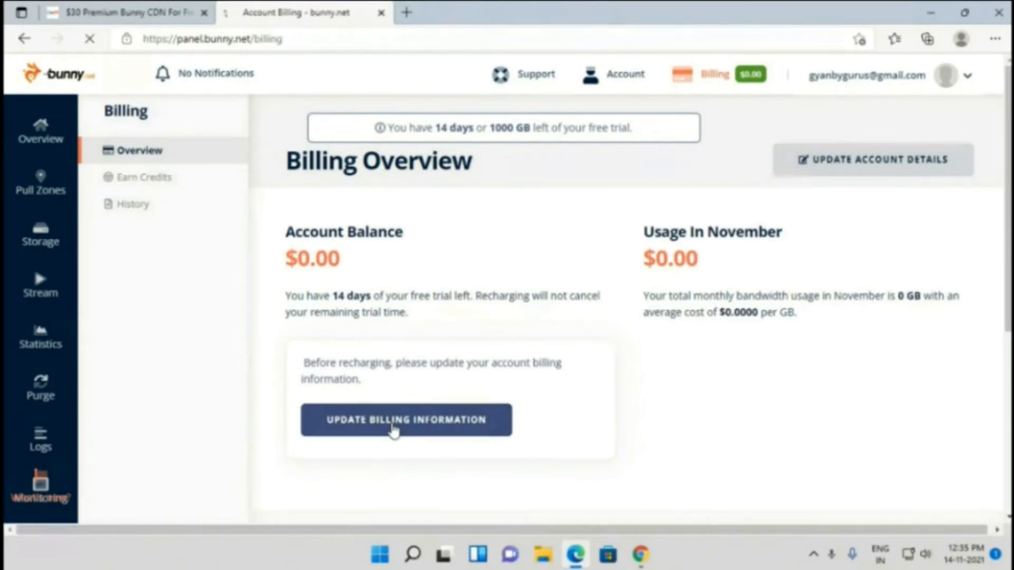
left_click(406, 419)
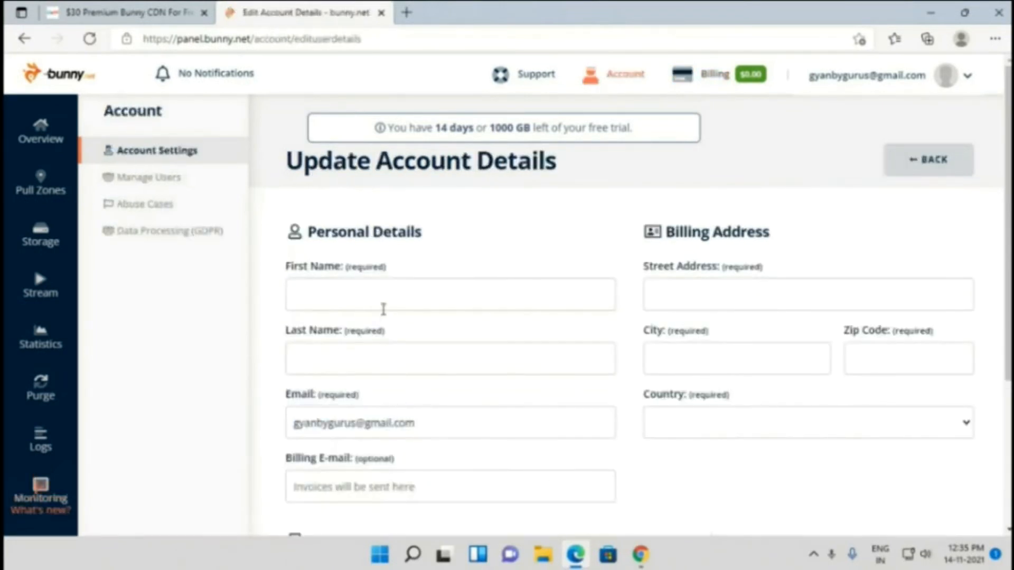
scroll("down", 3)
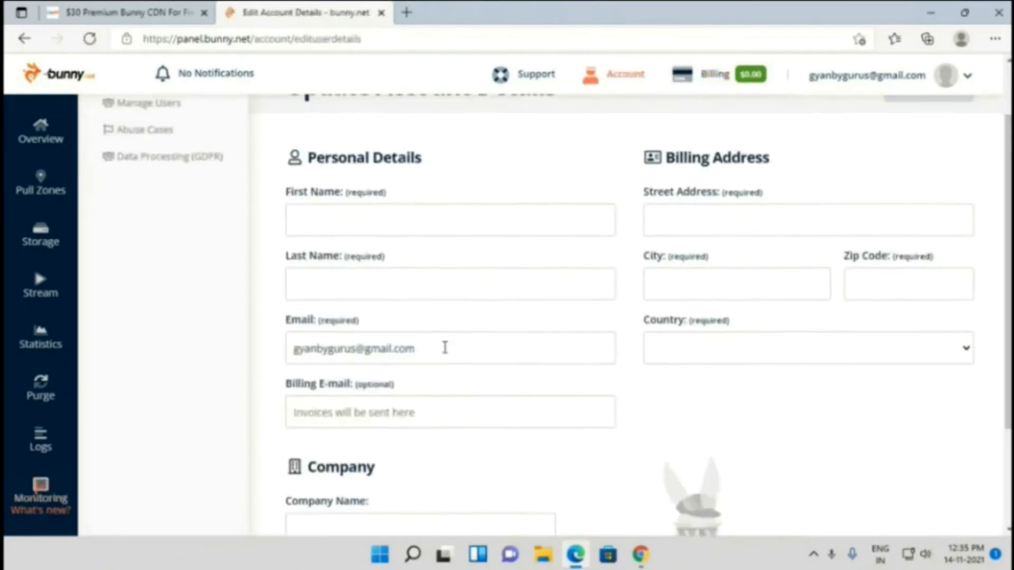
Fill in first name, last name, zip code and company name, and update the account details.
left_click(449, 220)
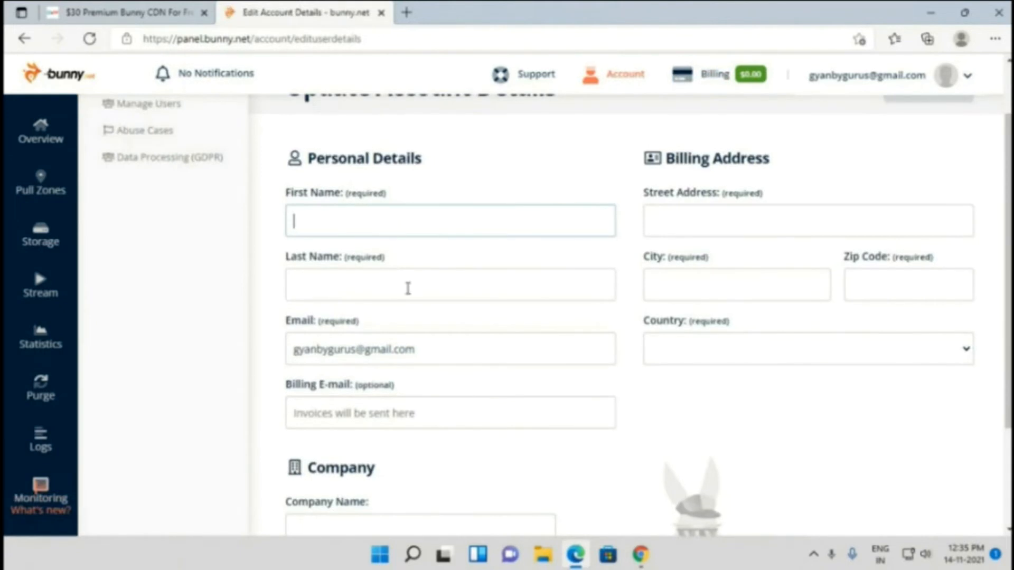
left_click(449, 349)
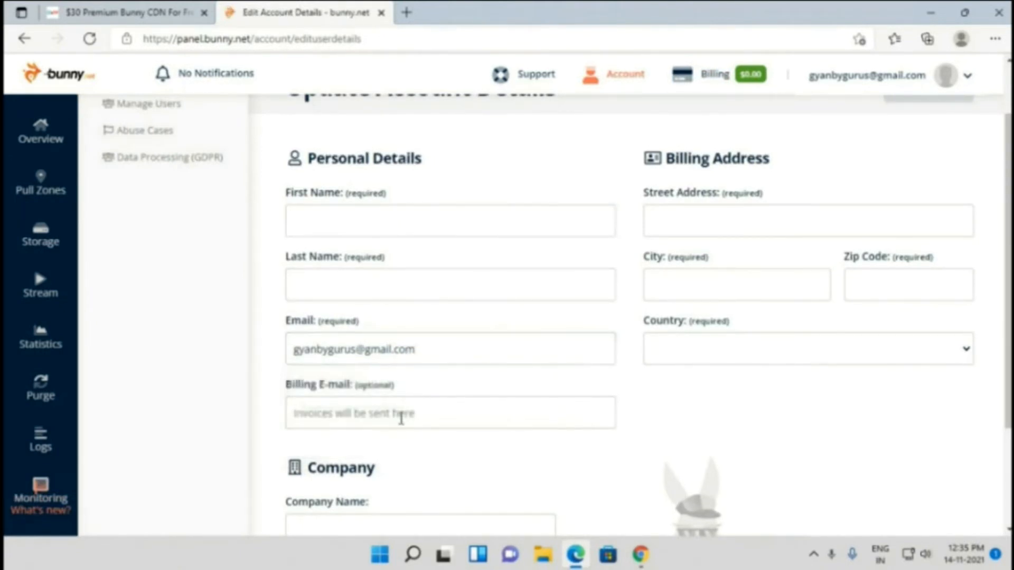
left_click(449, 413)
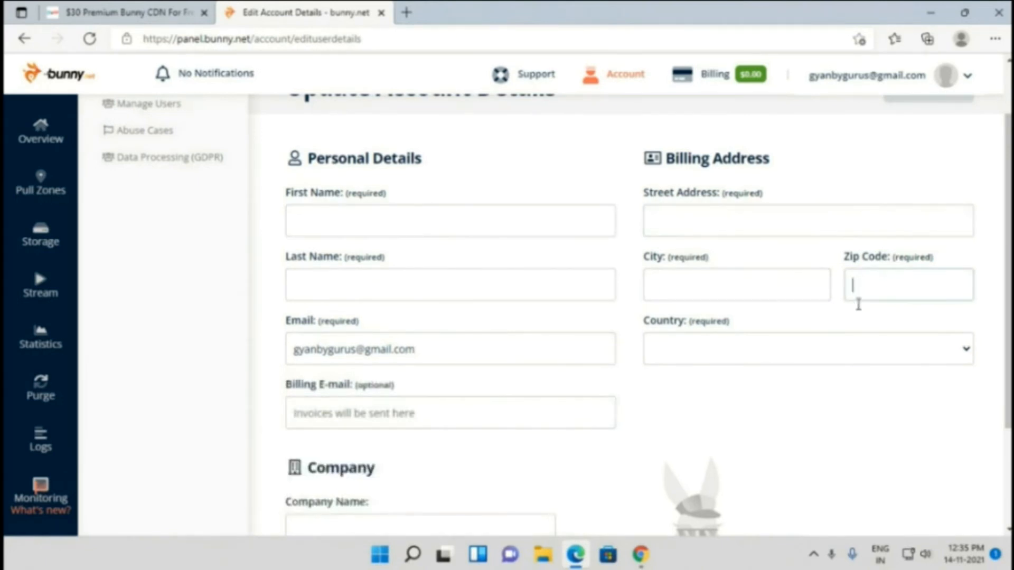
scroll("down", 3)
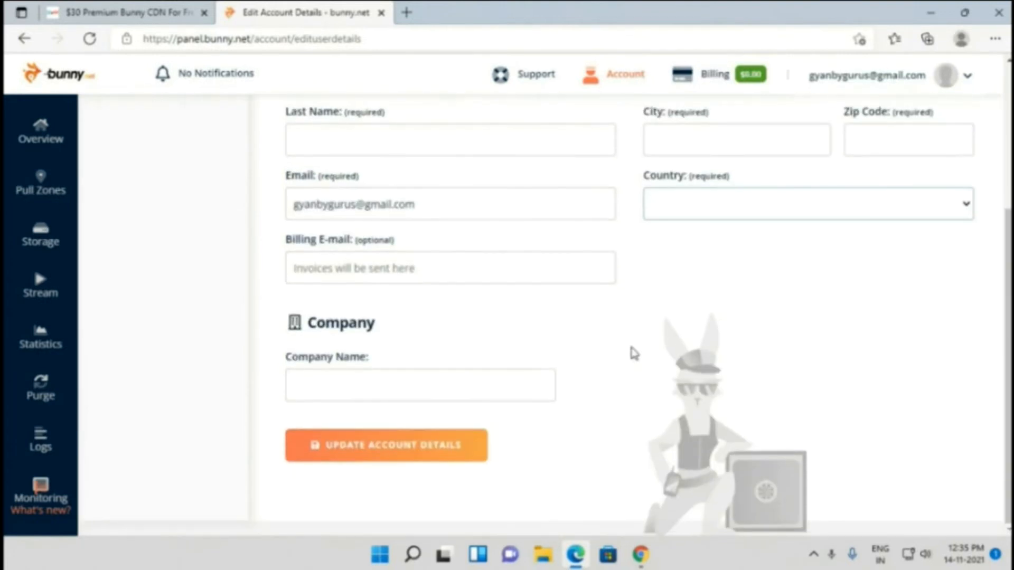
left_click(420, 384)
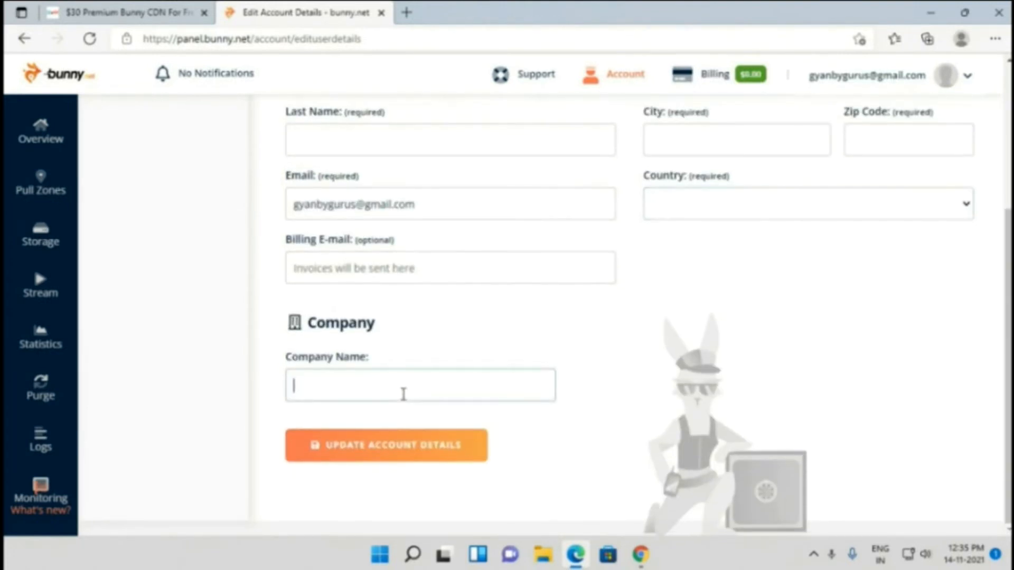
left_click(386, 444)
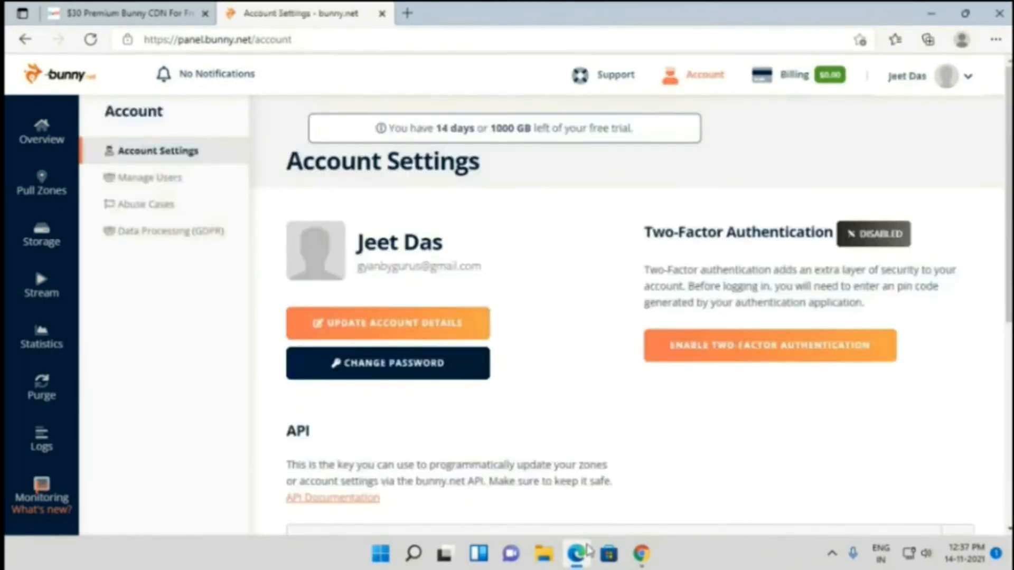
scroll("down", 3)
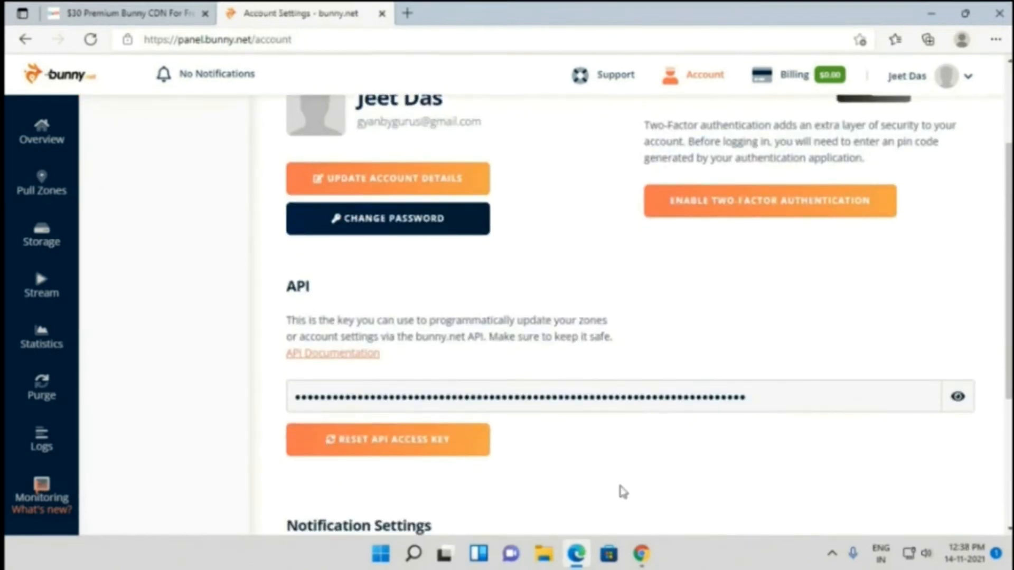
scroll("down", 3)
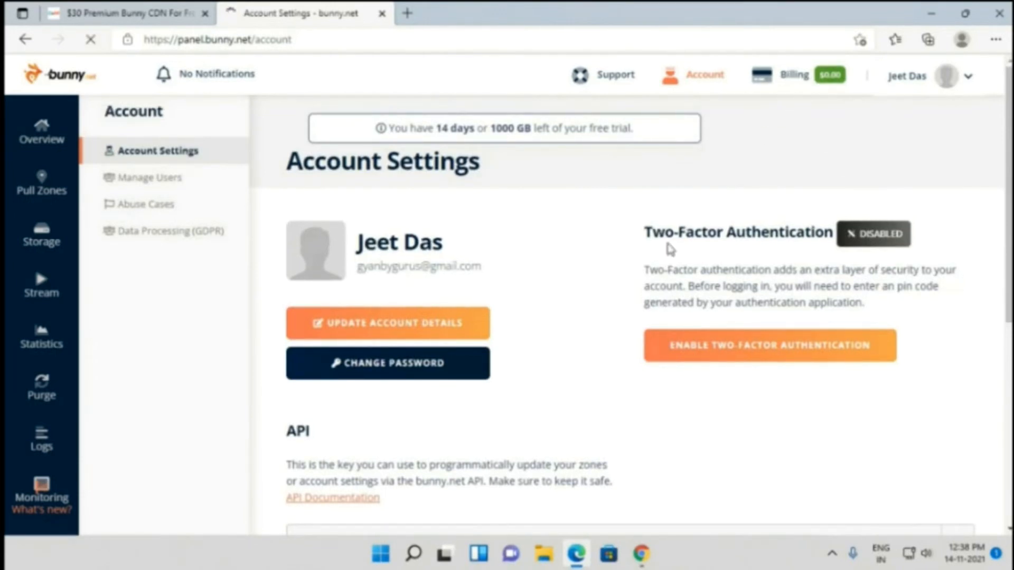
Apply promo code BSTREVIEW from the Billing overview.
left_click(793, 74)
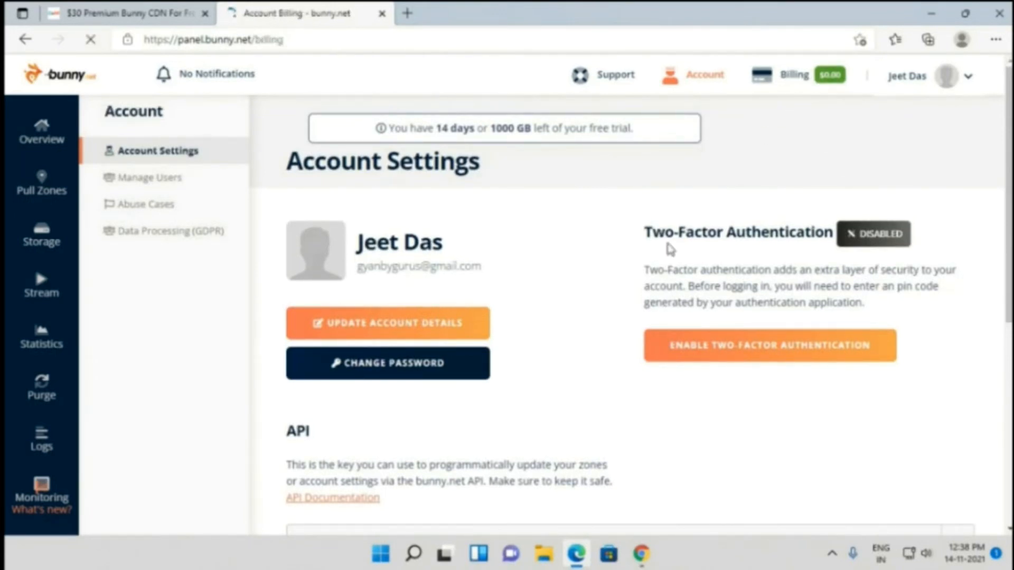
left_click(793, 74)
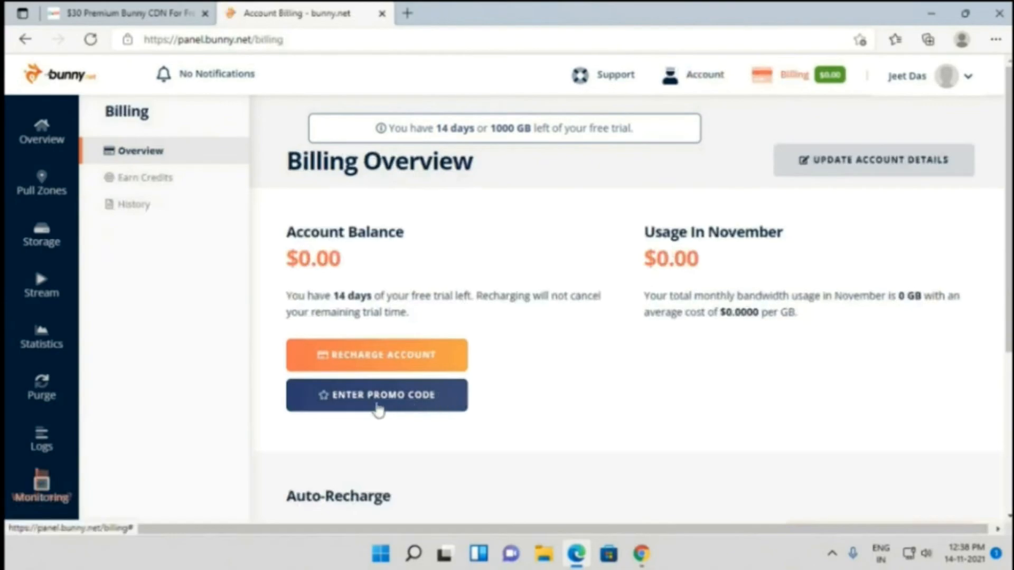
left_click(376, 395)
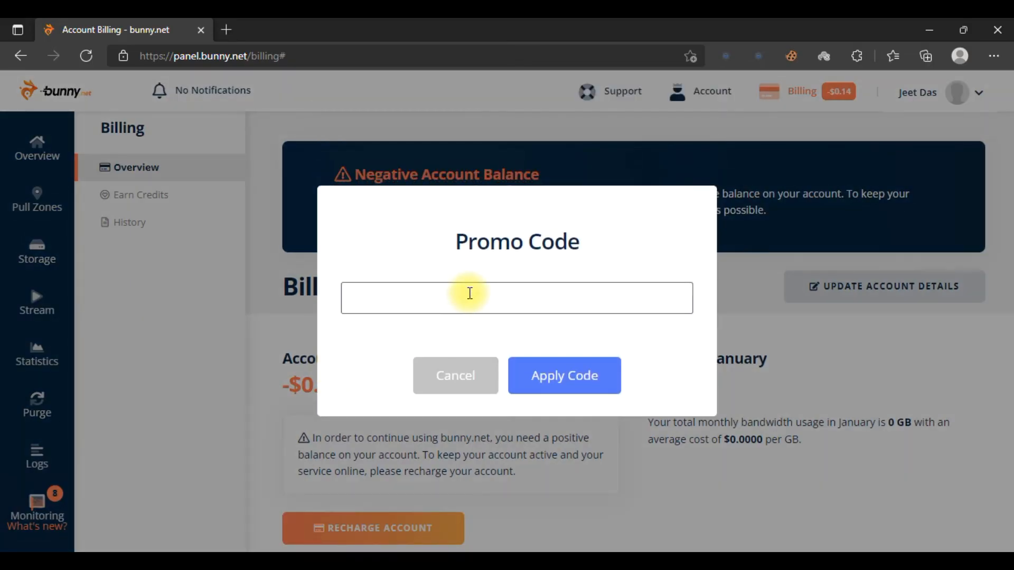
type("BSTREVIEW")
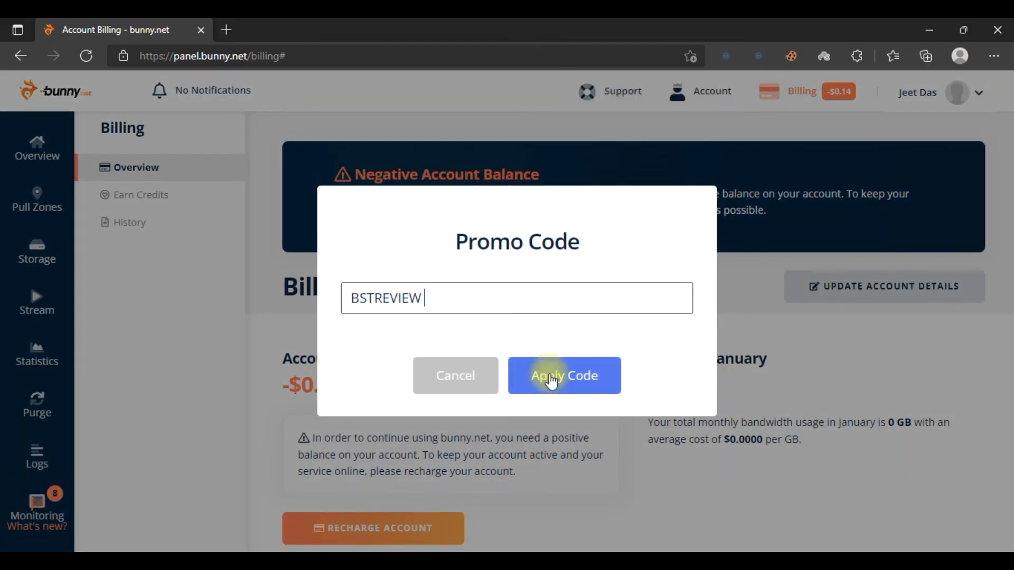
double_click(386, 298)
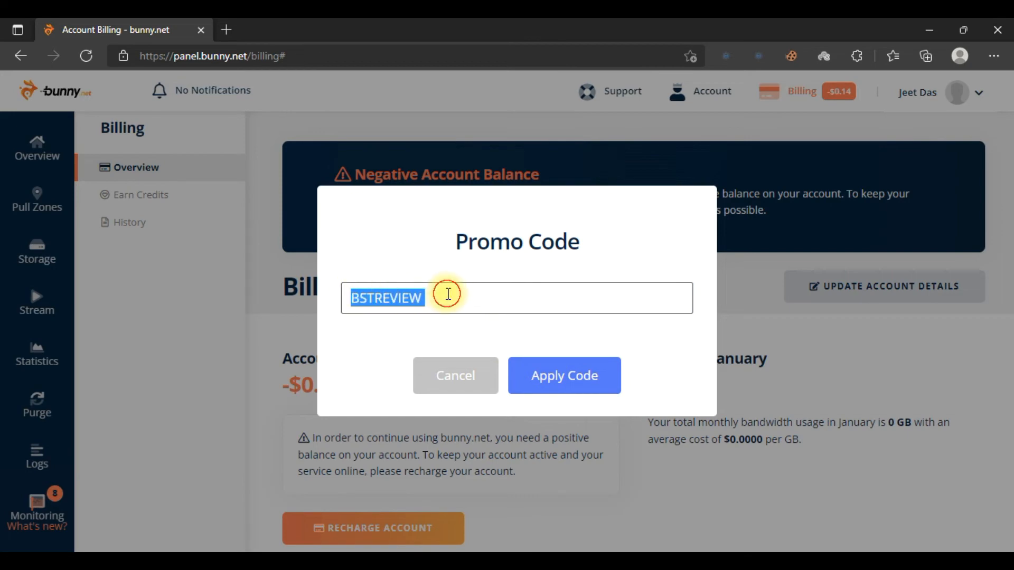
left_click(564, 375)
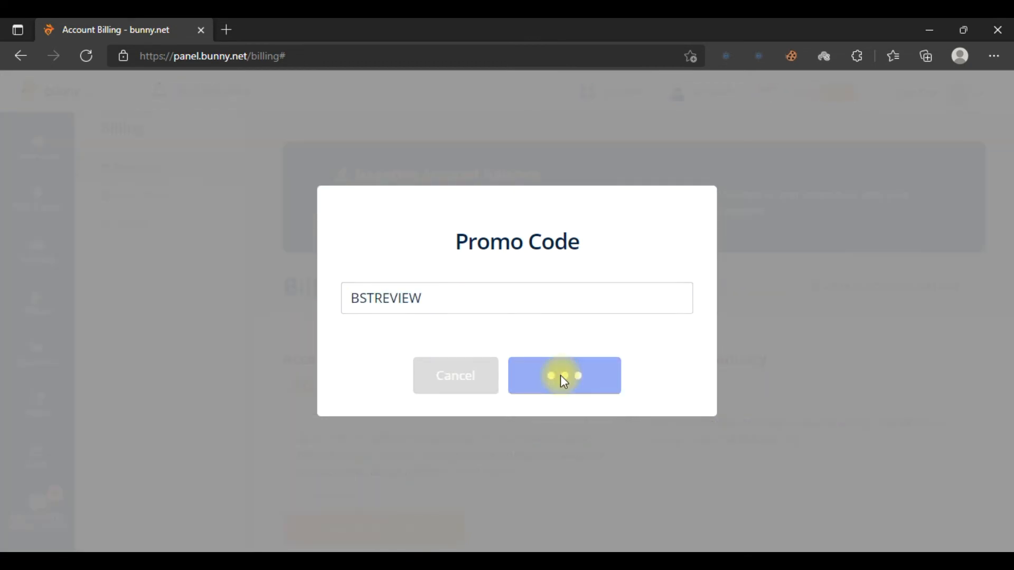
left_click(563, 375)
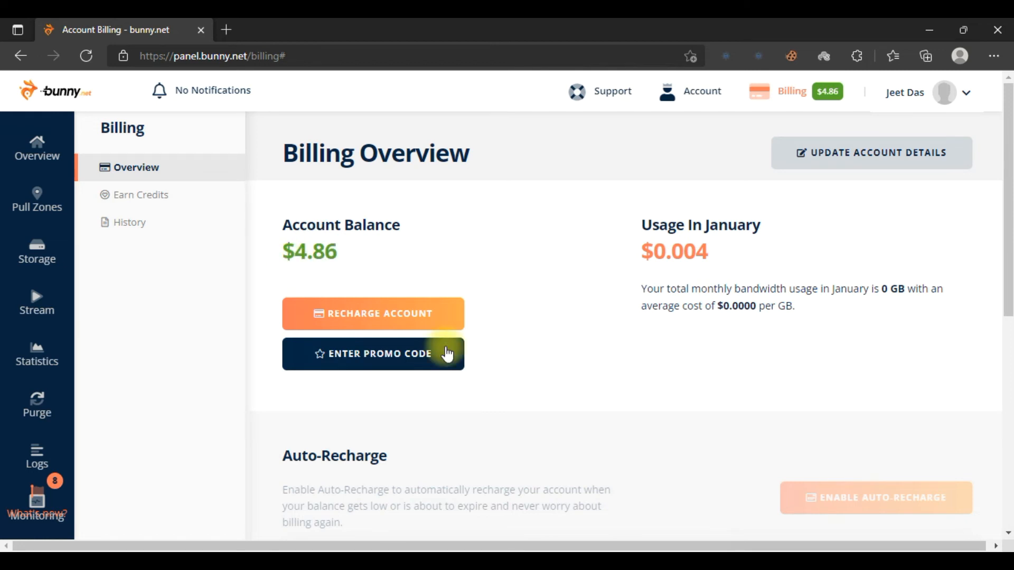
left_click(37, 198)
type("myweb")
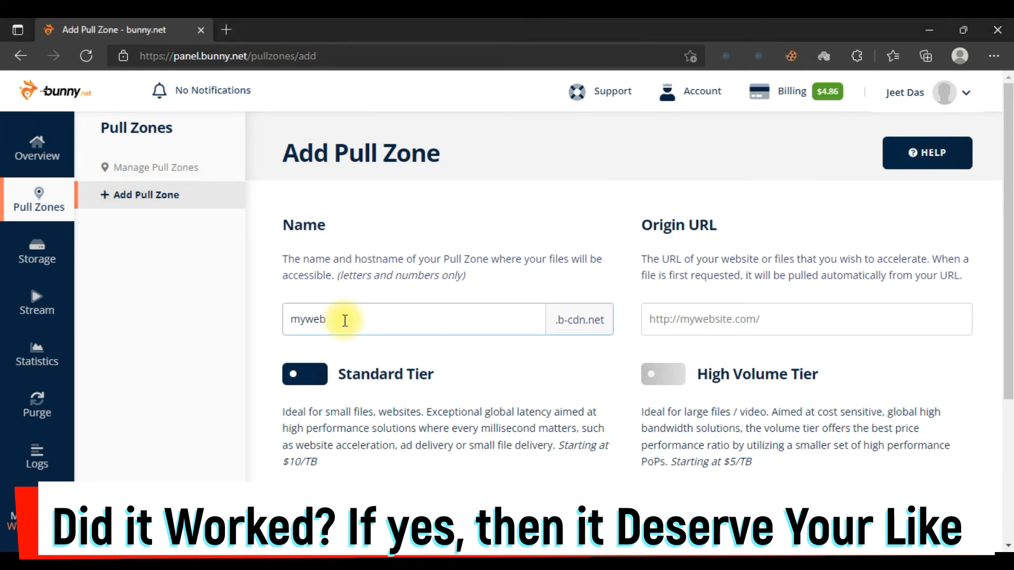
type("site")
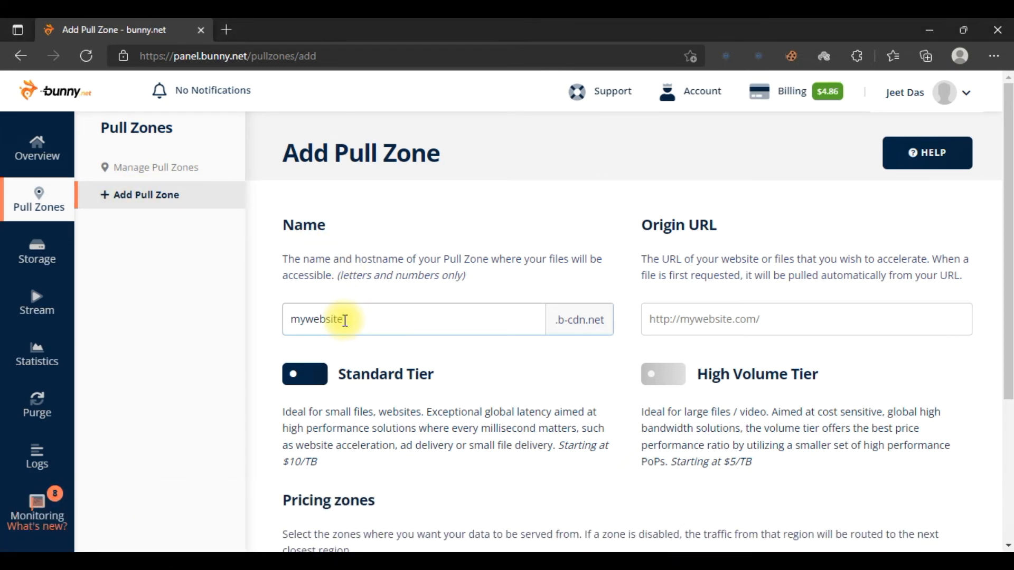
left_click(806, 319)
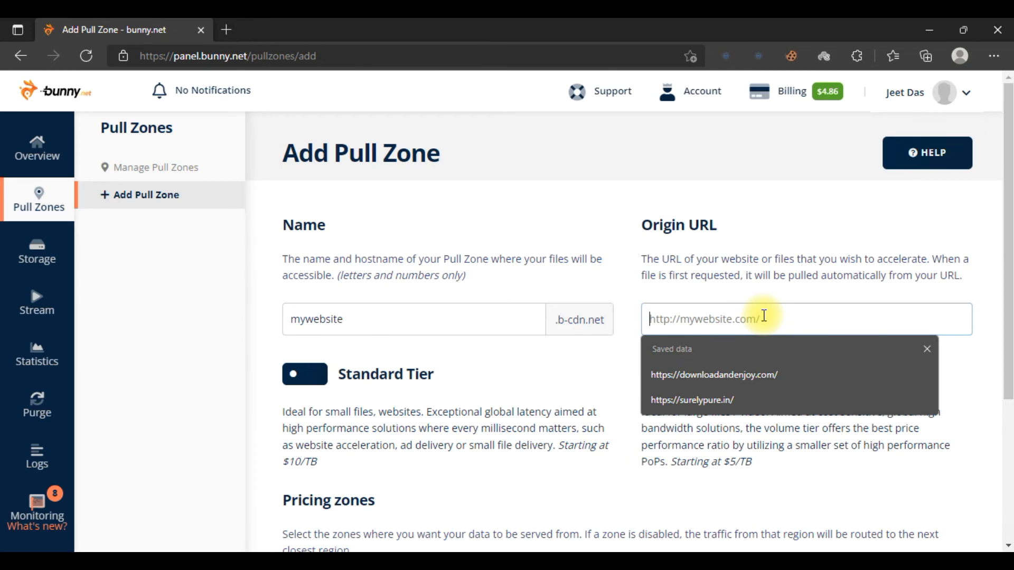
scroll("down", 3)
type("https://gplsoft.net/")
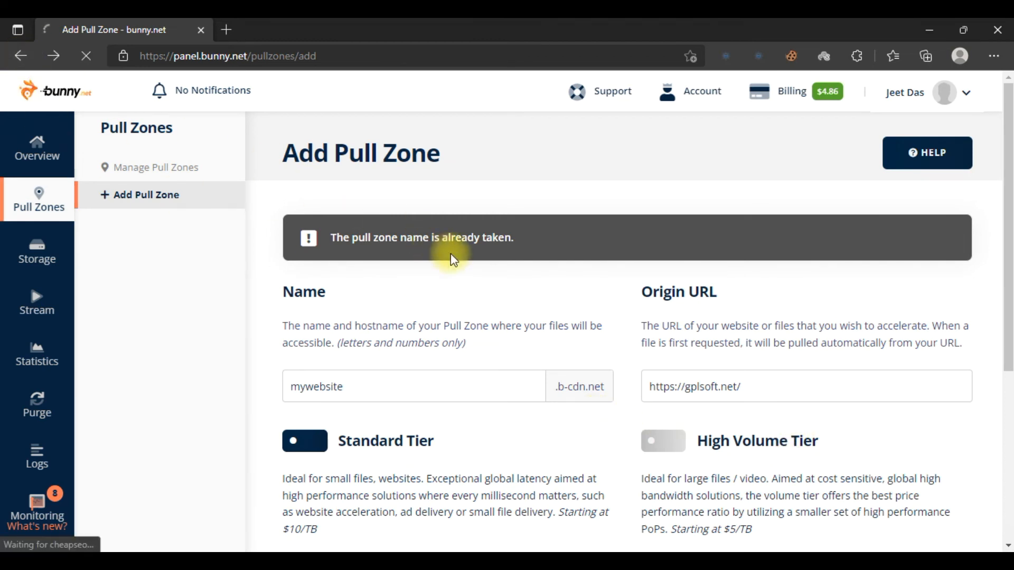
scroll("down", 3)
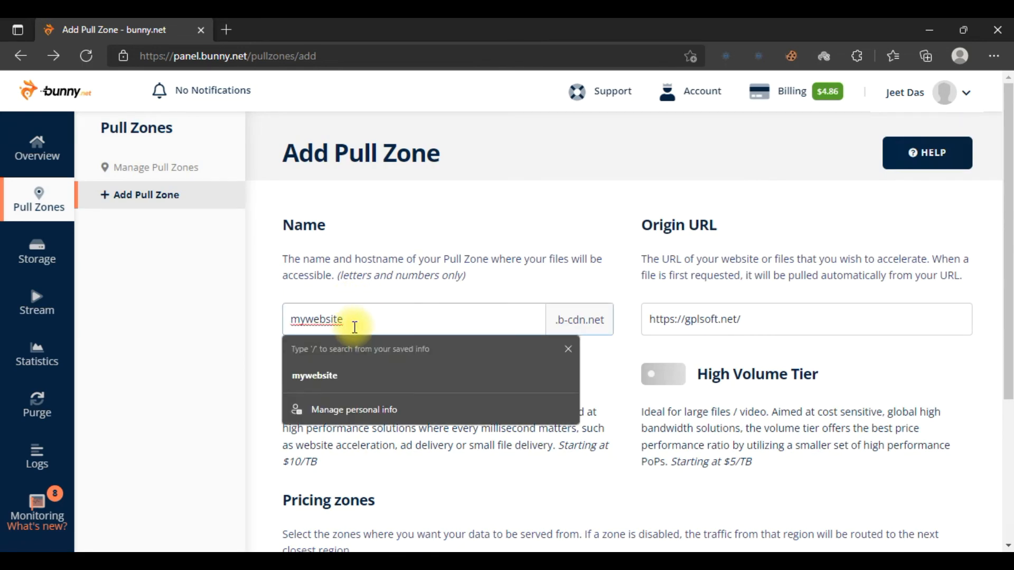
type("525987455")
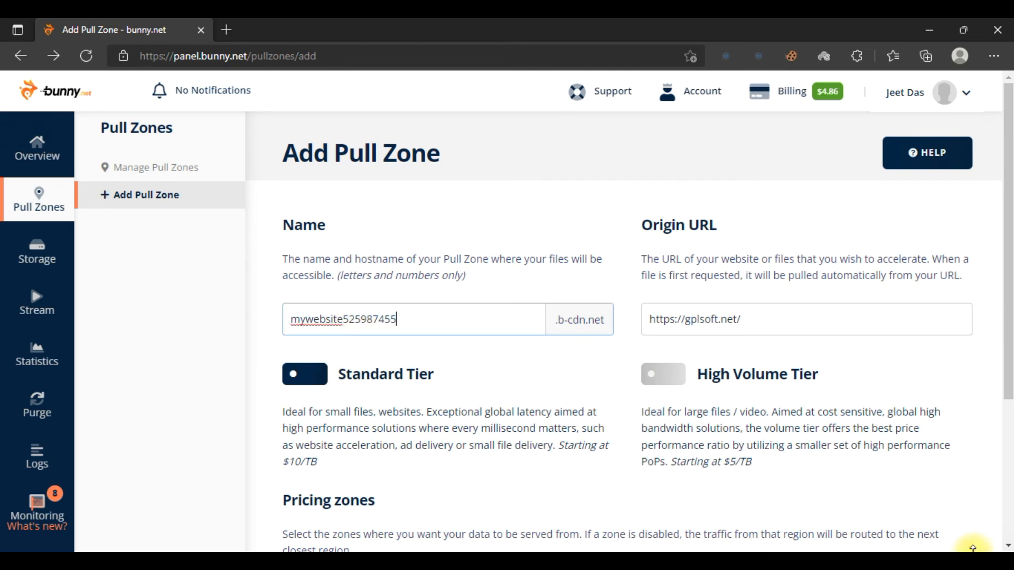
left_click(354, 476)
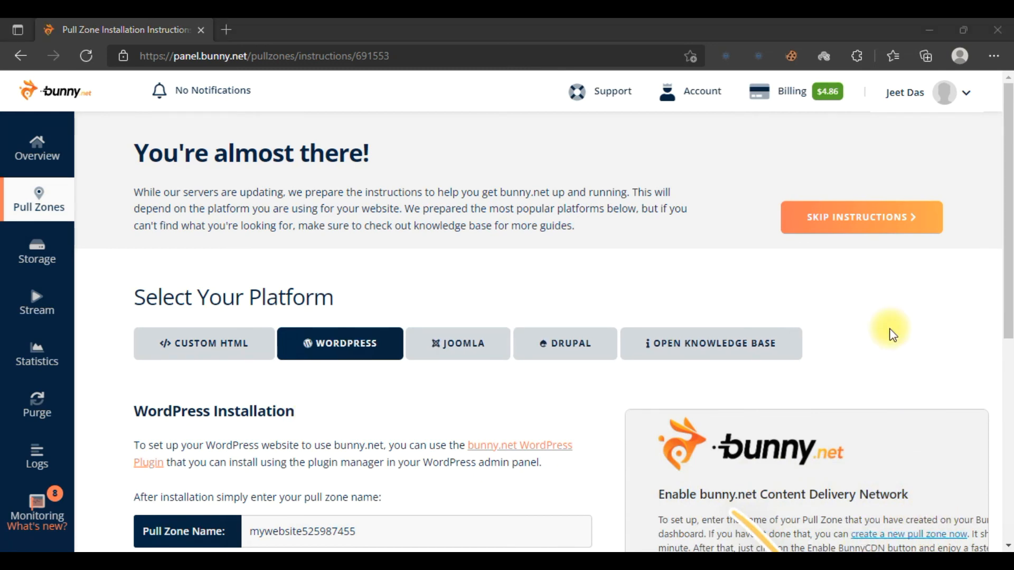
left_click(861, 216)
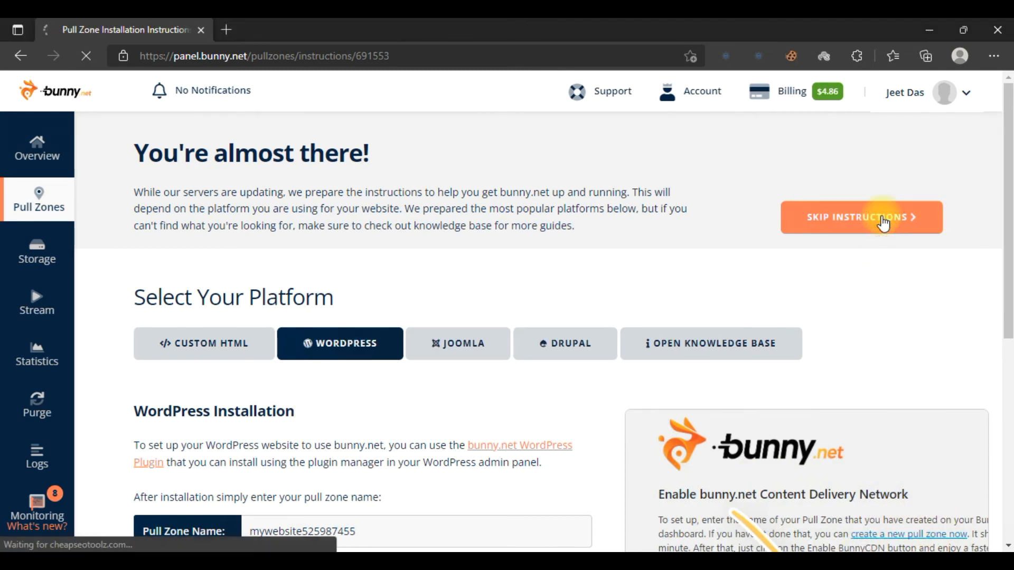
left_click(861, 217)
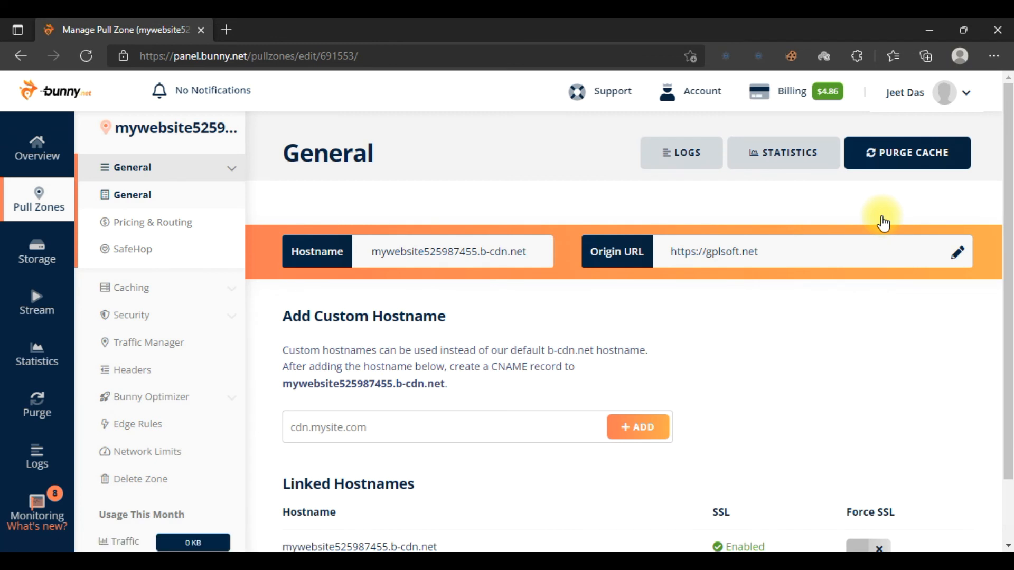
mouse_move(571, 306)
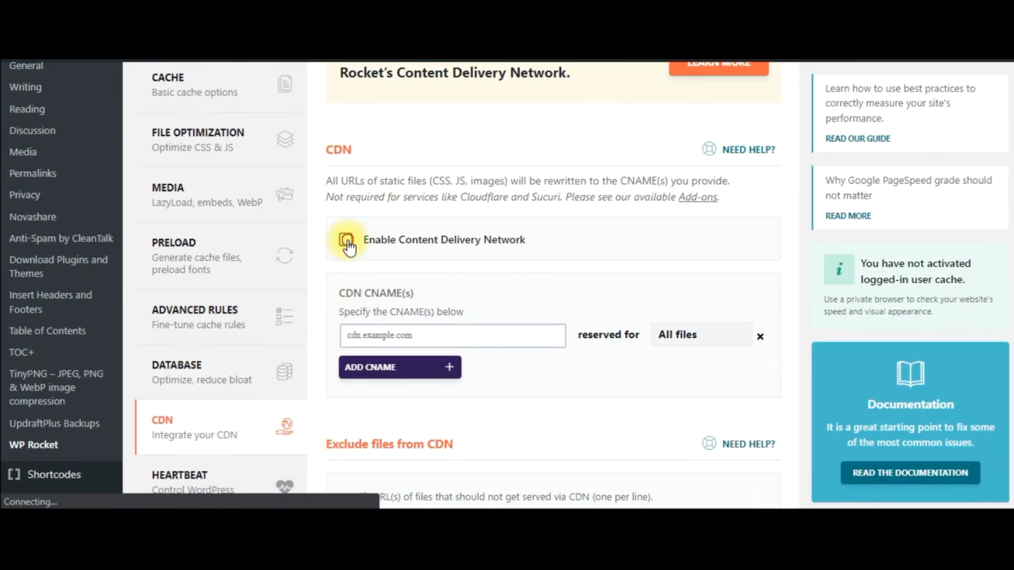
Enable WP Rocket CDN with mywebsite525987455.b-cdn.net, save, and activate the bunny.net plugin.
left_click(345, 240)
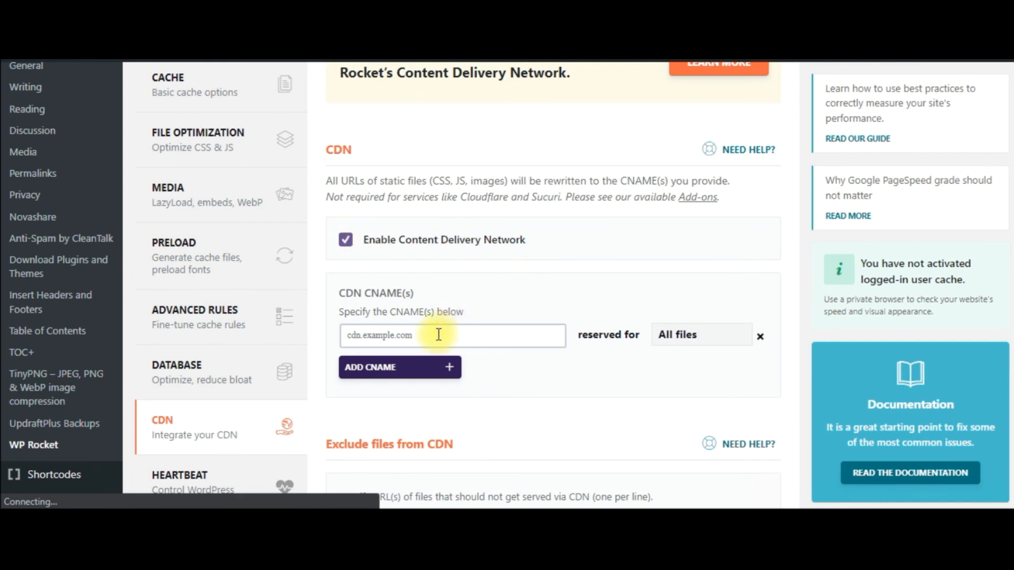
left_click(453, 335)
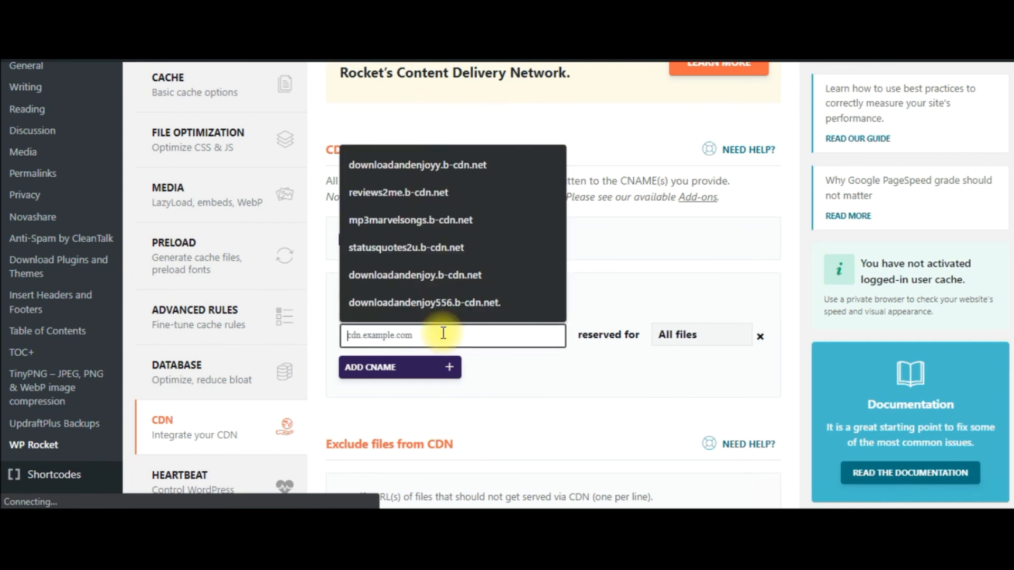
type("mywebsite525987455.b-cdn.net")
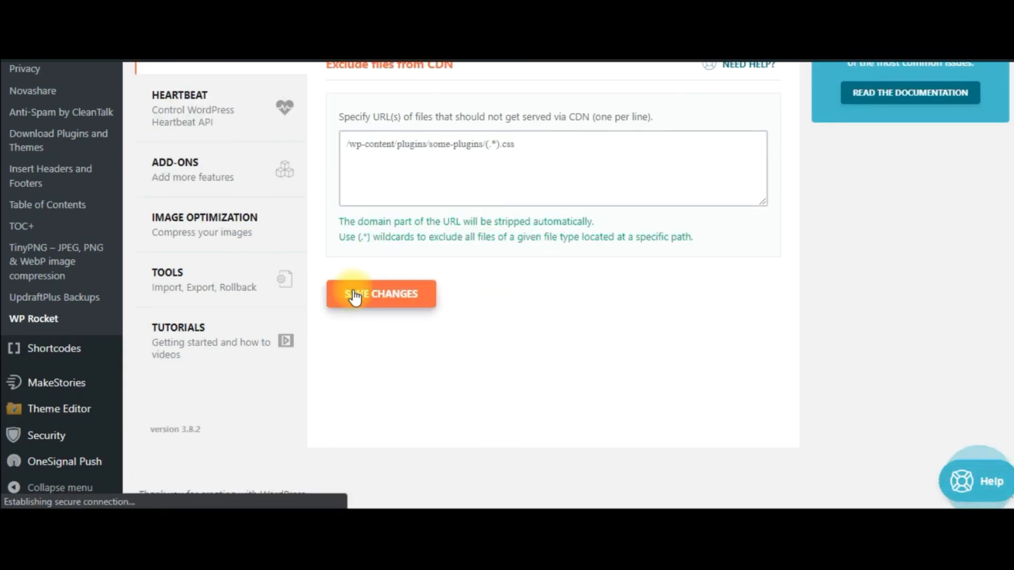
left_click(380, 294)
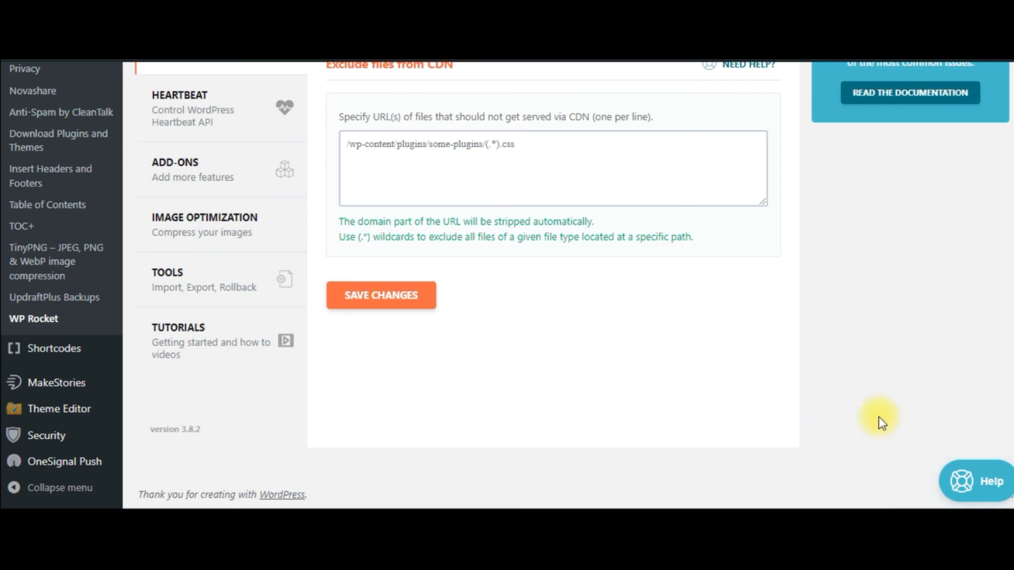
mouse_move(588, 360)
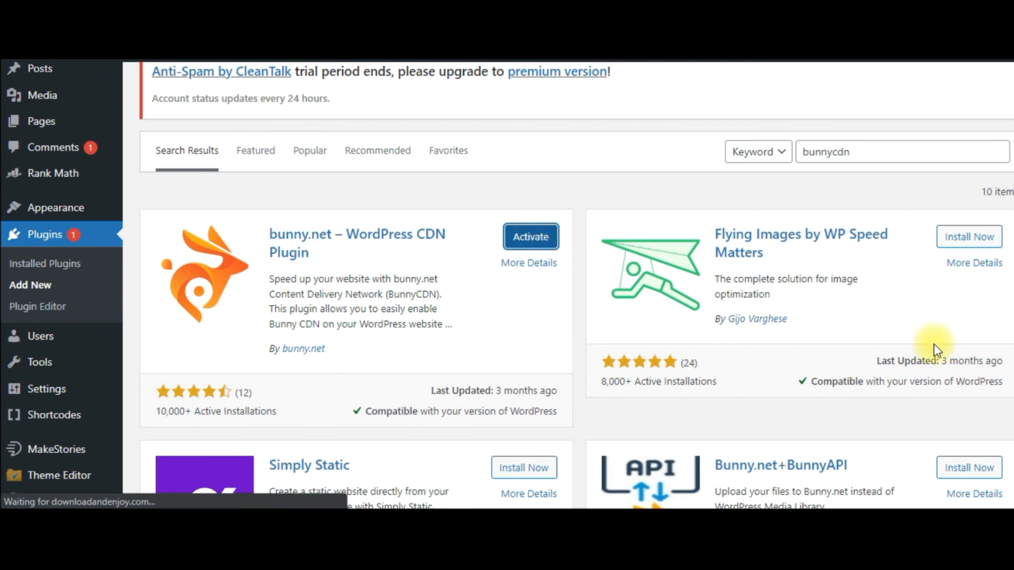
left_click(530, 236)
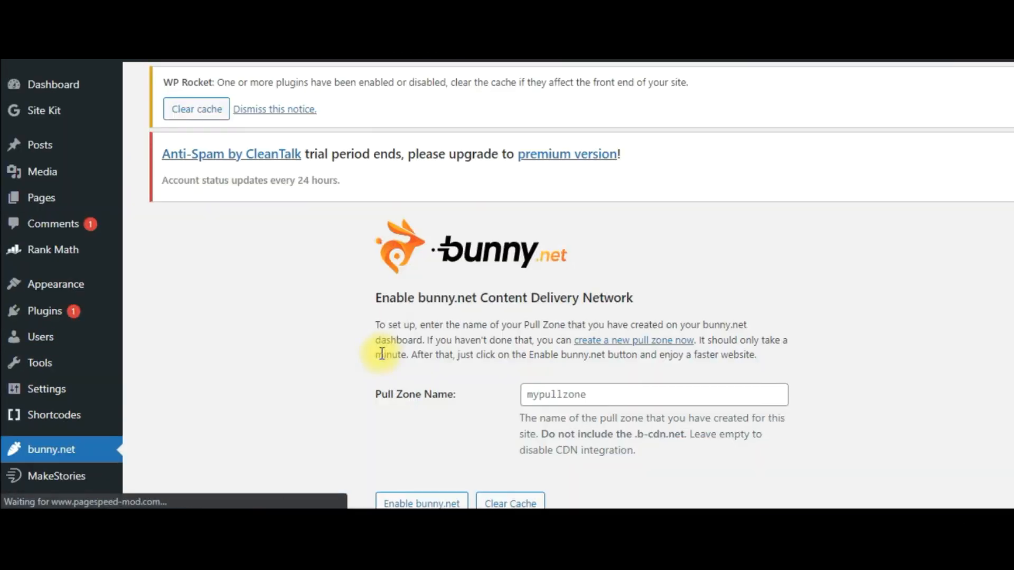
left_click(653, 394)
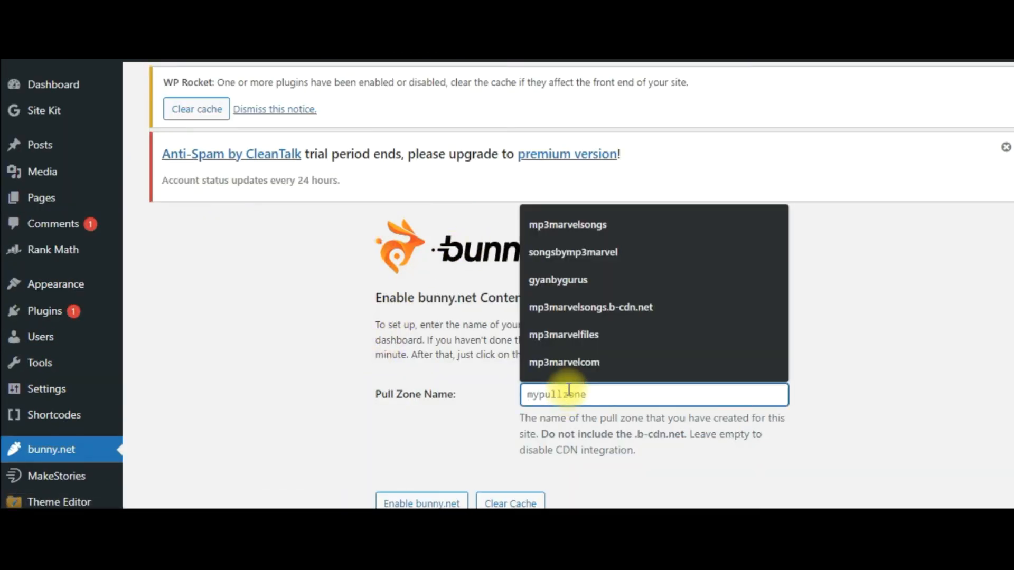